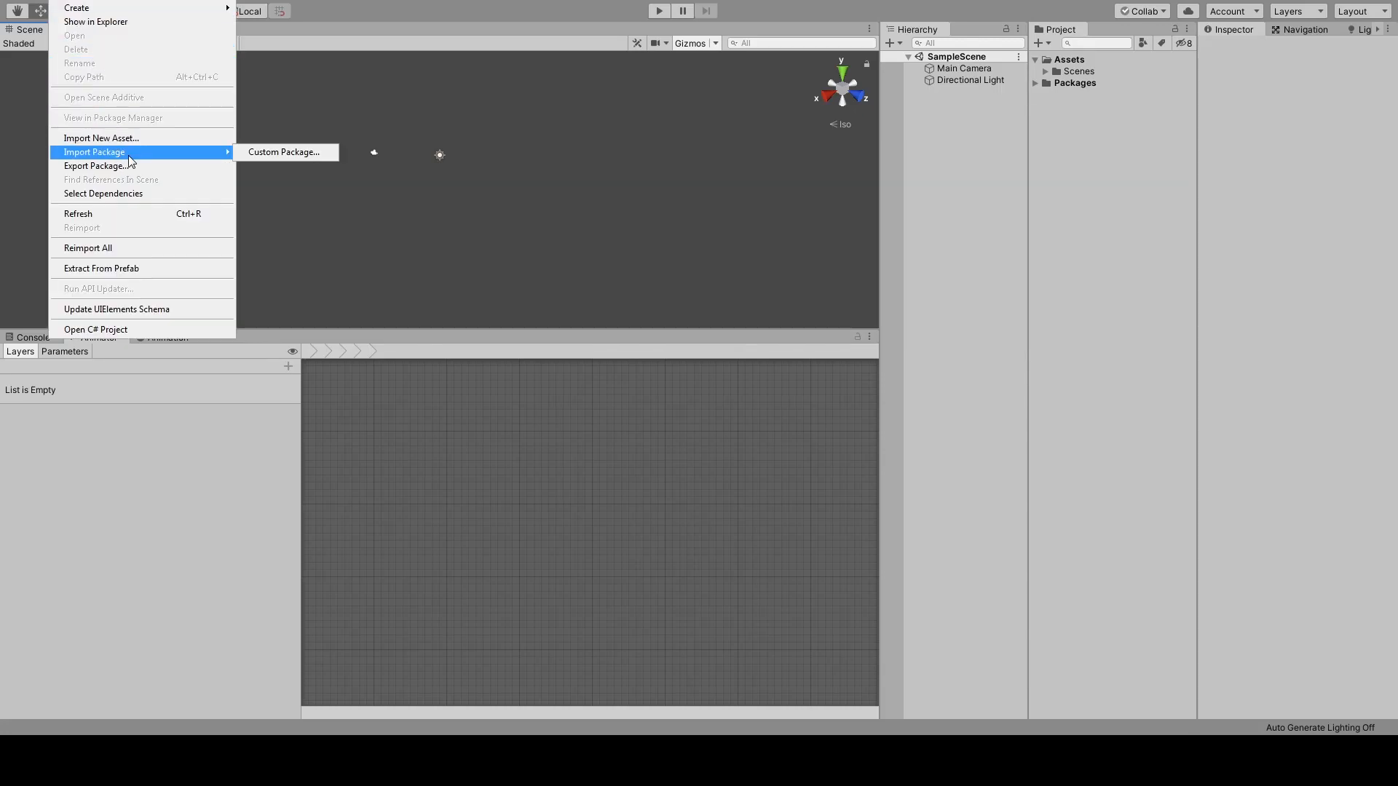
Step: Import the RPG-Character-Mecanim-Animation-Pack-v6.3.unitypackage as a custom package with all contents
click(284, 151)
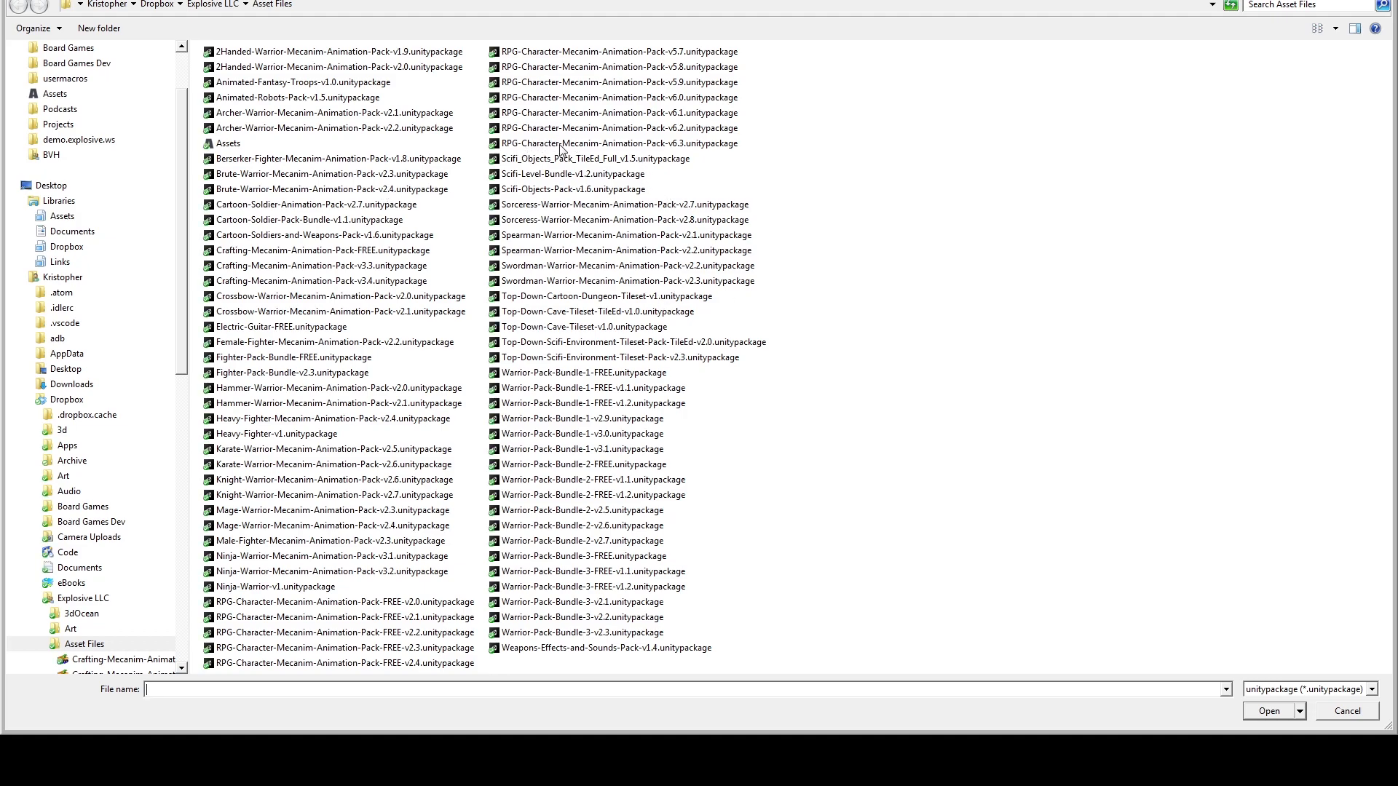
mouse_move(676, 149)
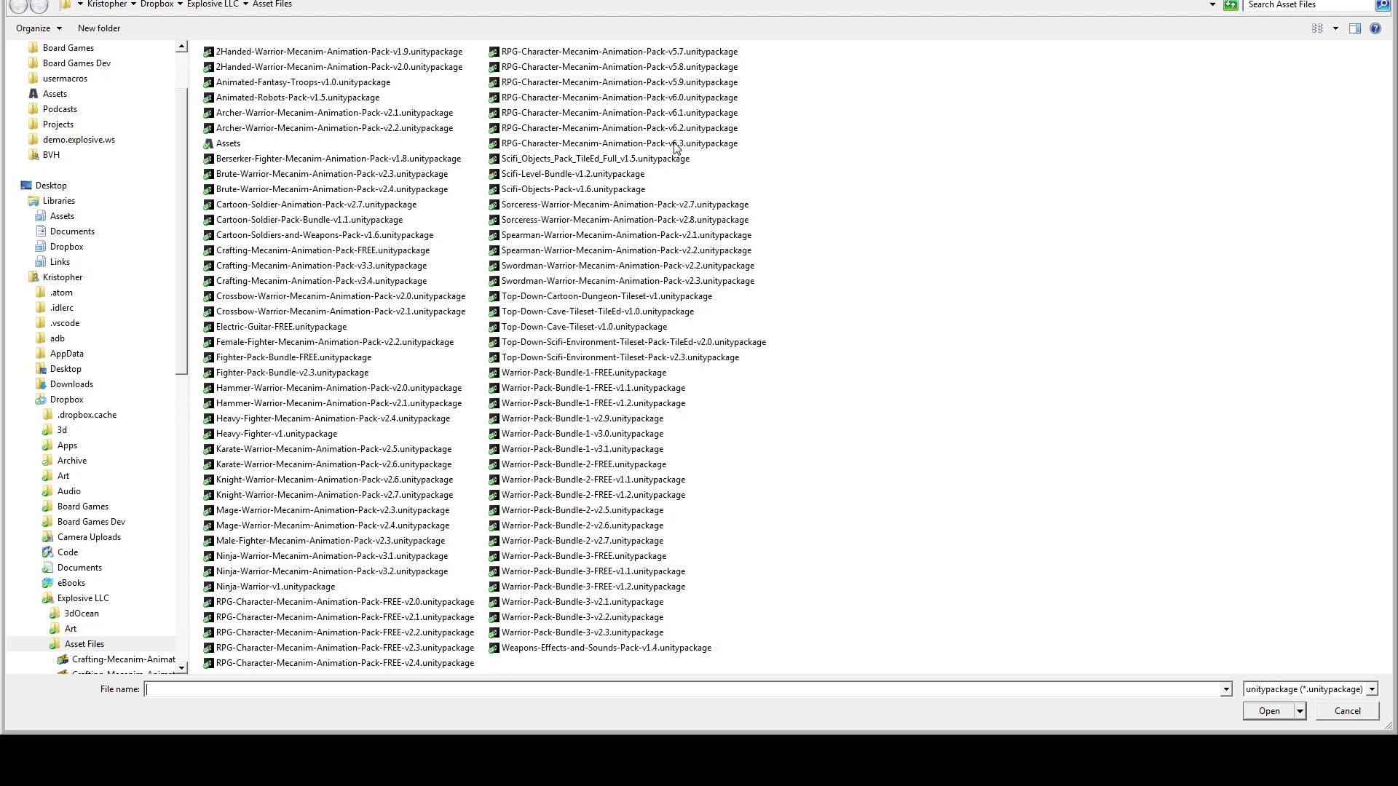
click(1267, 711)
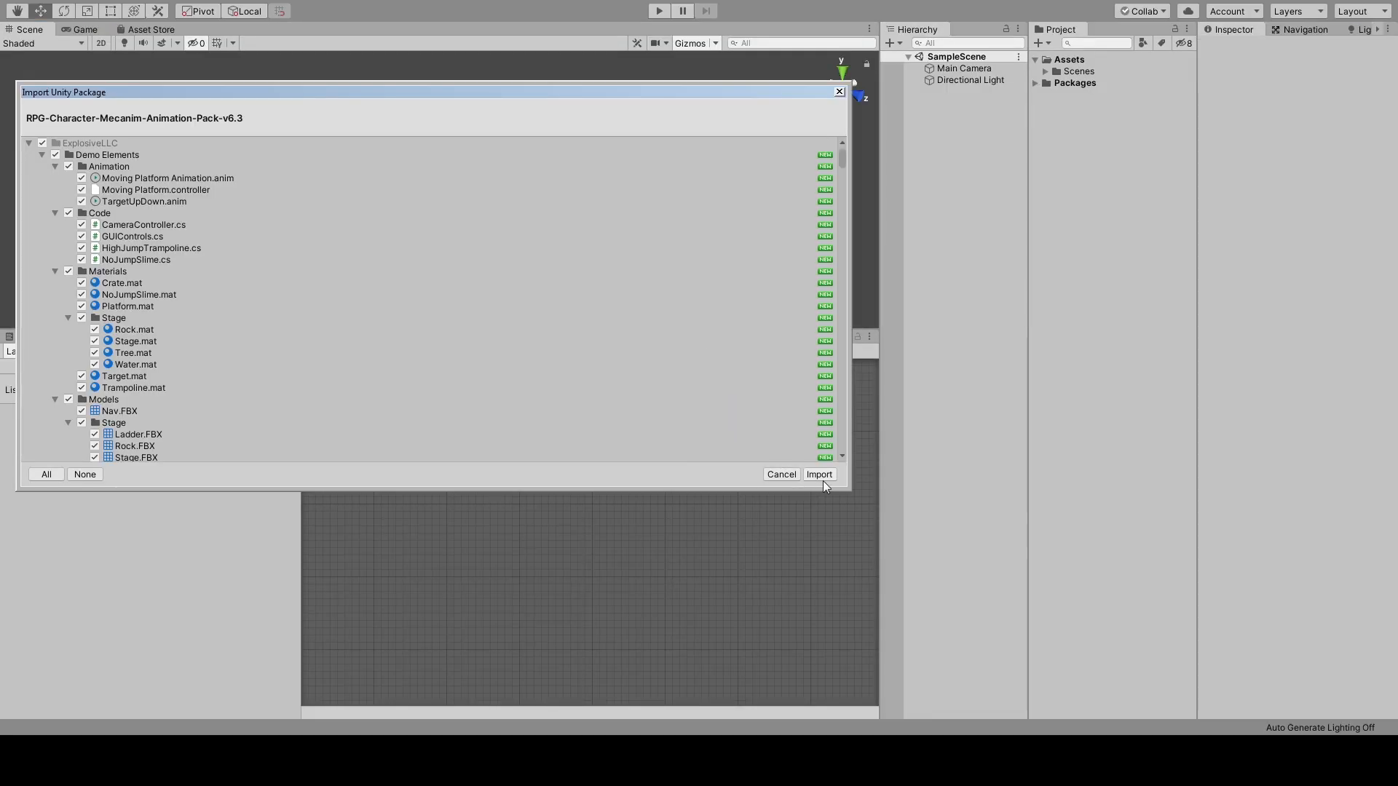
click(818, 474)
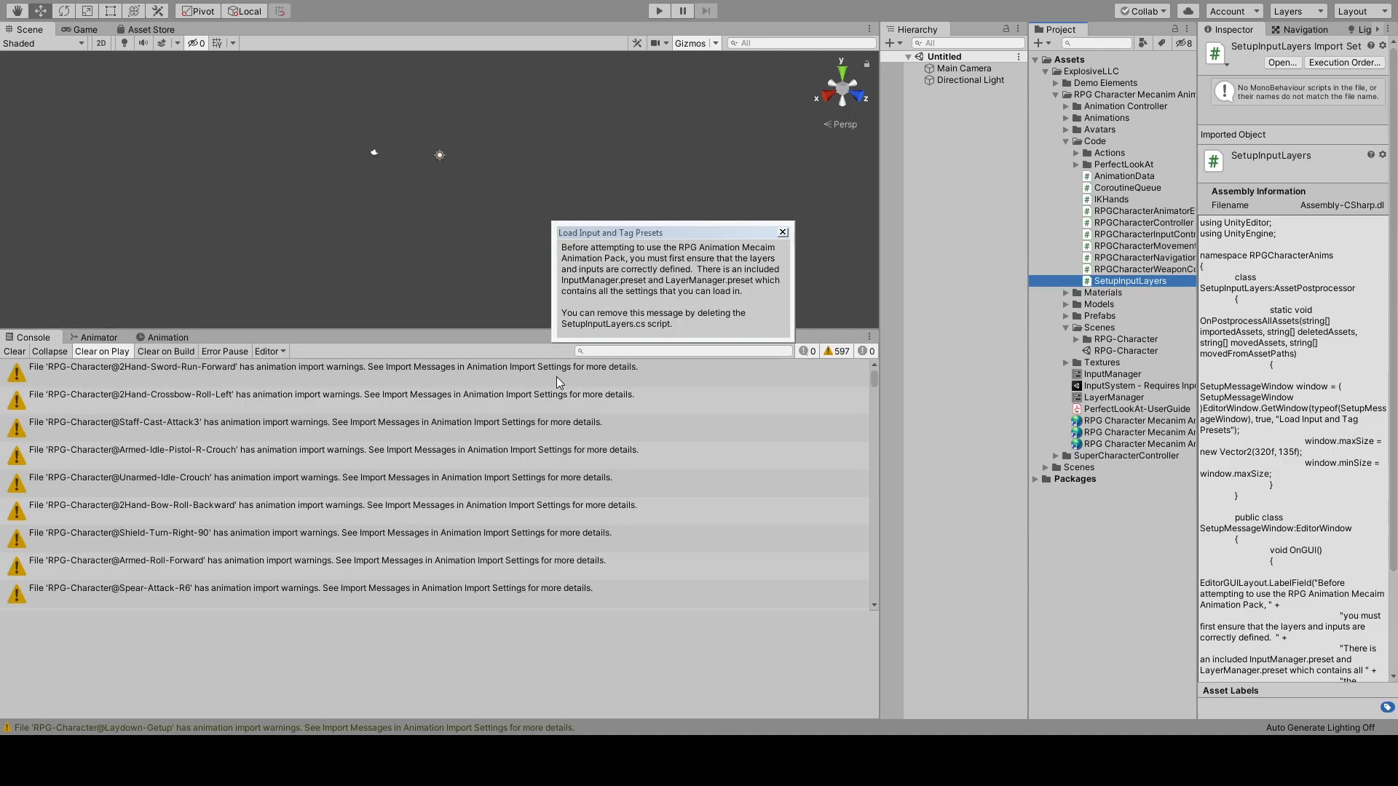
mouse_move(26, 419)
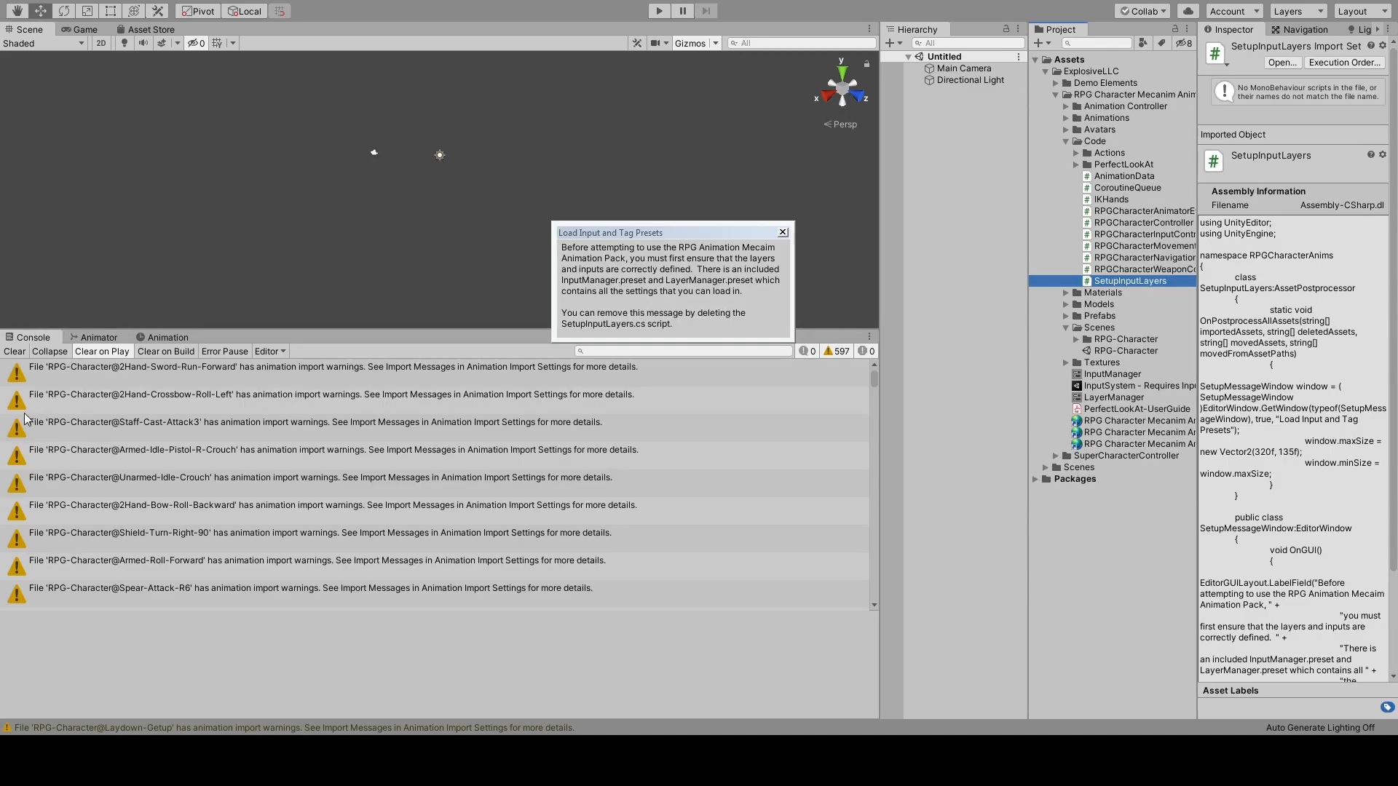
Step: Clear the animation import warnings from the Console
click(15, 351)
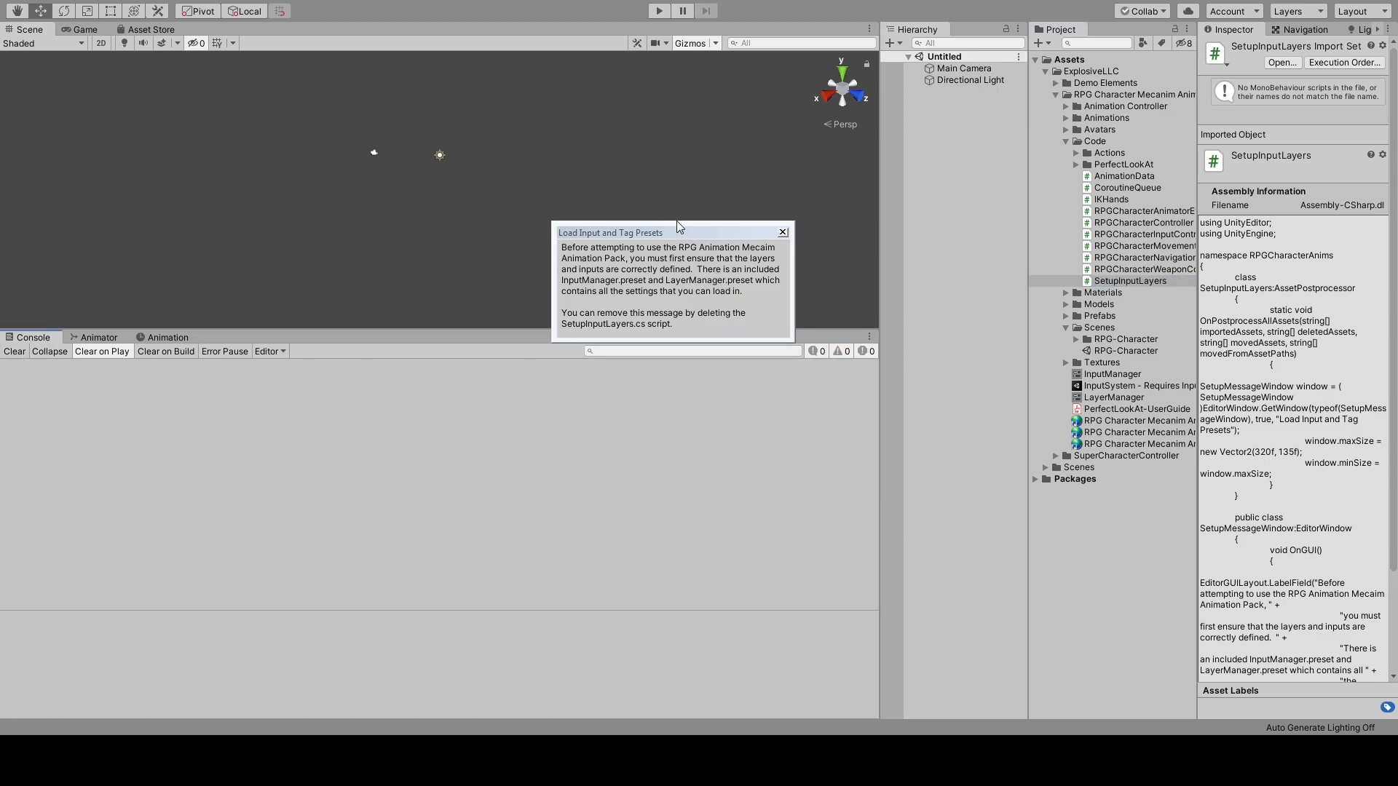
mouse_move(677, 238)
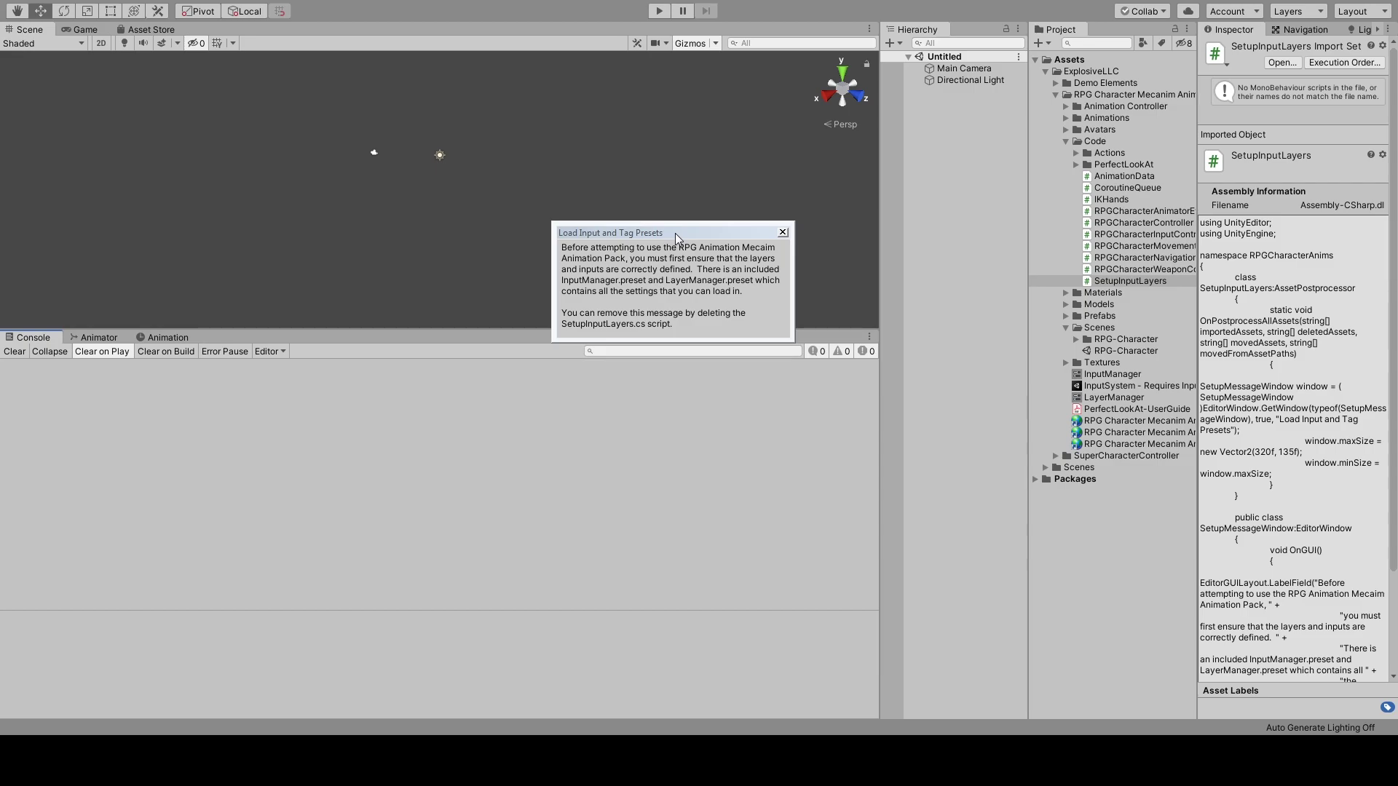
mouse_move(775, 233)
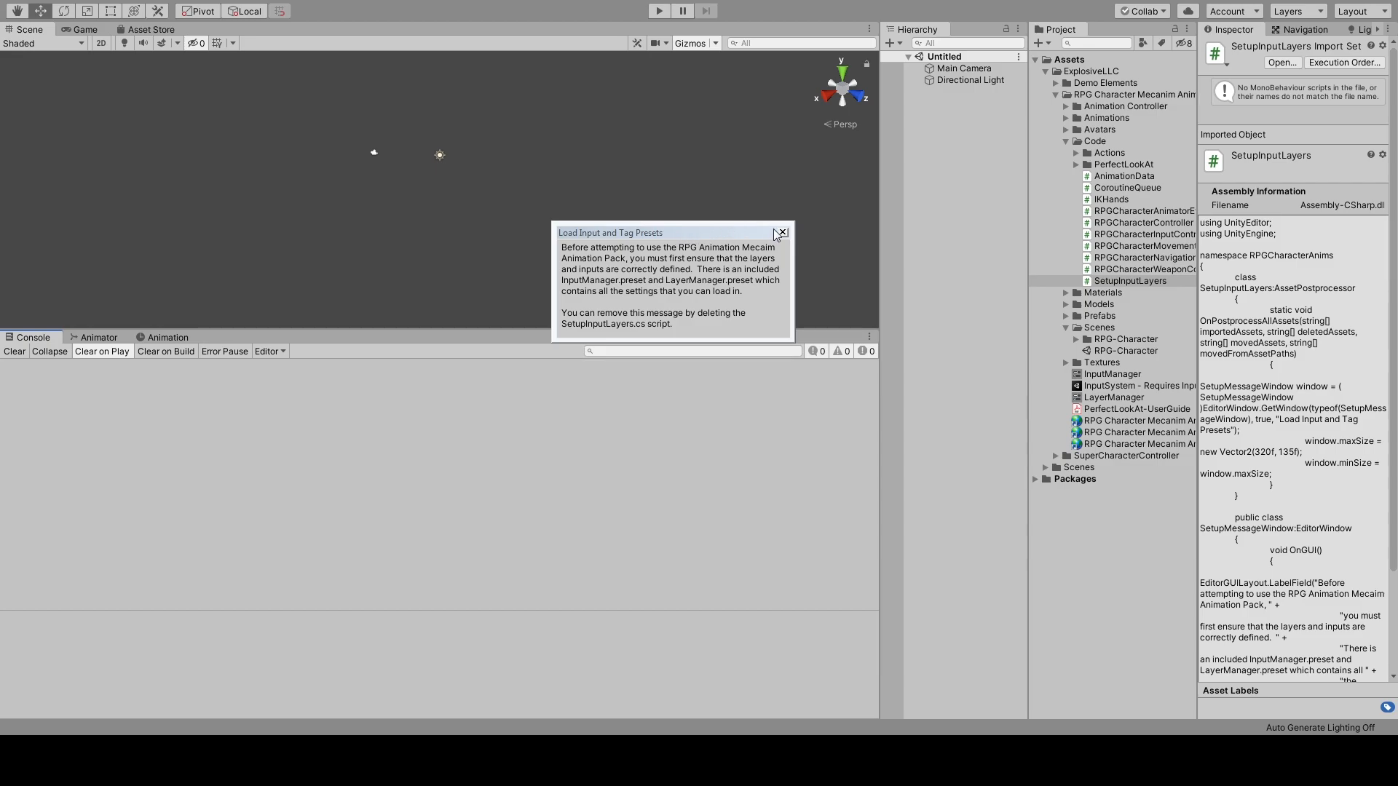
Step: Dismiss the presets notice and load the pack's InputManager preset in Project Settings > Input Manager
click(53, 3)
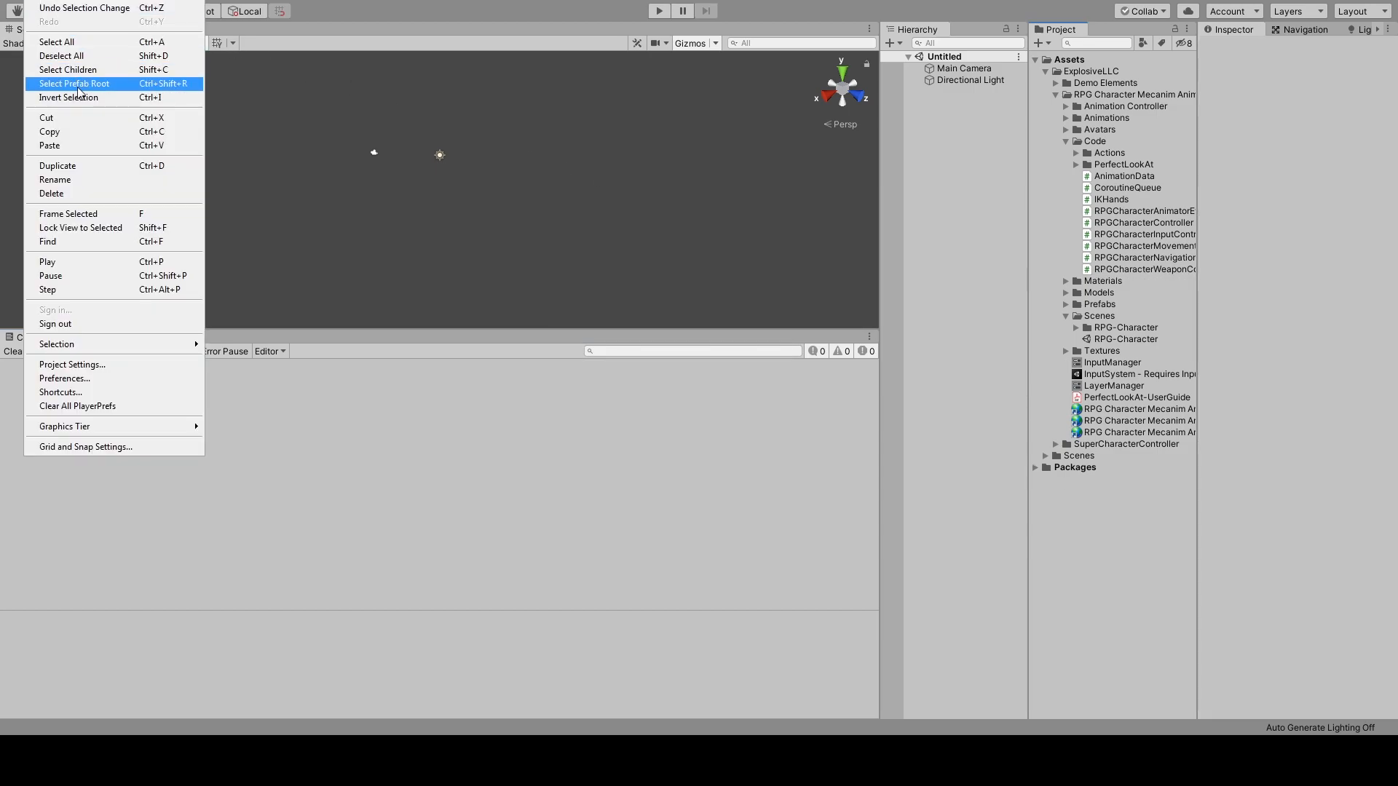
click(72, 364)
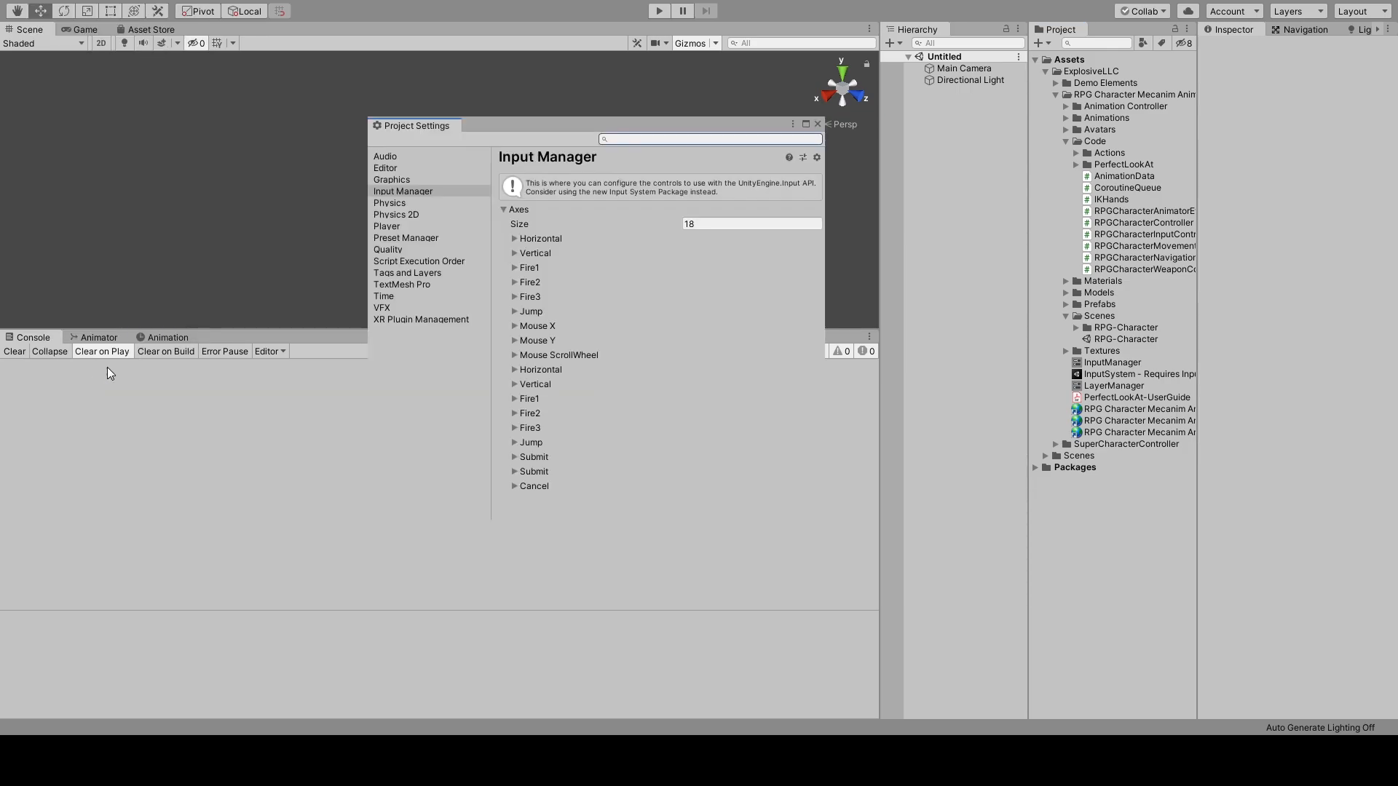
click(402, 191)
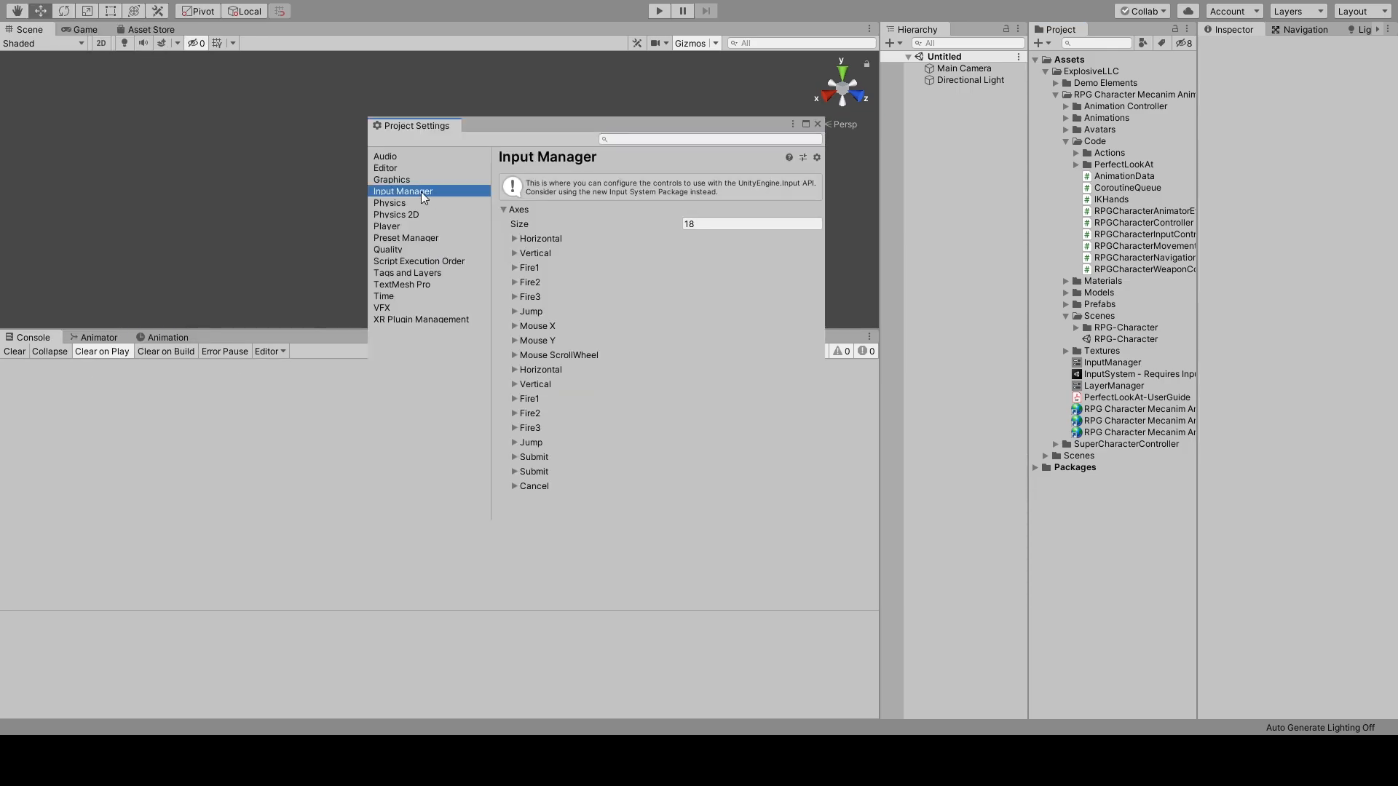
click(814, 157)
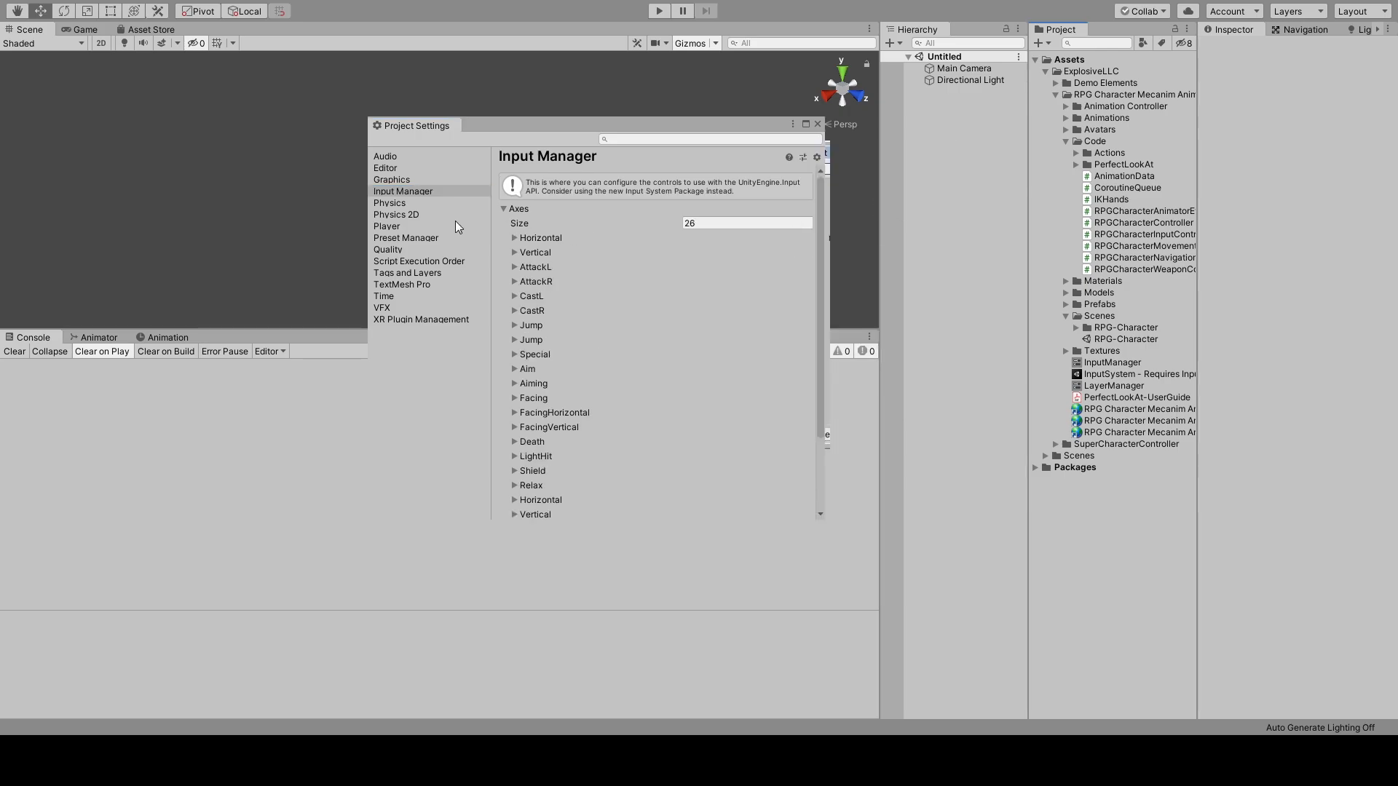
Step: Load the pack's LayerManager preset under Tags and Layers, adding TempCast and Walkable layers
click(406, 272)
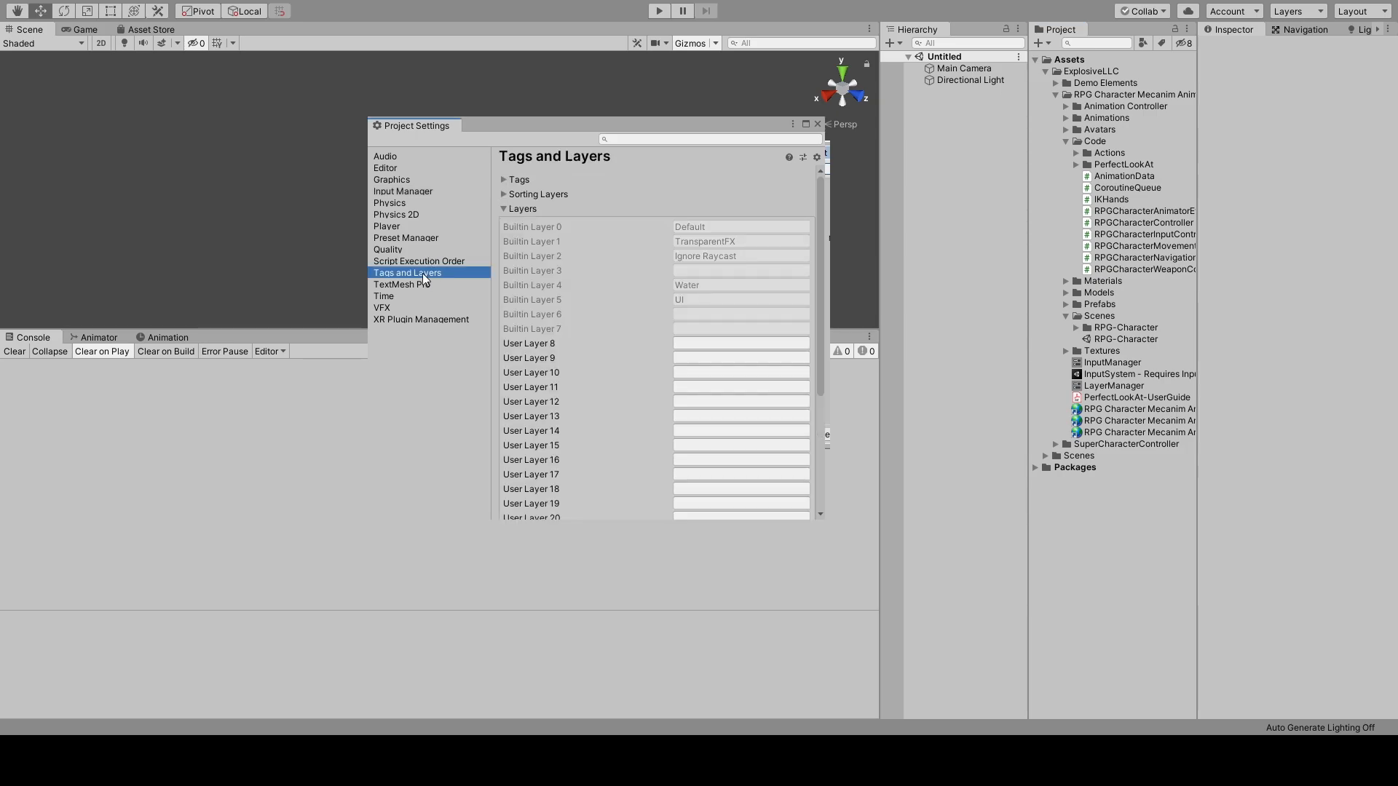
click(814, 157)
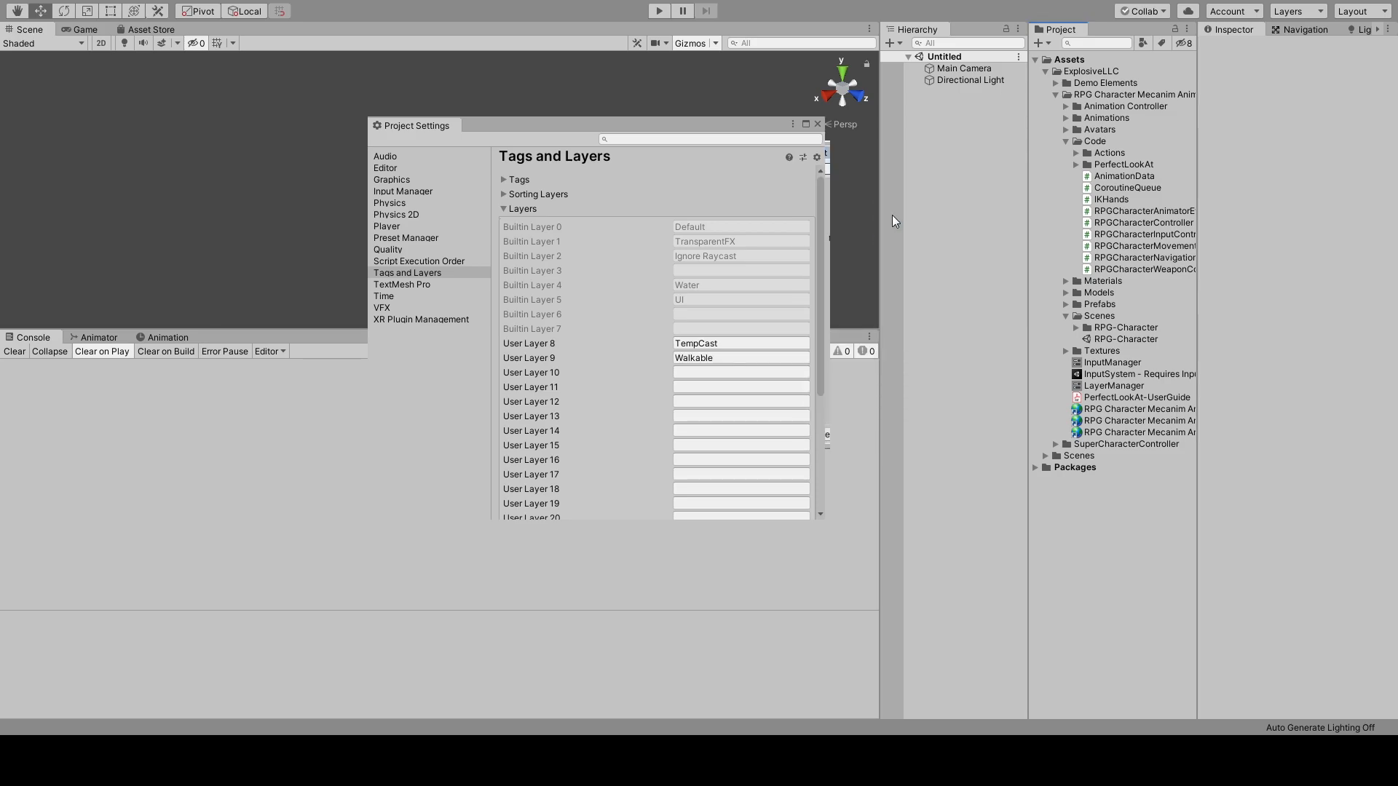
click(817, 125)
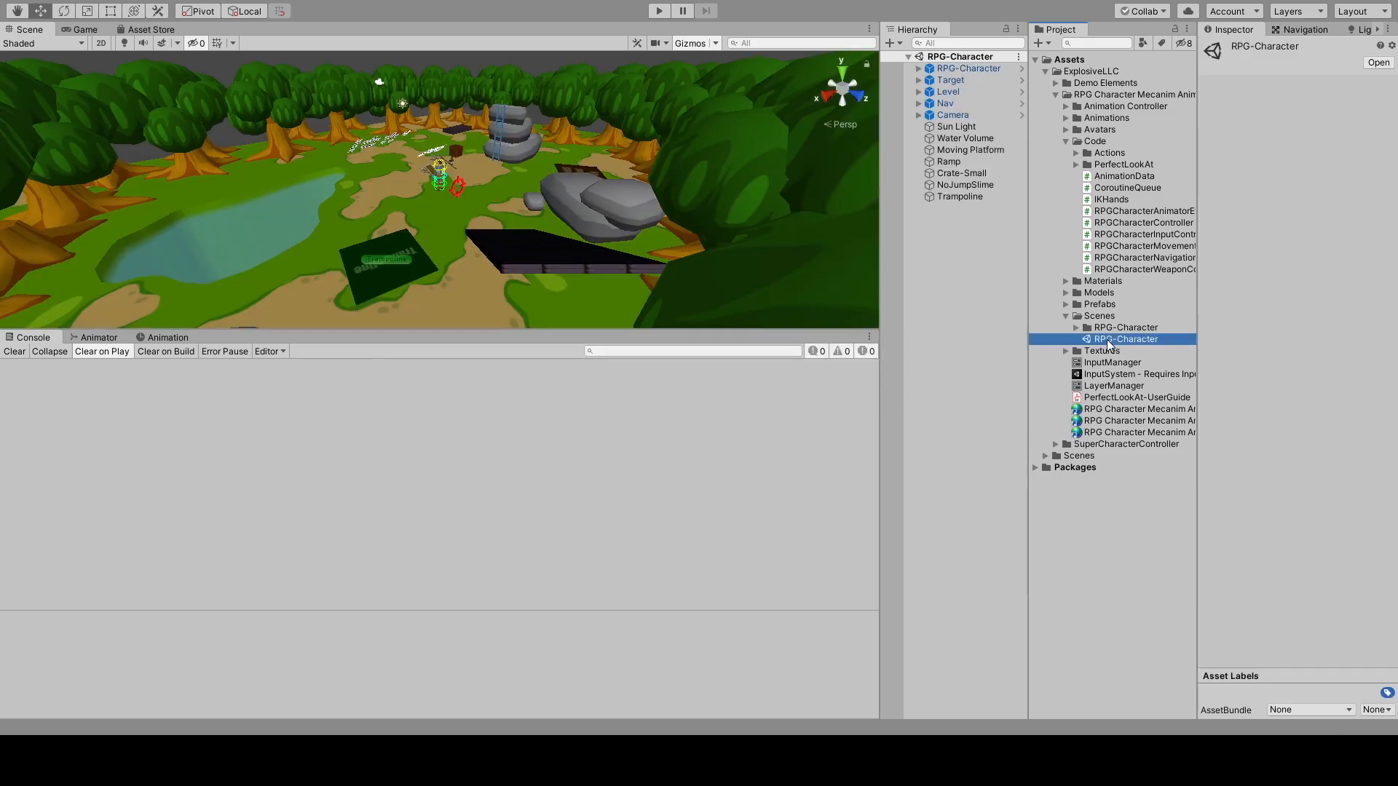
Step: Play the RPG-Character demo scene briefly and stop it
click(658, 10)
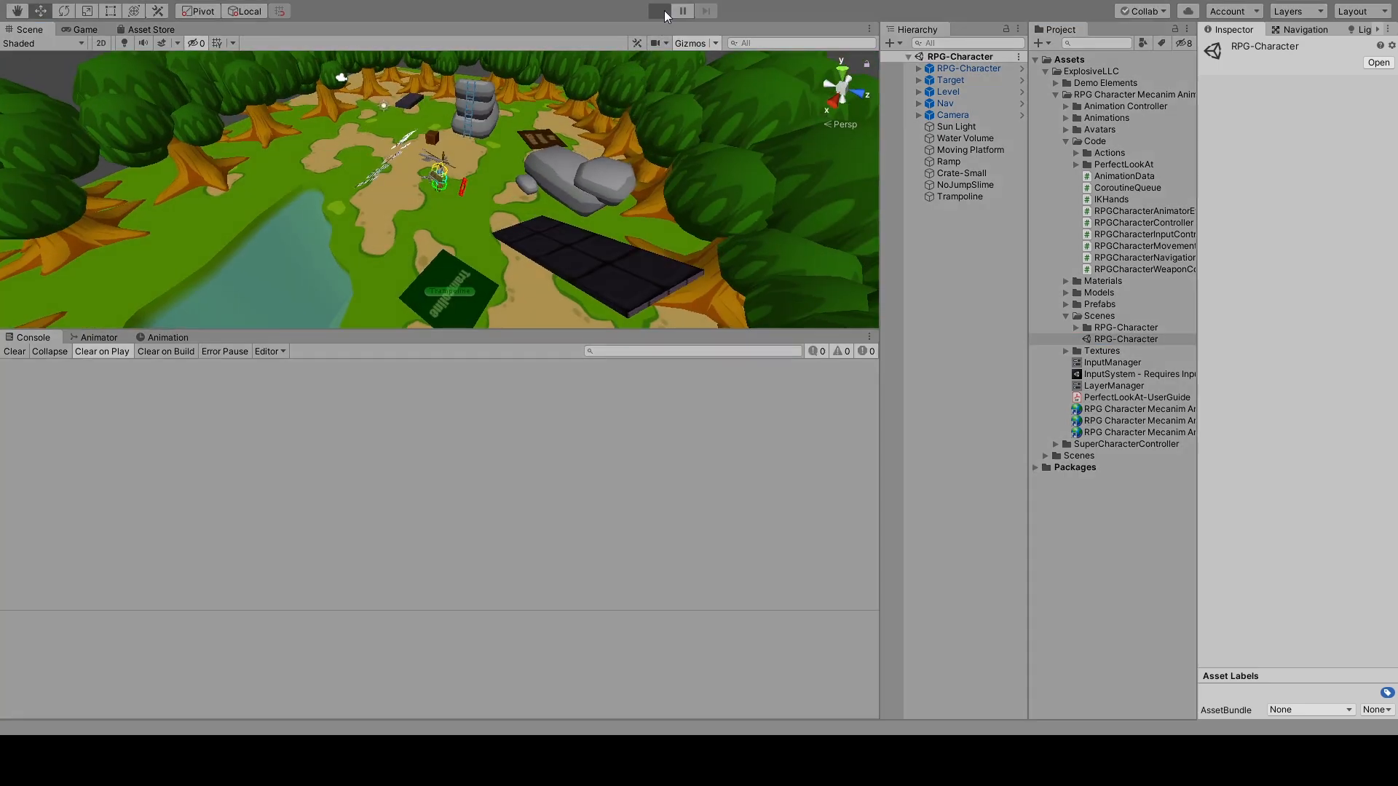
click(659, 10)
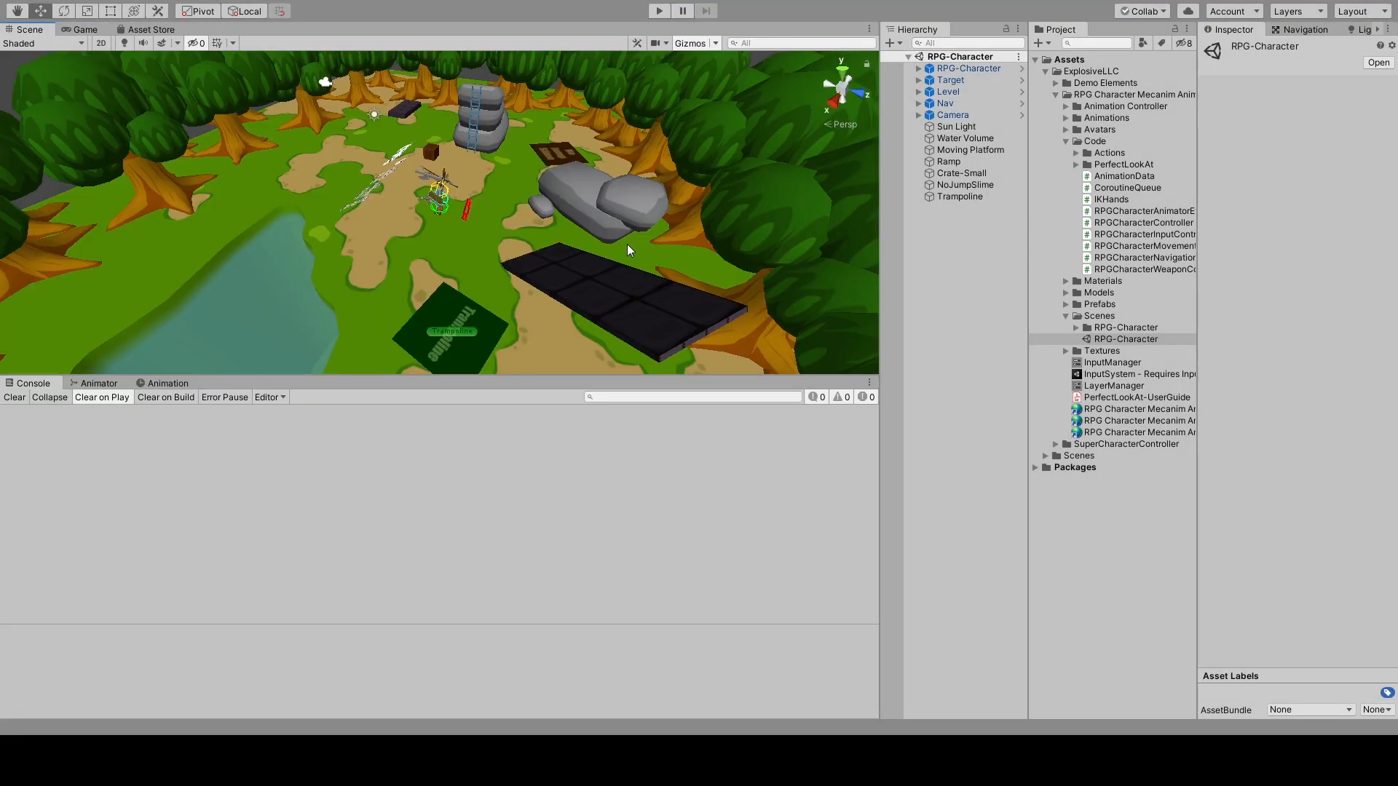
mouse_move(880, 310)
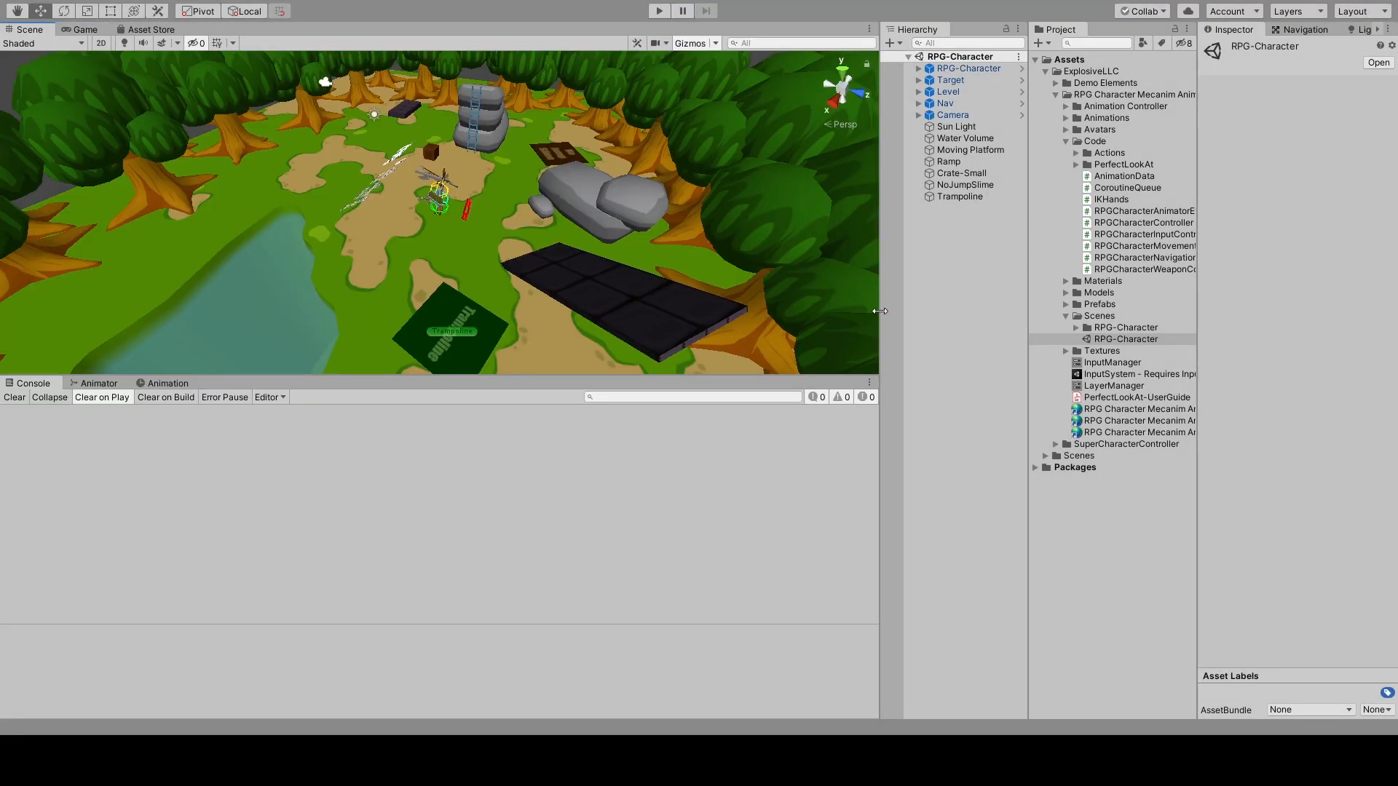
Step: Import the 'InputSystem - Requires InputSystem Package' add-on with its controller and input scripts
click(1142, 374)
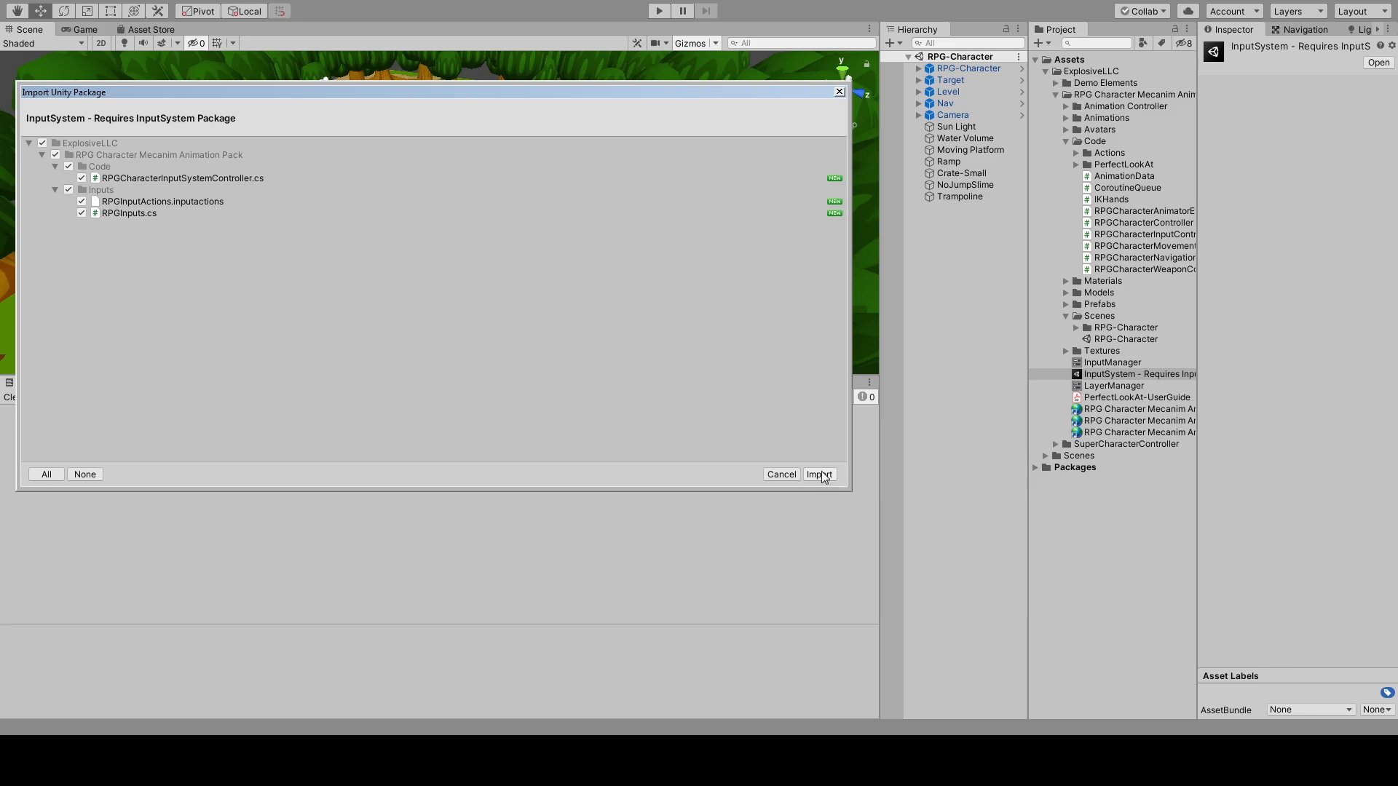
click(817, 473)
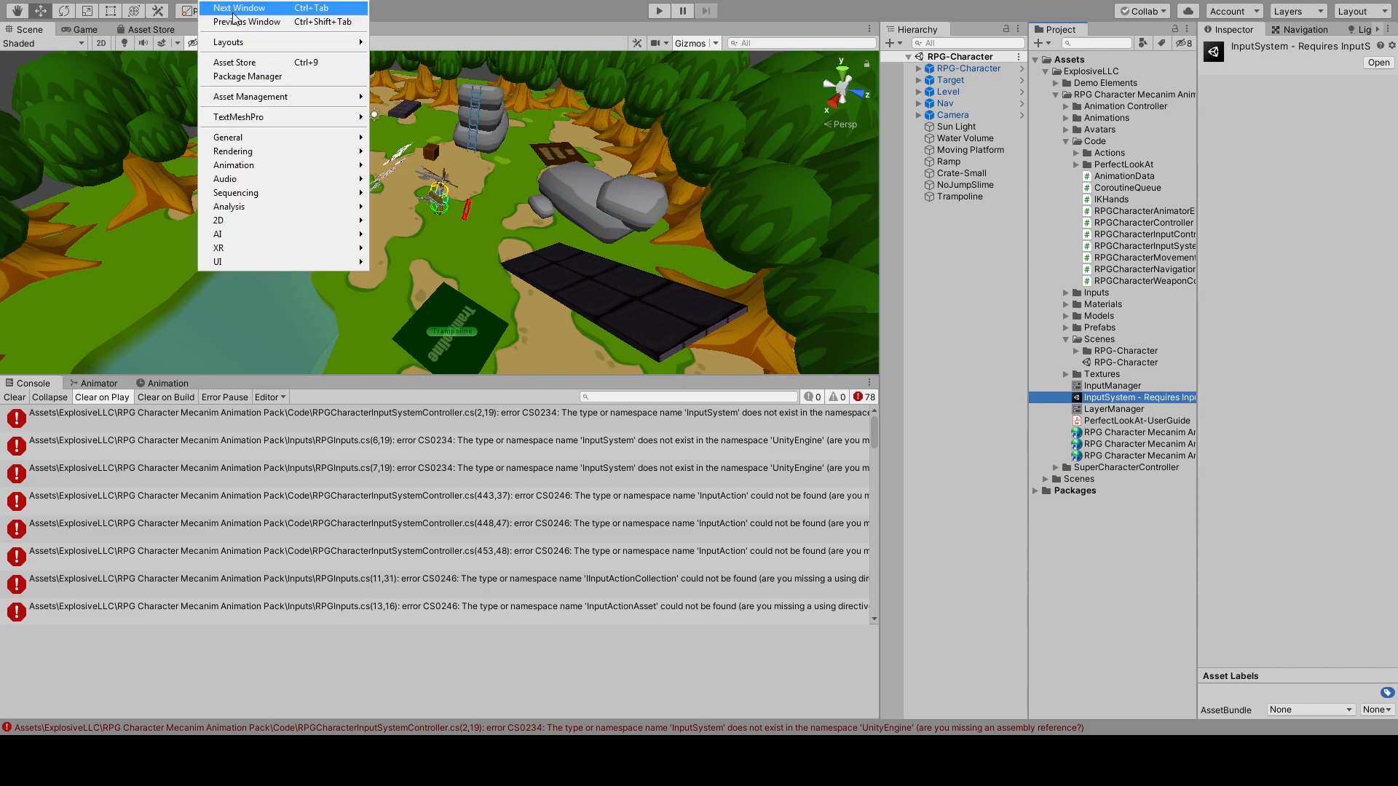
Step: Install the Input System 1.0.2 package from the Unity Registry in Package Manager
click(247, 75)
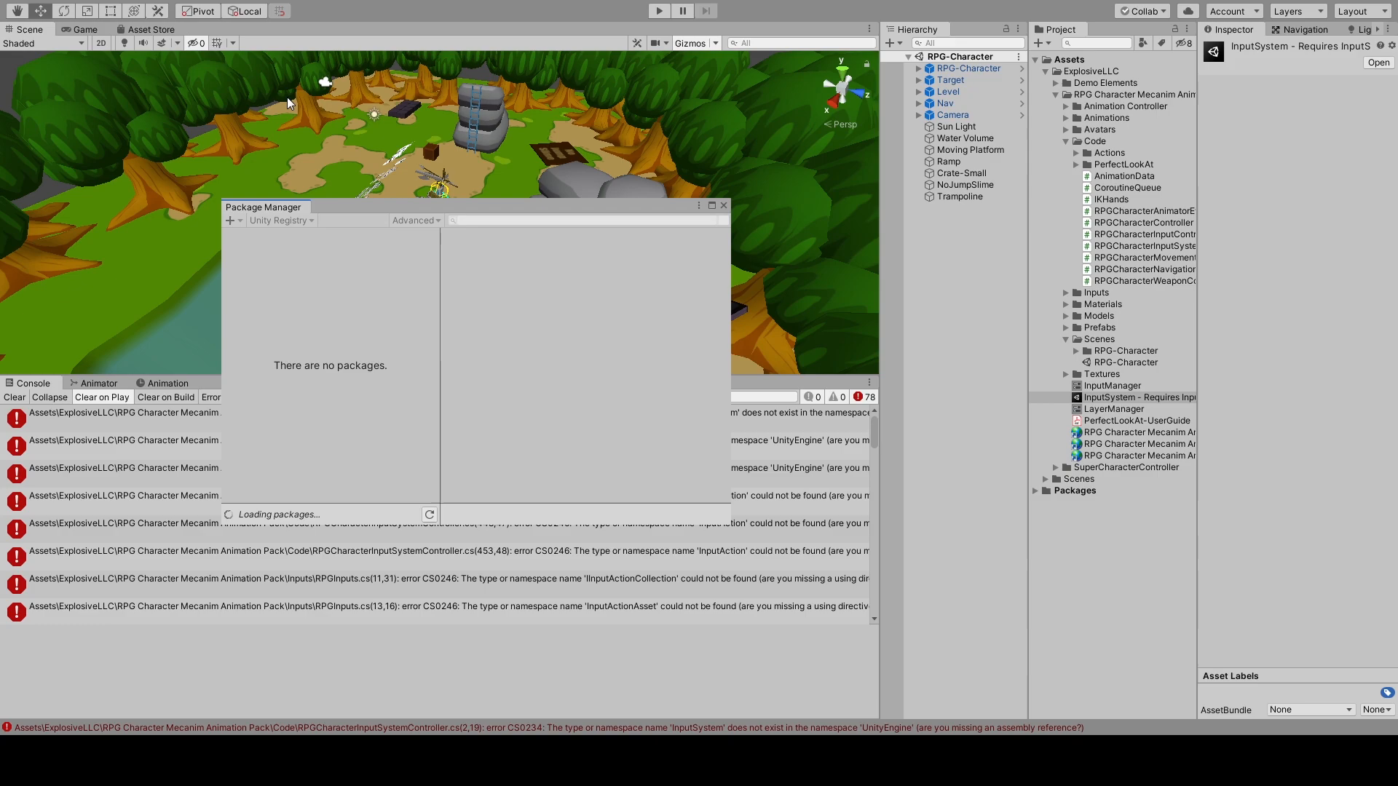
click(261, 236)
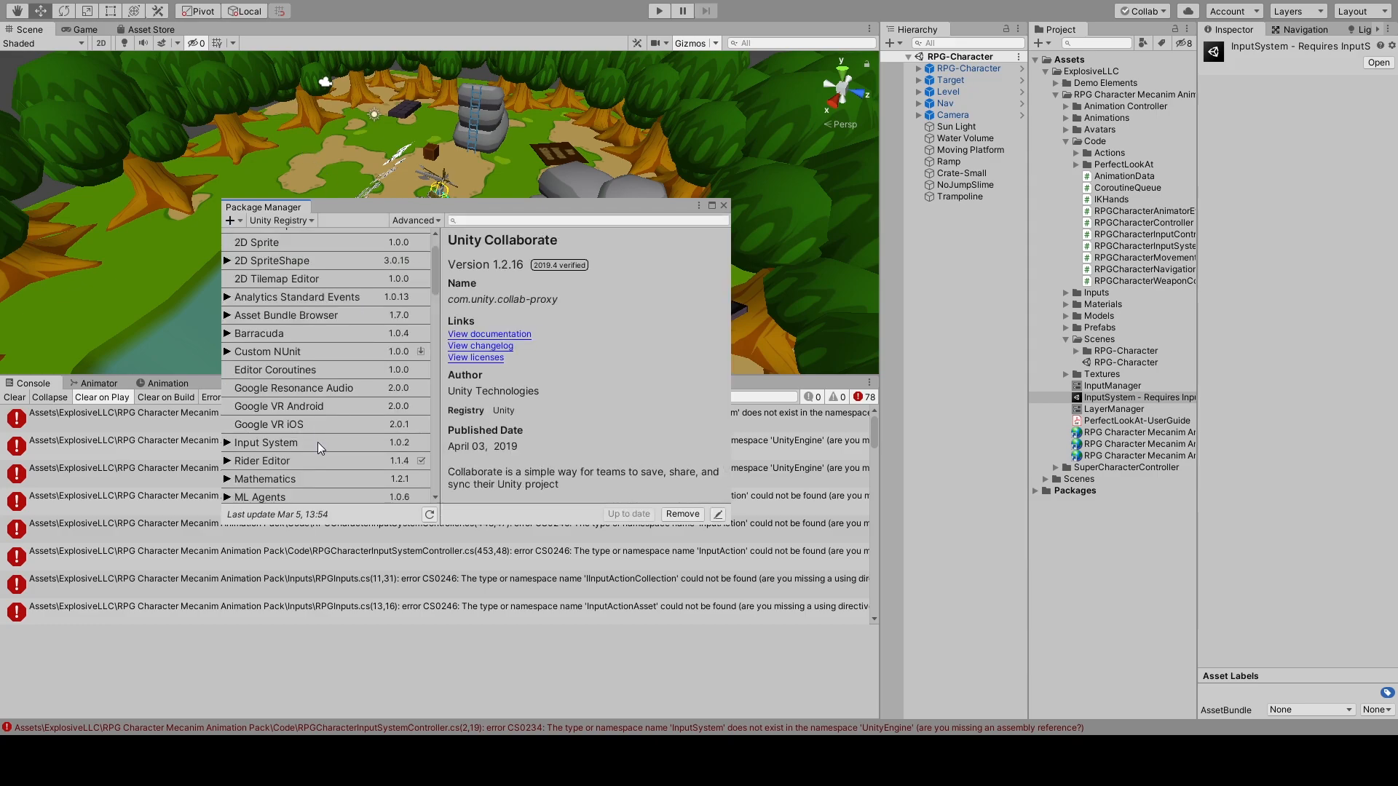
click(265, 443)
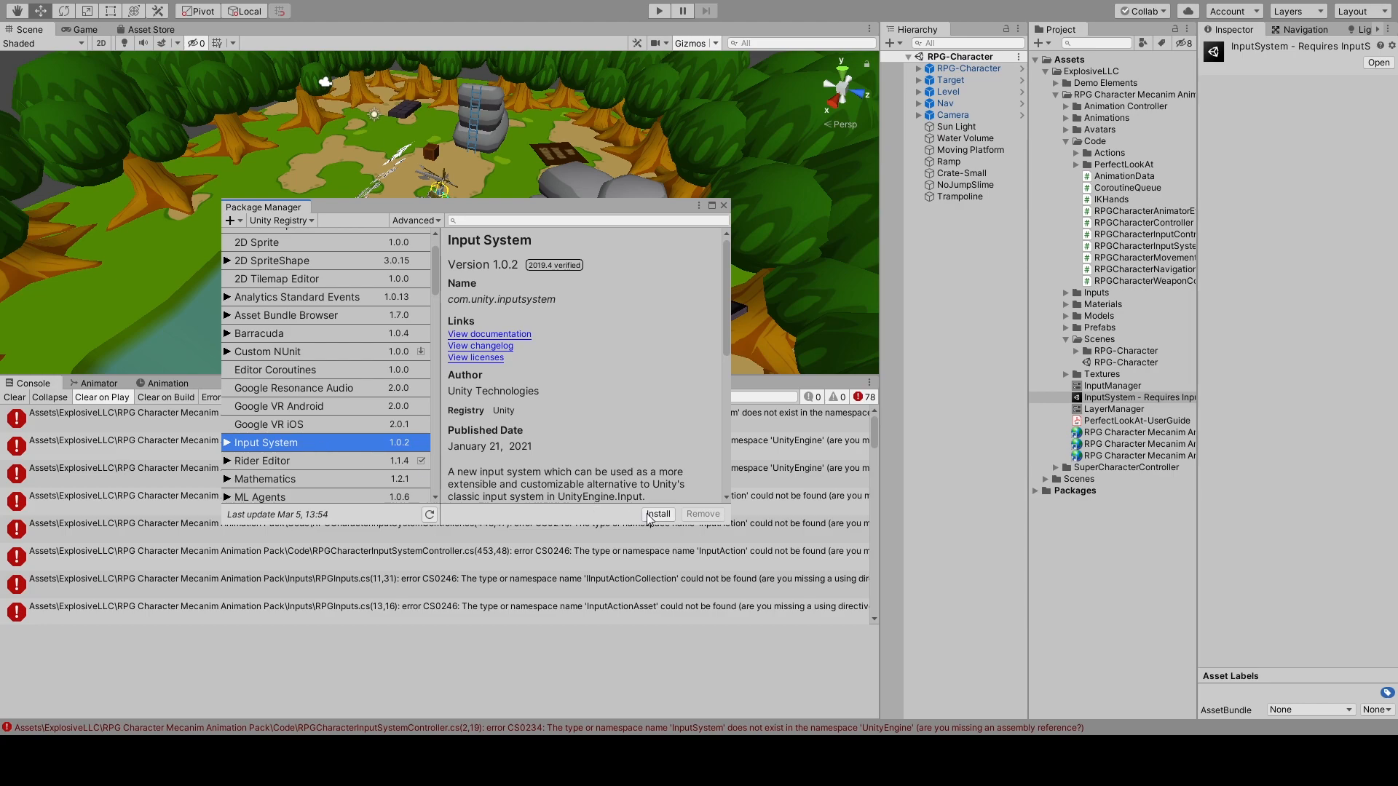
click(658, 514)
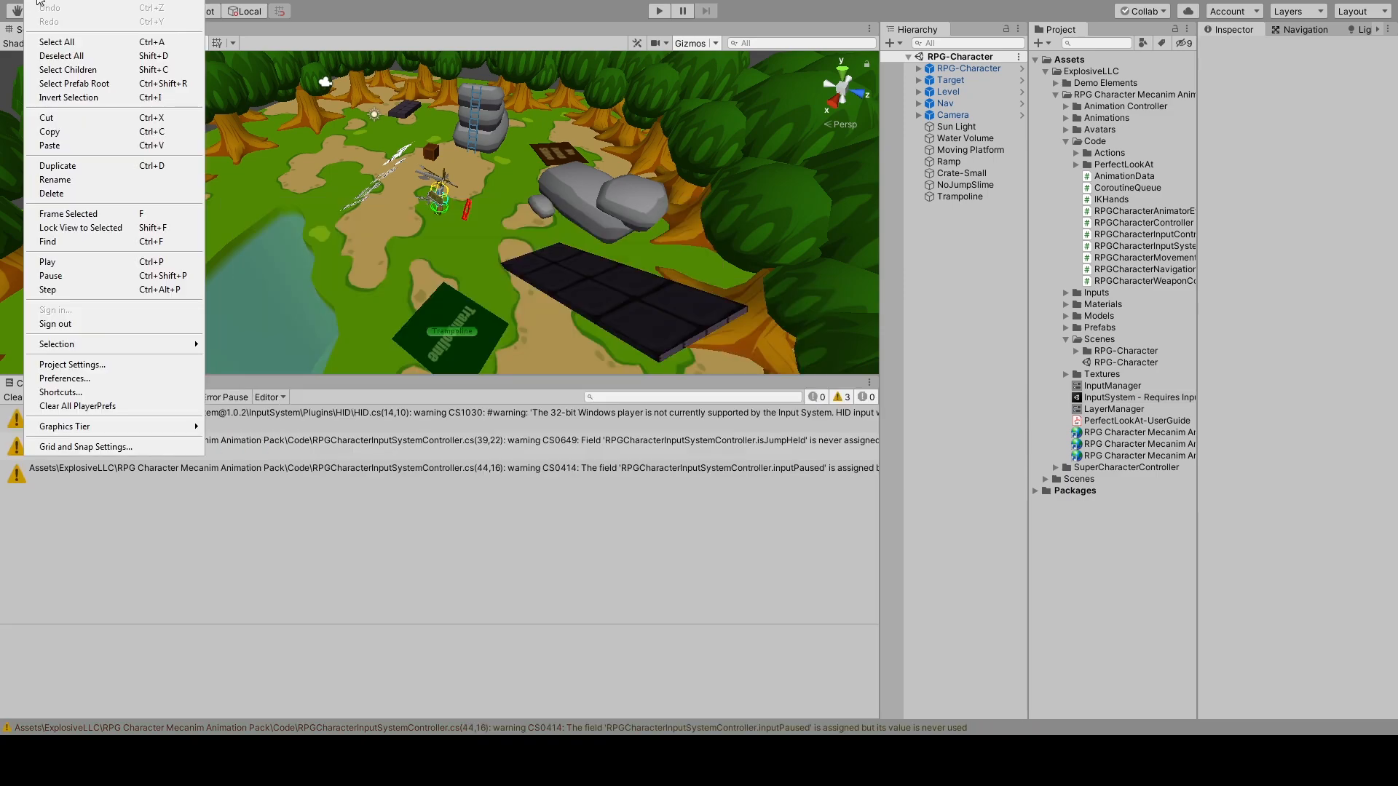
mouse_move(72, 364)
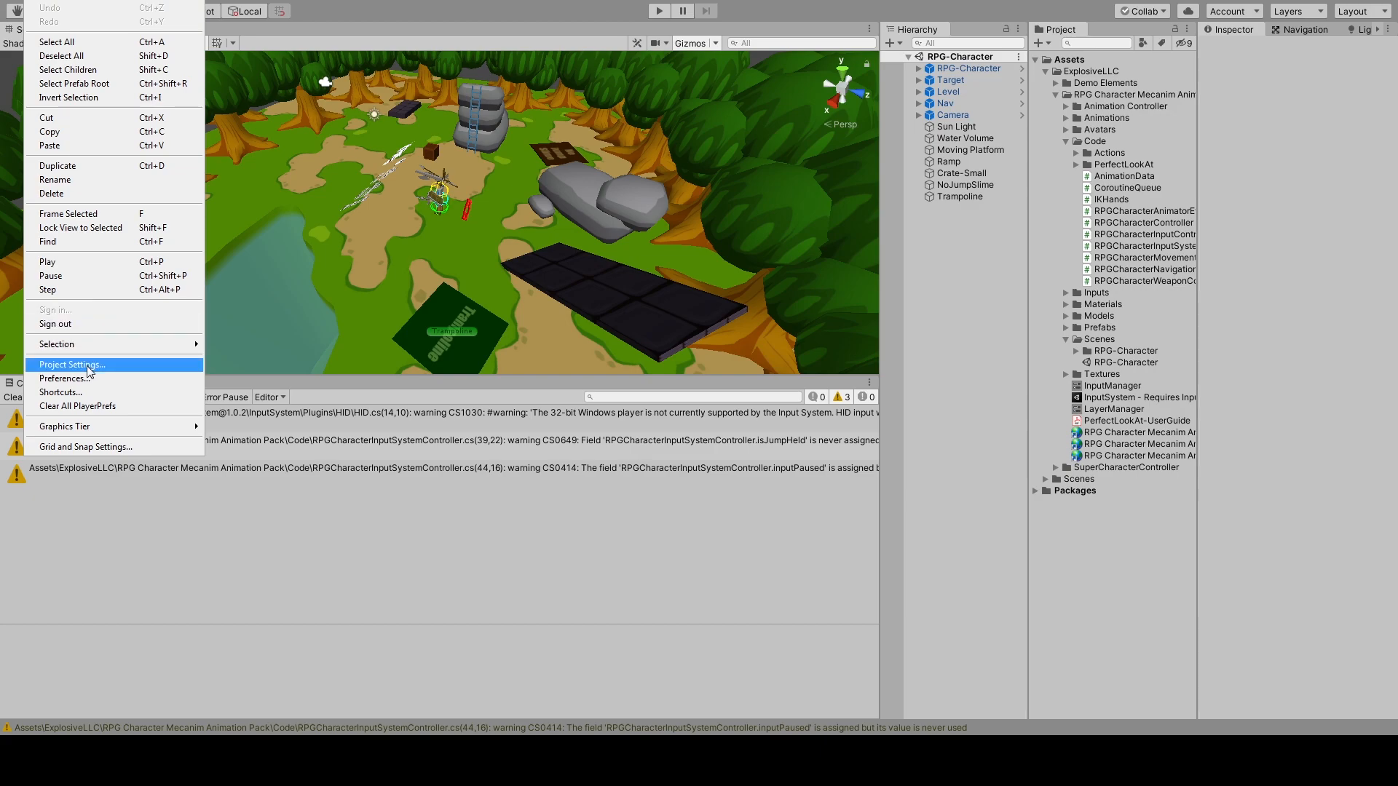
Step: View the Player settings Configuration section showing Active Input Handling as Input System Package
click(71, 364)
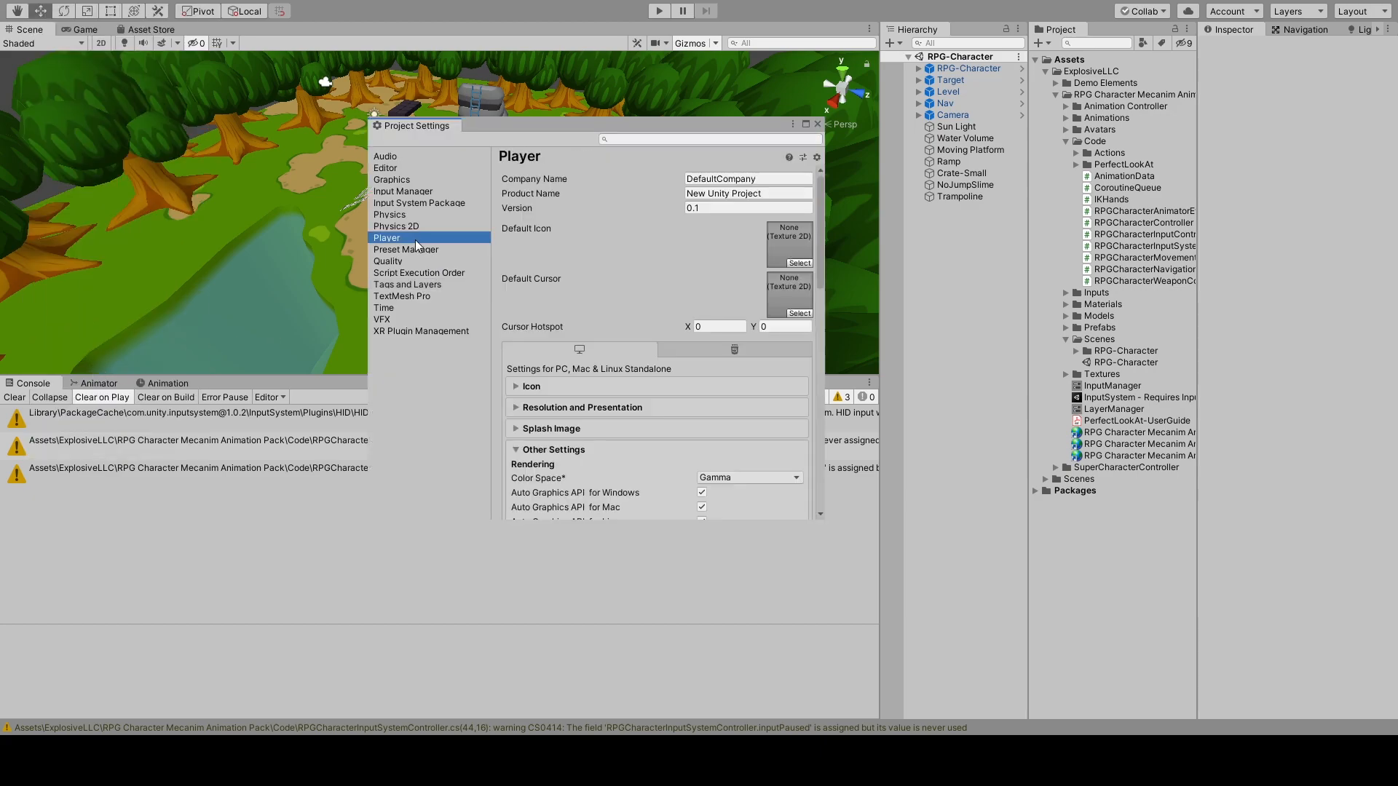
scroll(down, 3)
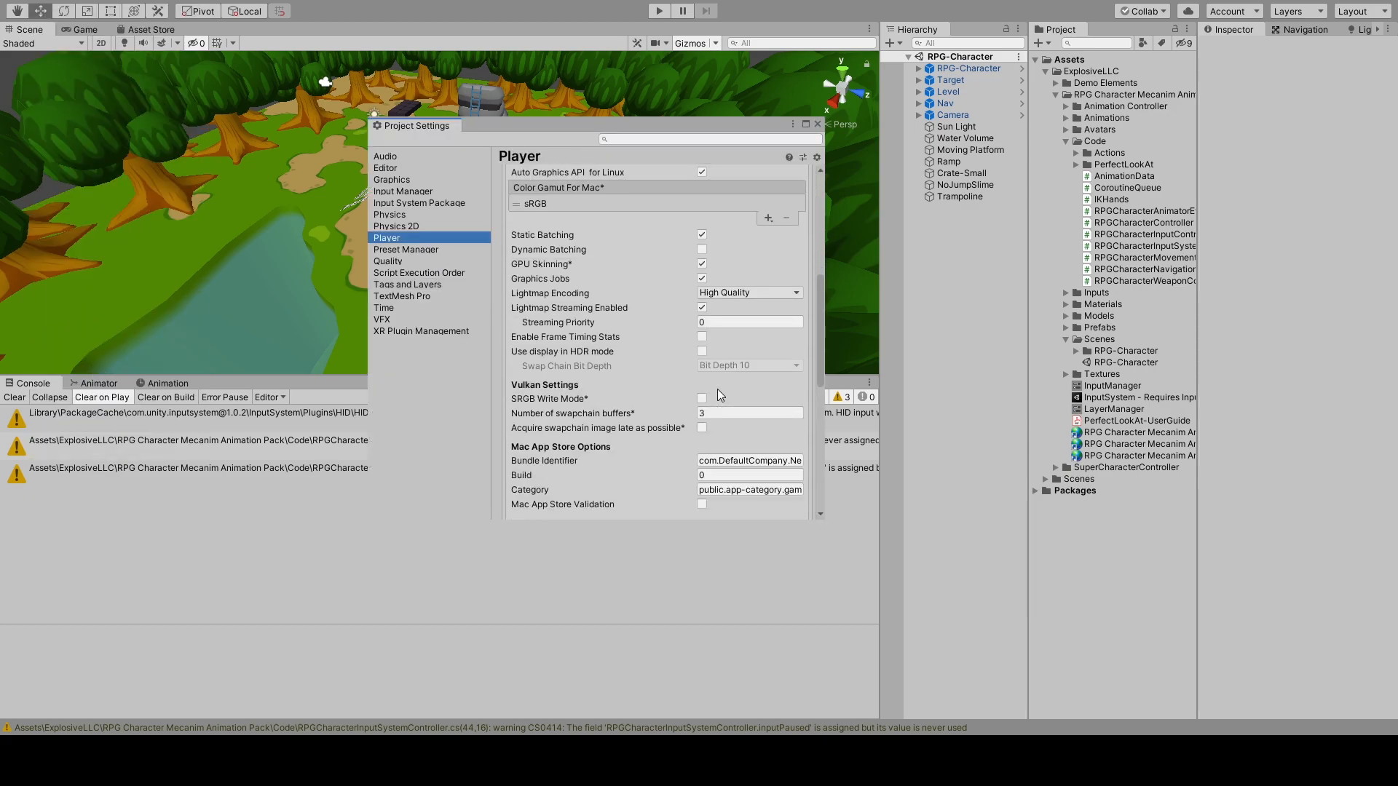
scroll(down, 3)
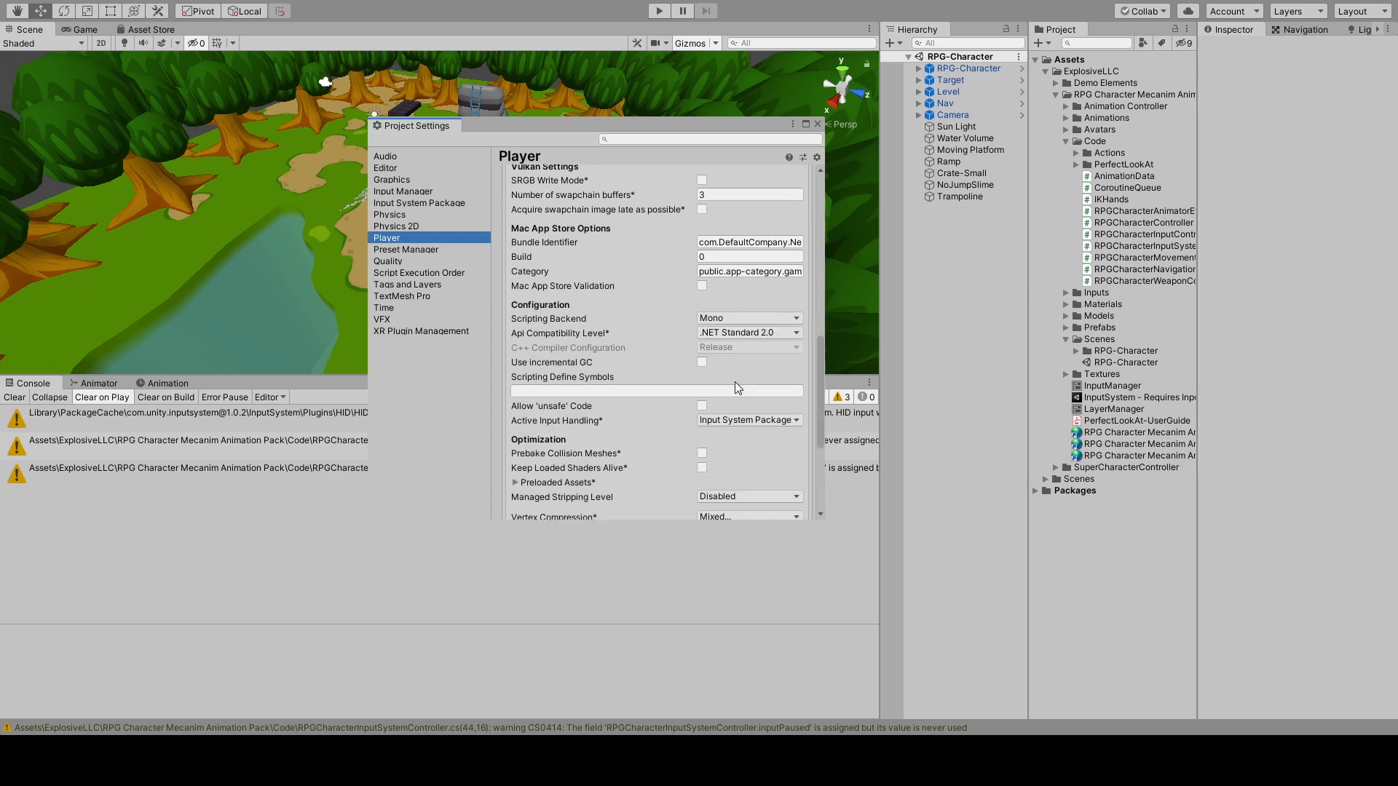
mouse_move(587, 424)
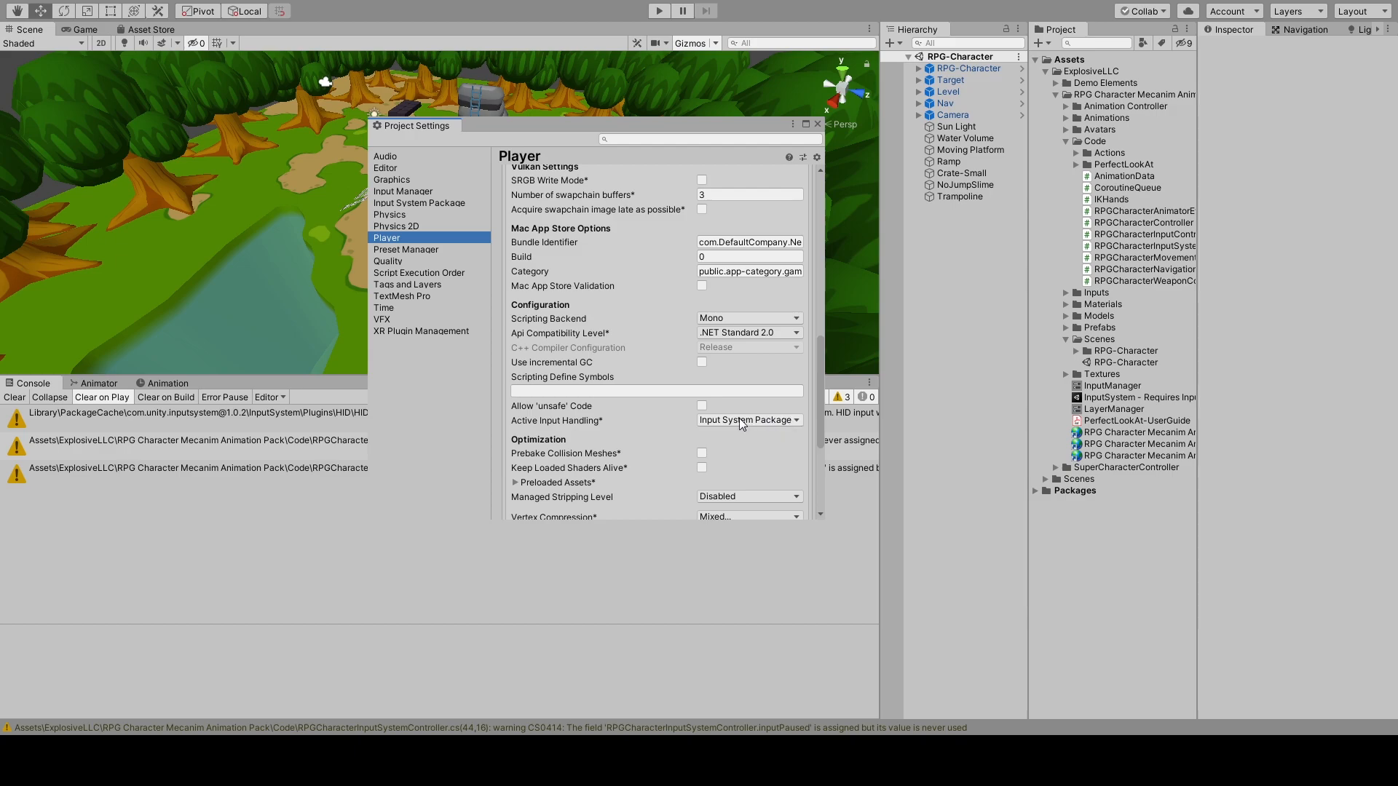
mouse_move(819, 133)
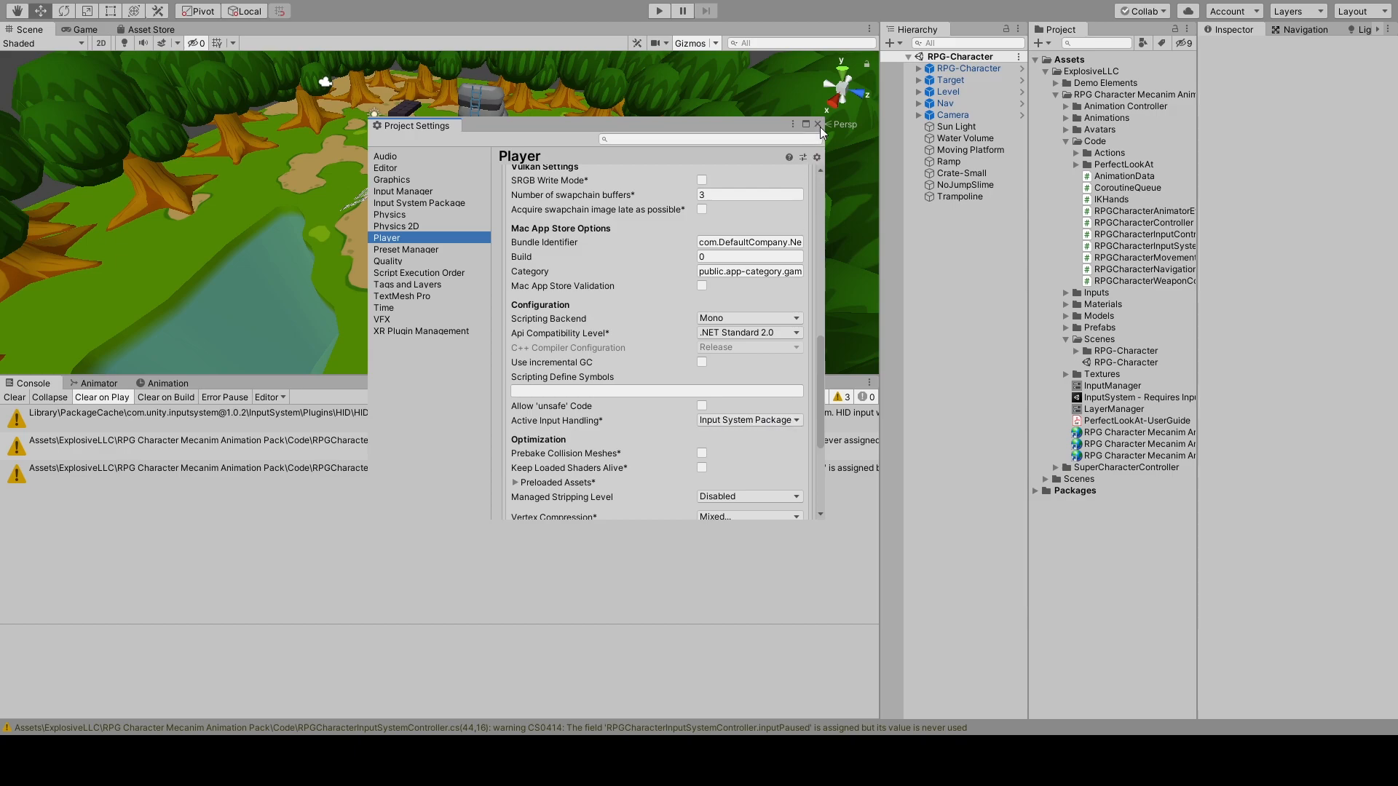
Step: Add a Player Input component to the RPG-Character prefab
click(816, 125)
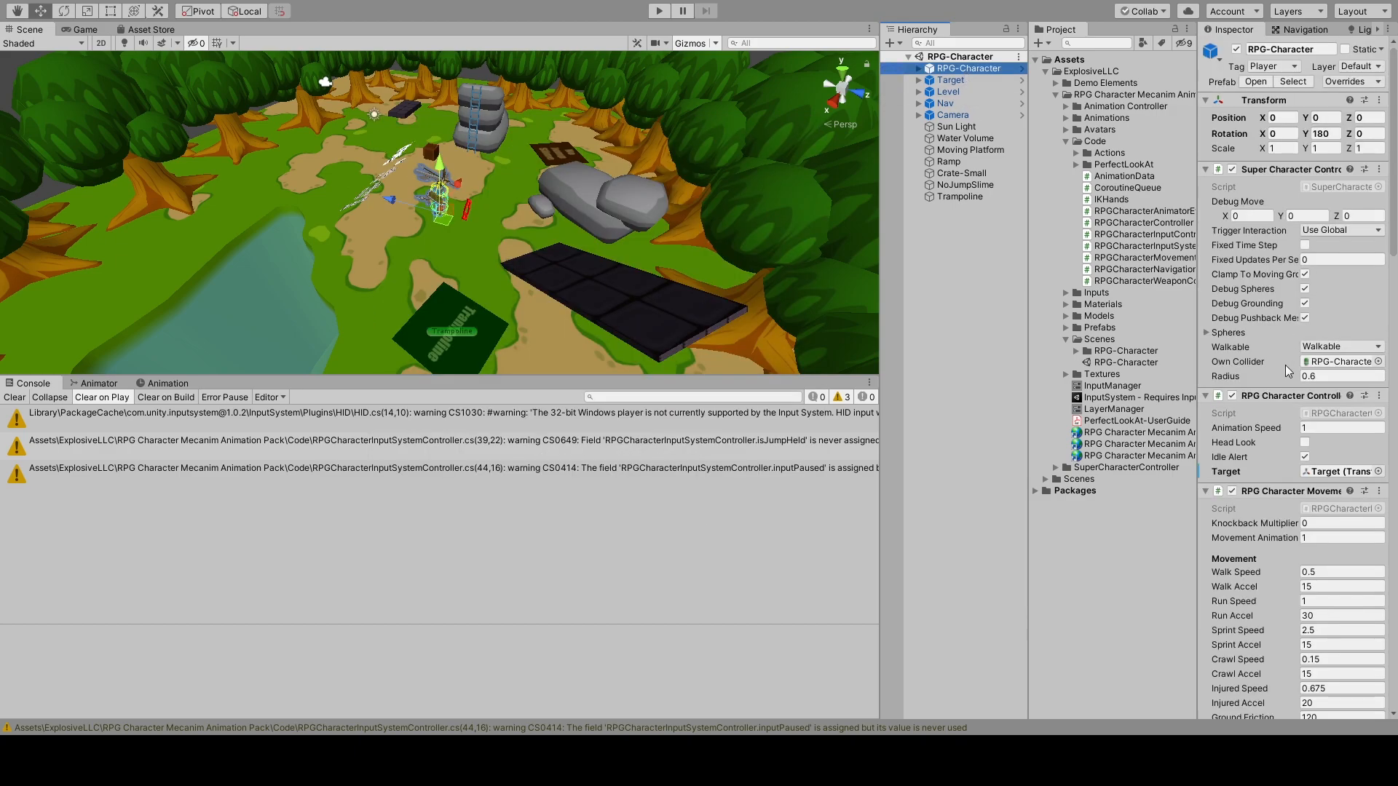
scroll(down, 3)
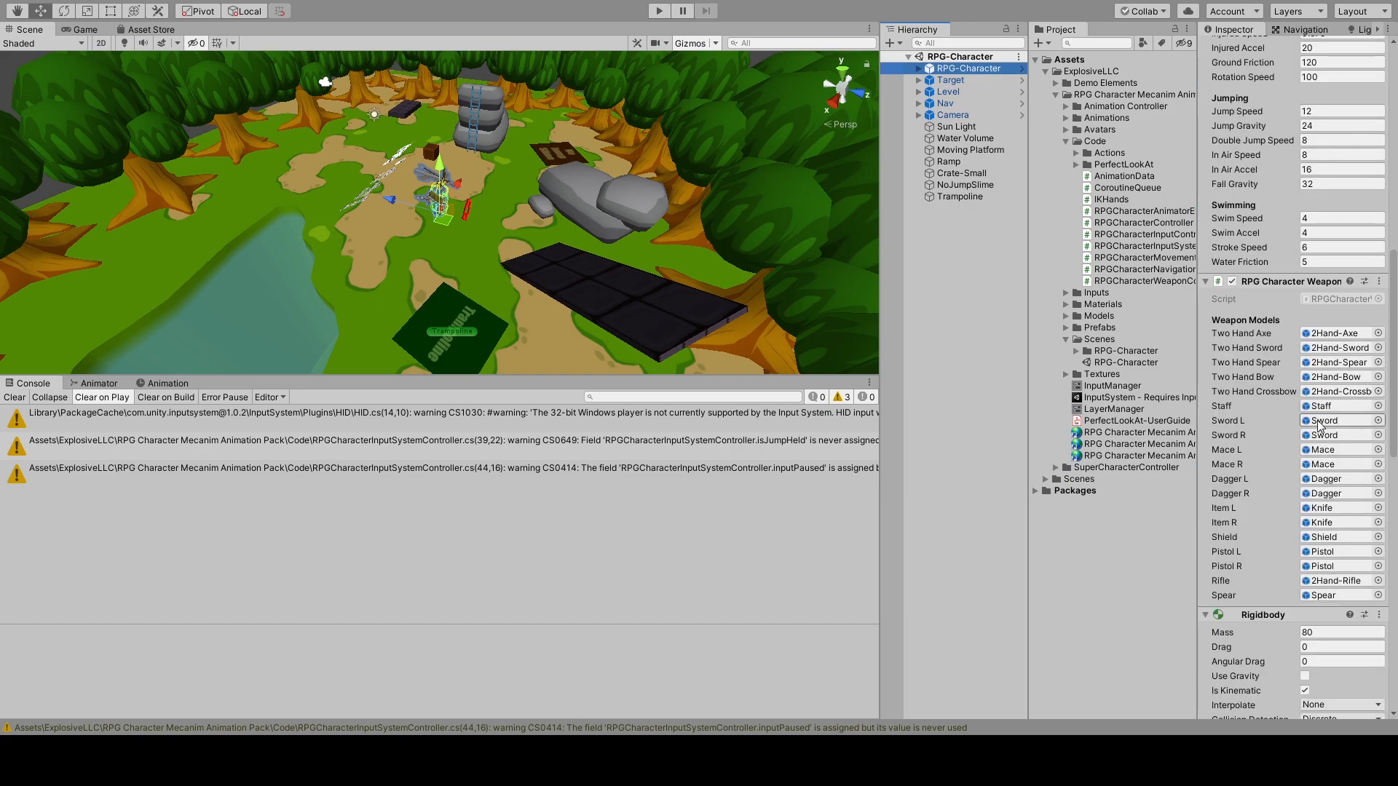
scroll(down, 3)
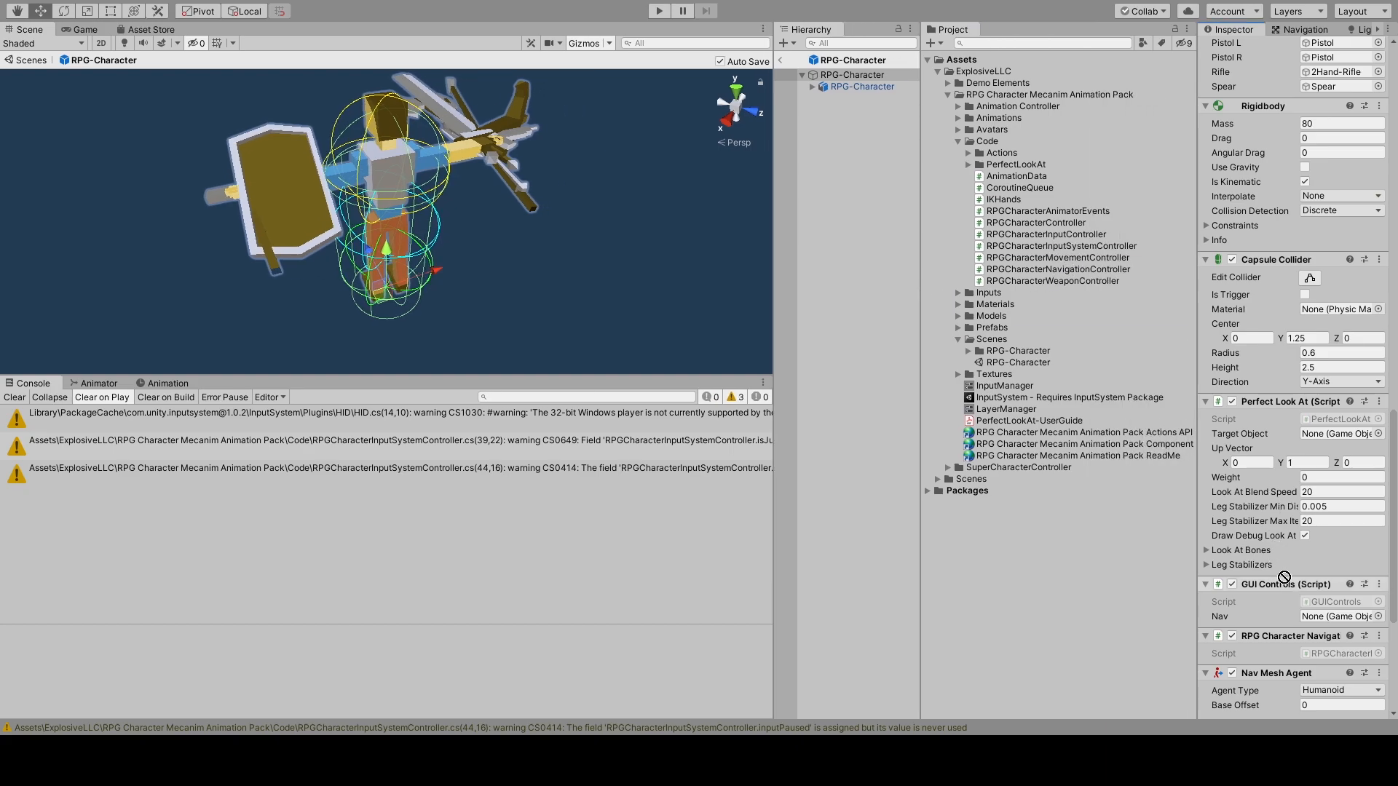
scroll(down, 3)
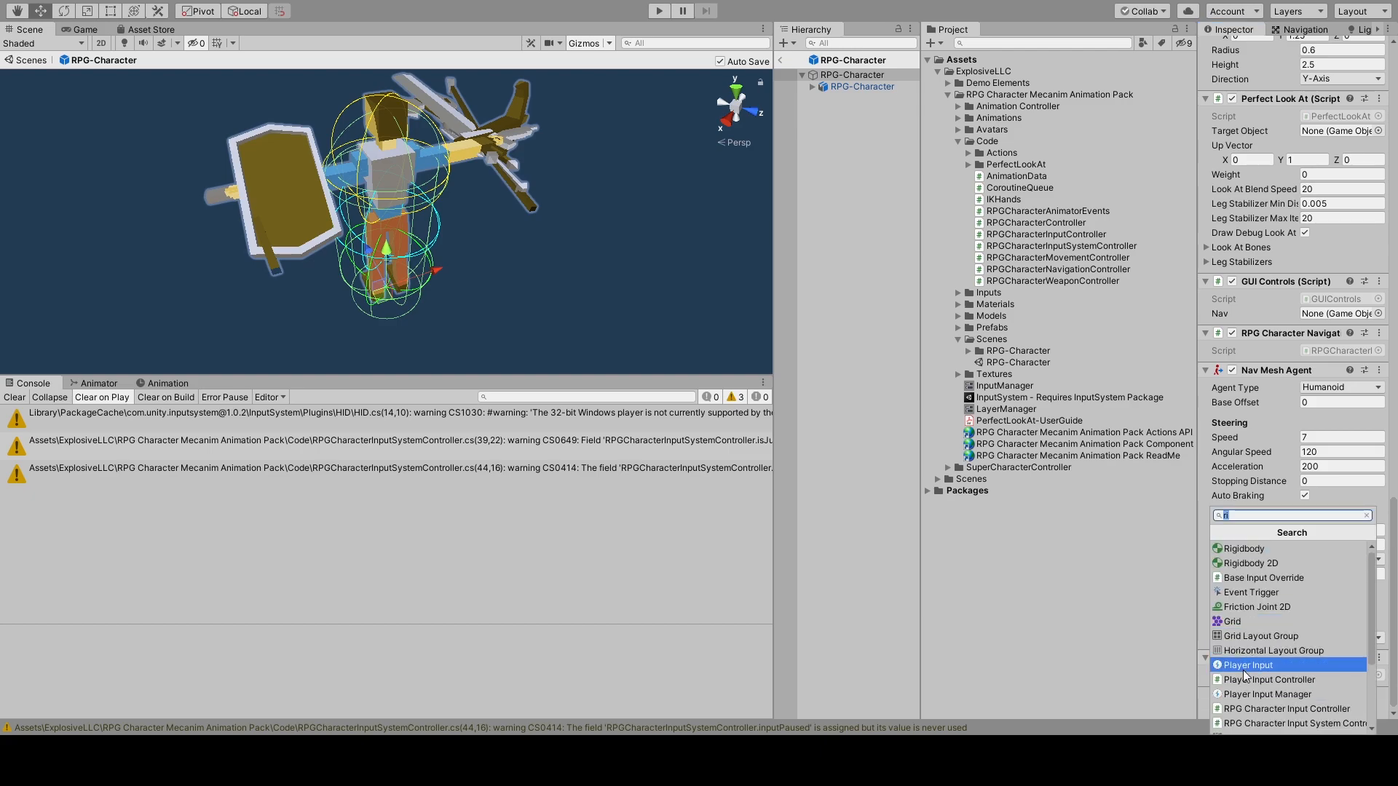
click(1246, 665)
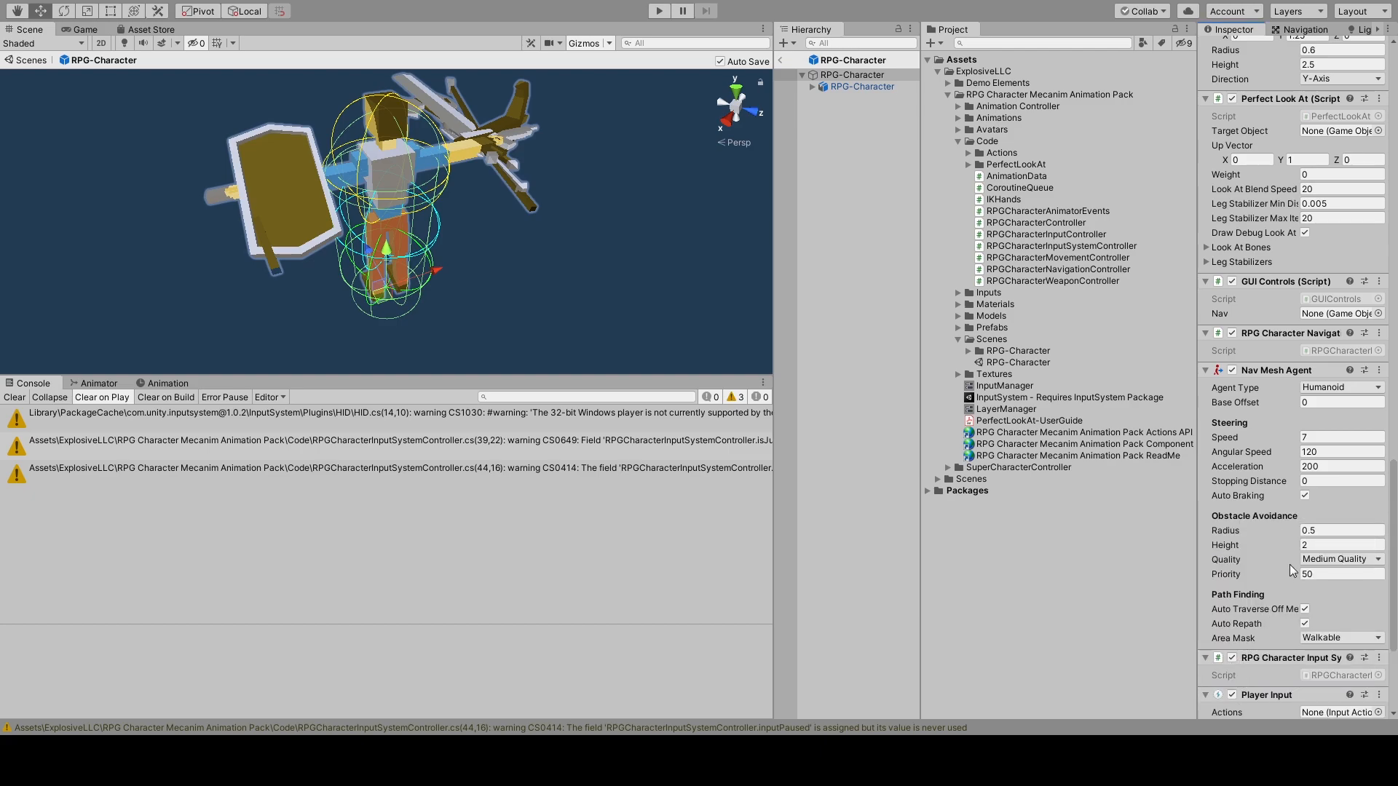
Step: Assign RPGInputActions as the Player Input actions asset and return to the scene
scroll(down, 3)
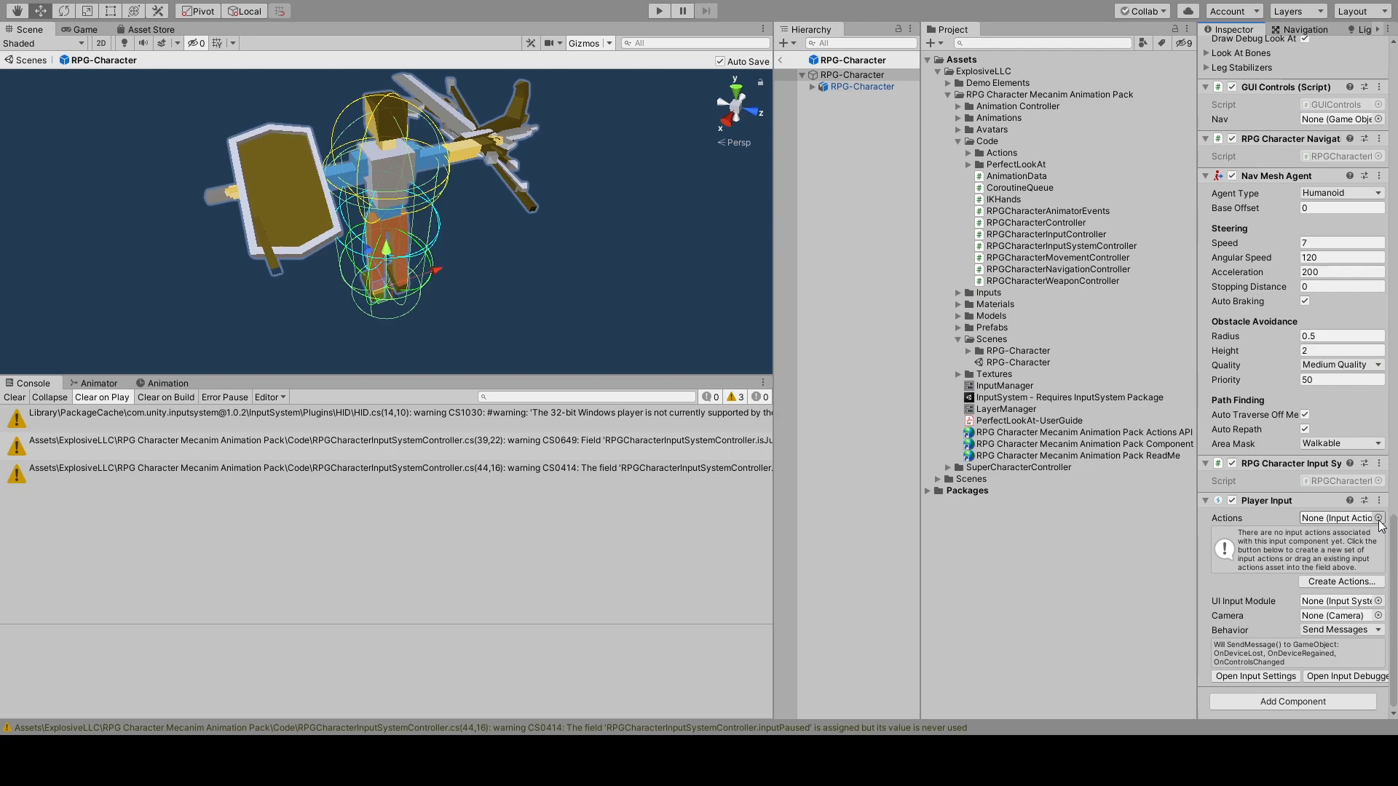
click(1377, 519)
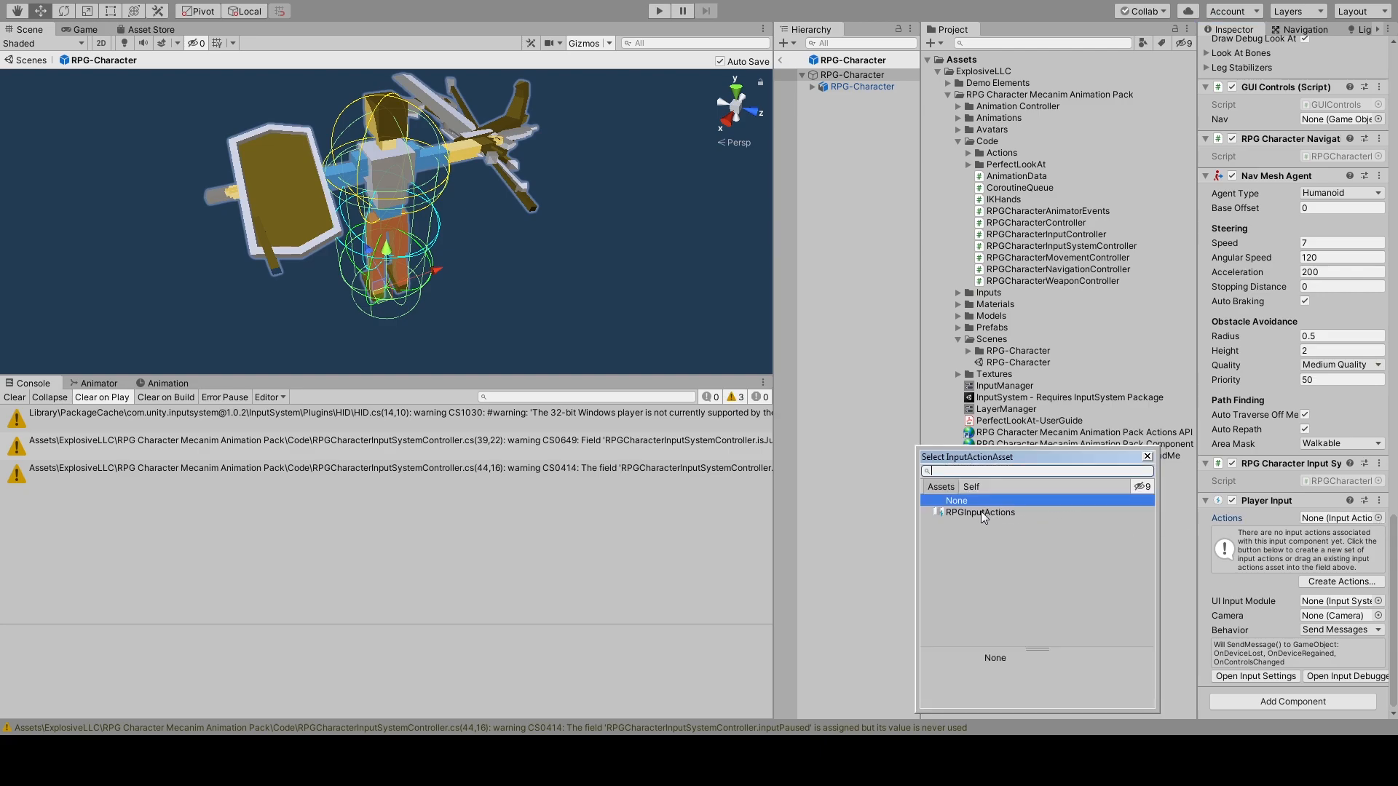
click(979, 511)
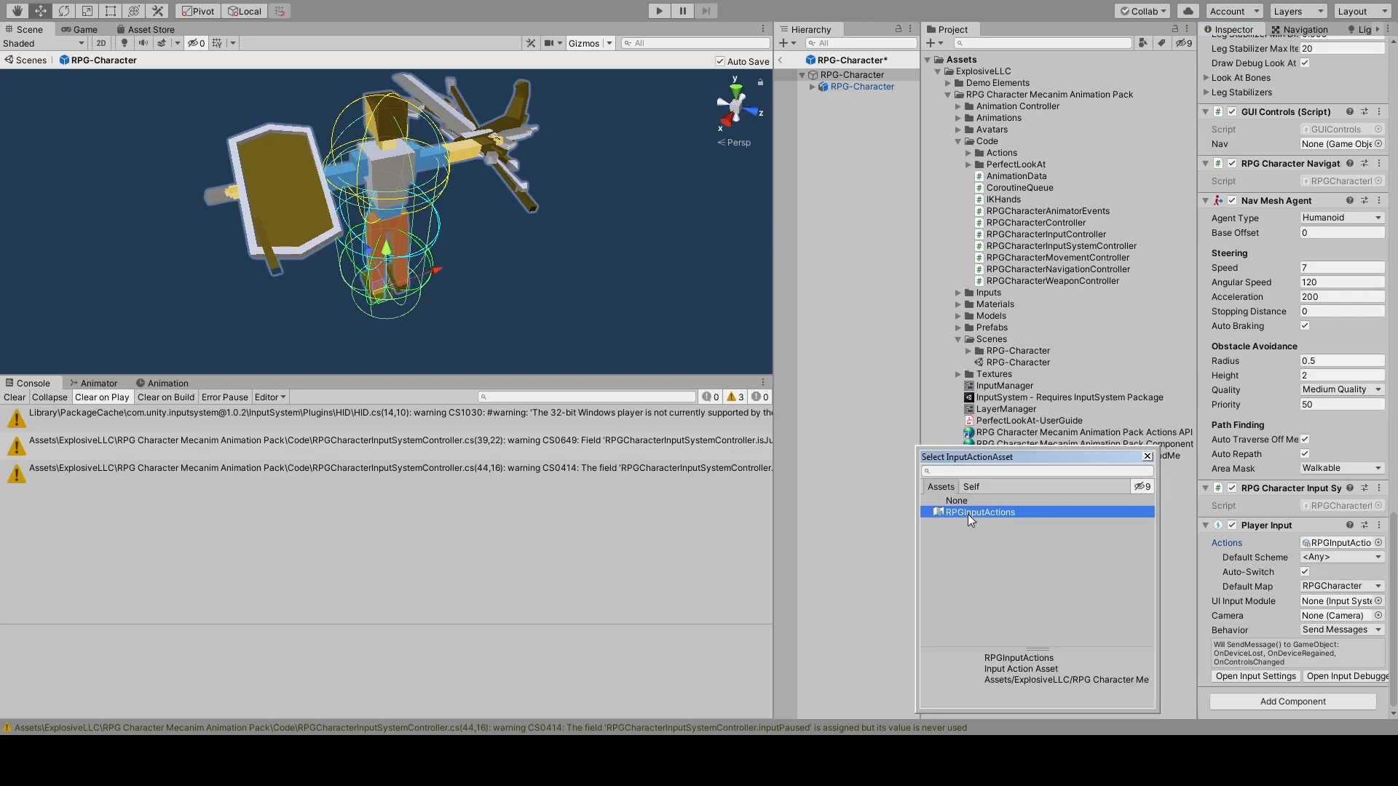
click(658, 10)
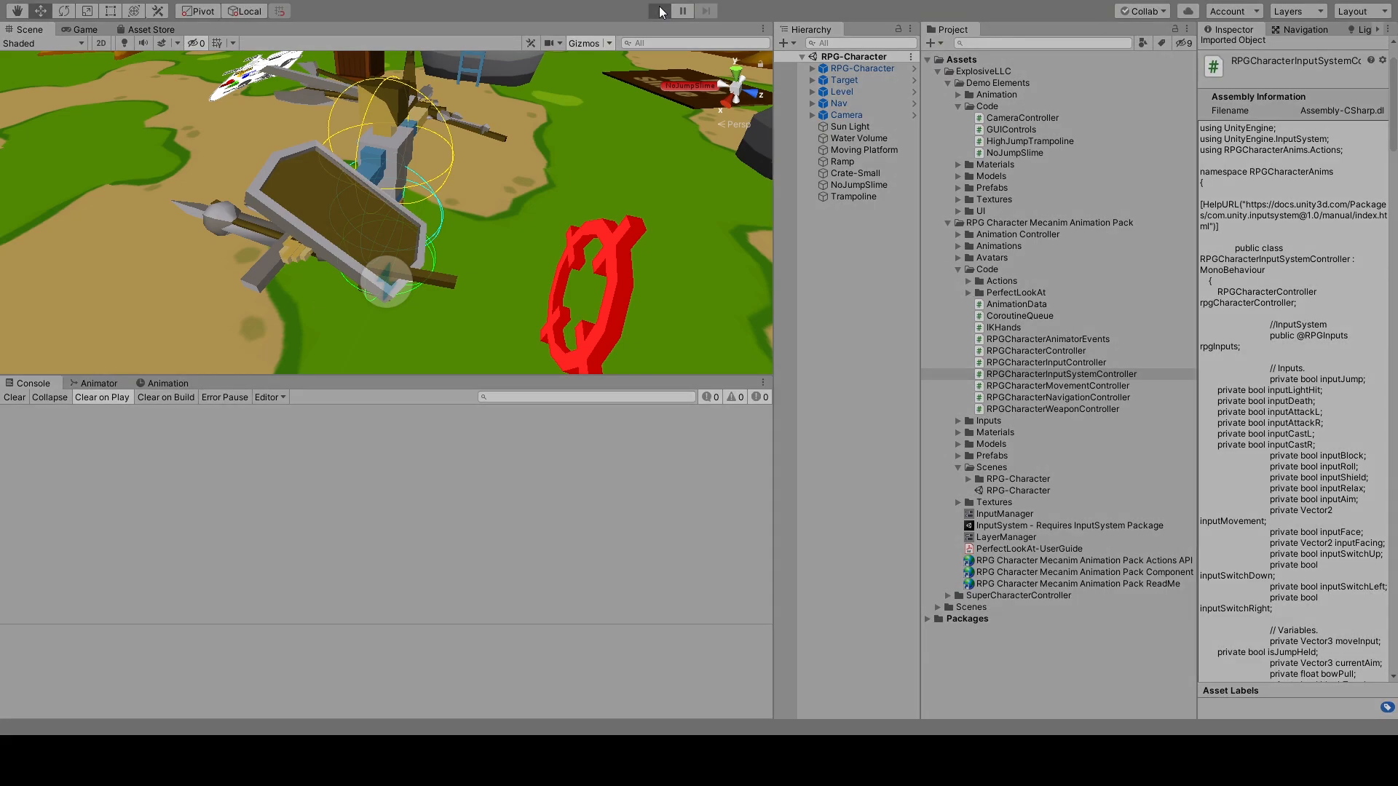
click(659, 10)
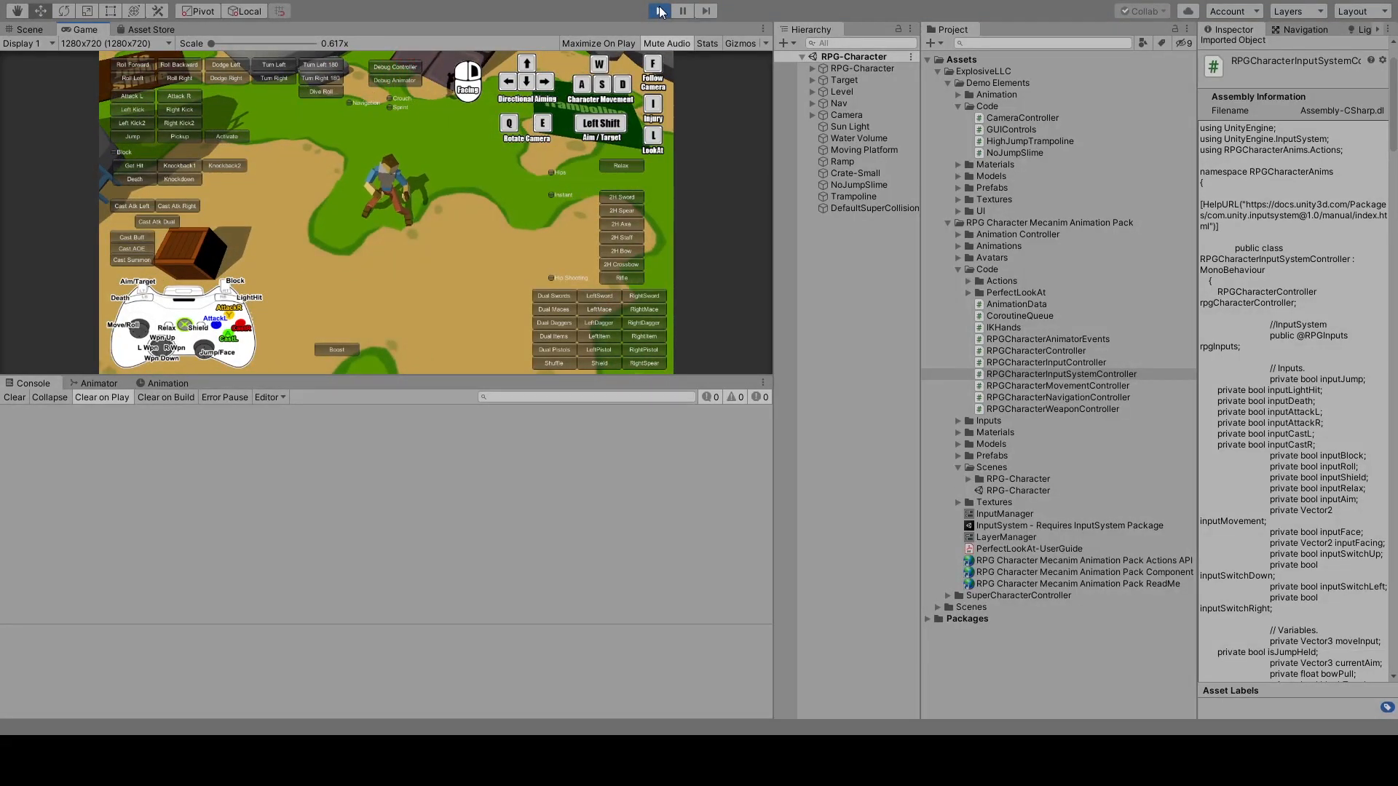
click(148, 29)
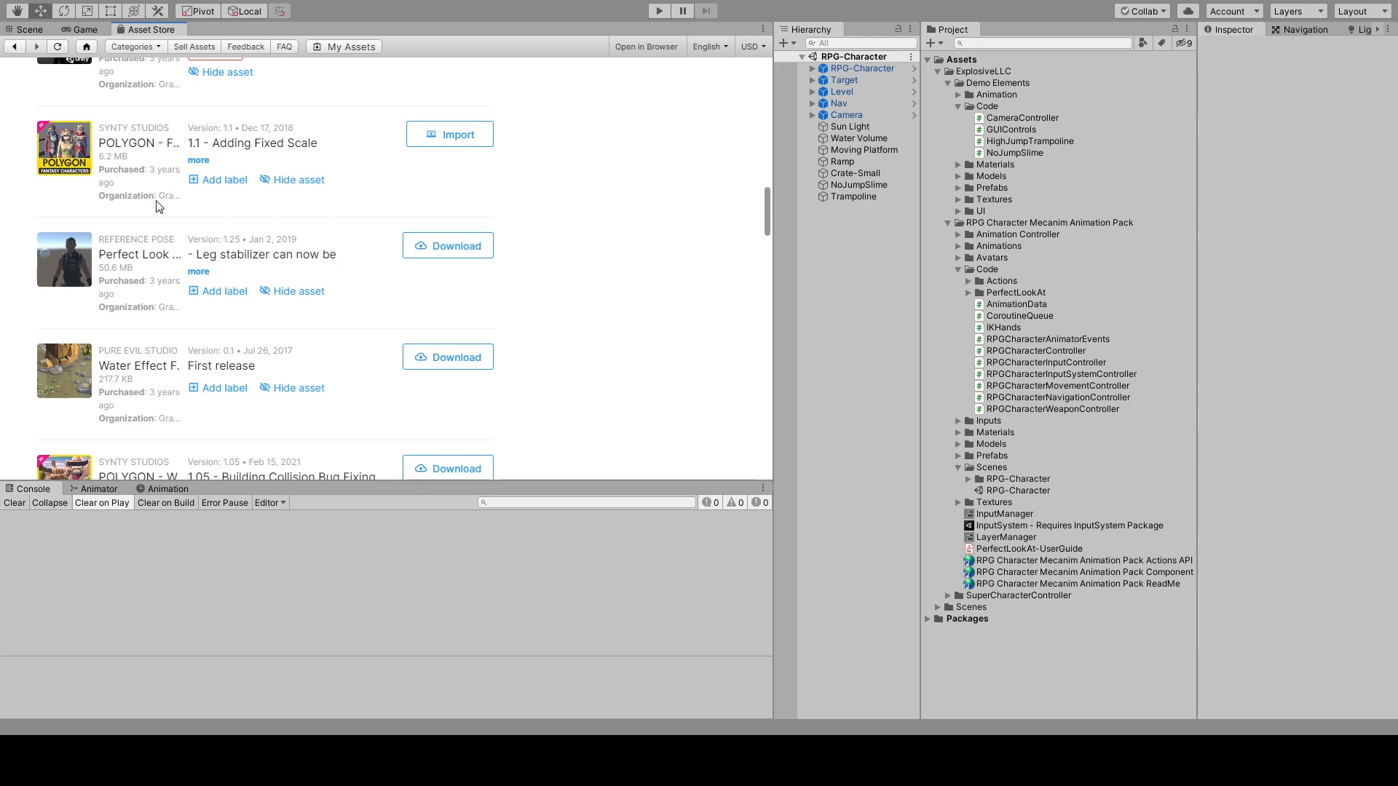
mouse_move(462, 140)
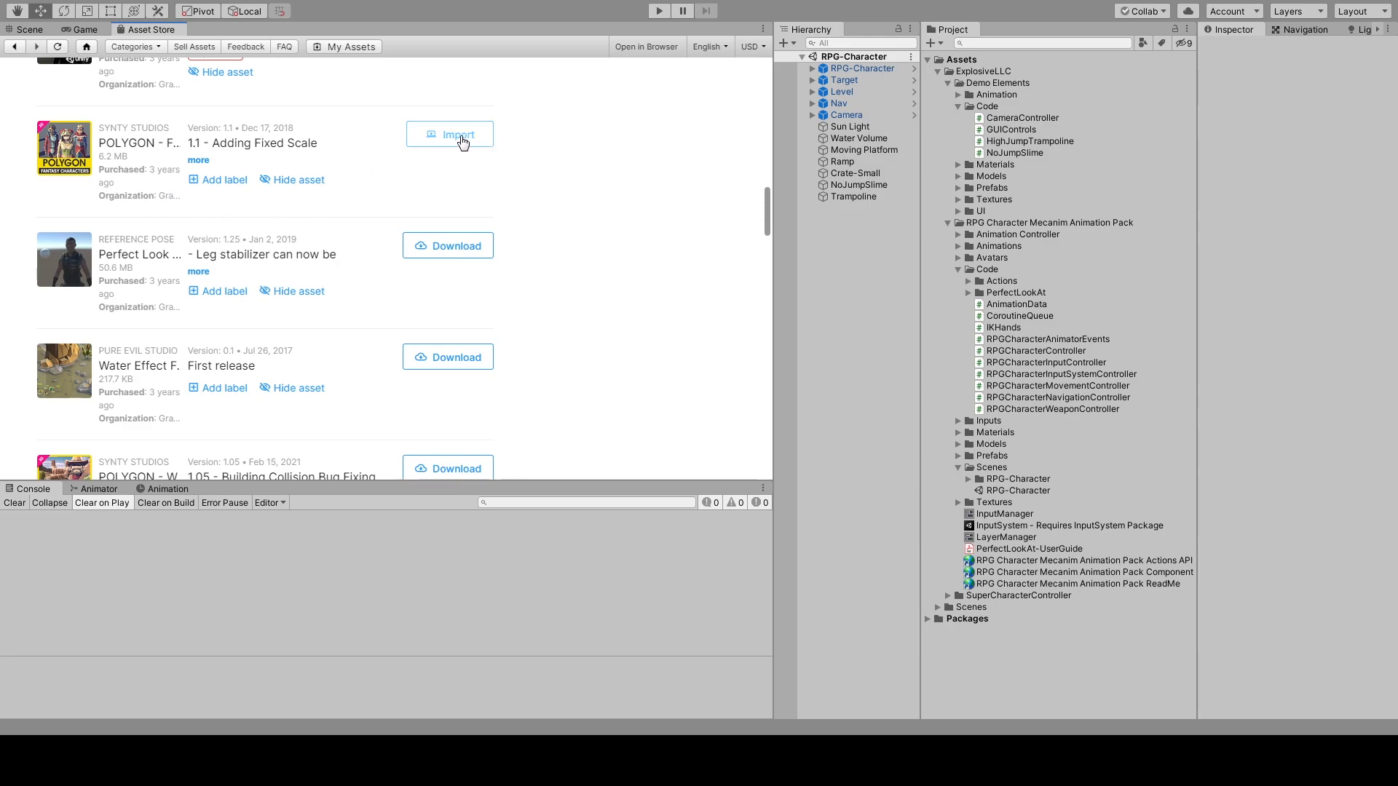
Step: Import the POLYGON - Fantasy Characters package from My Assets with all contents
click(456, 134)
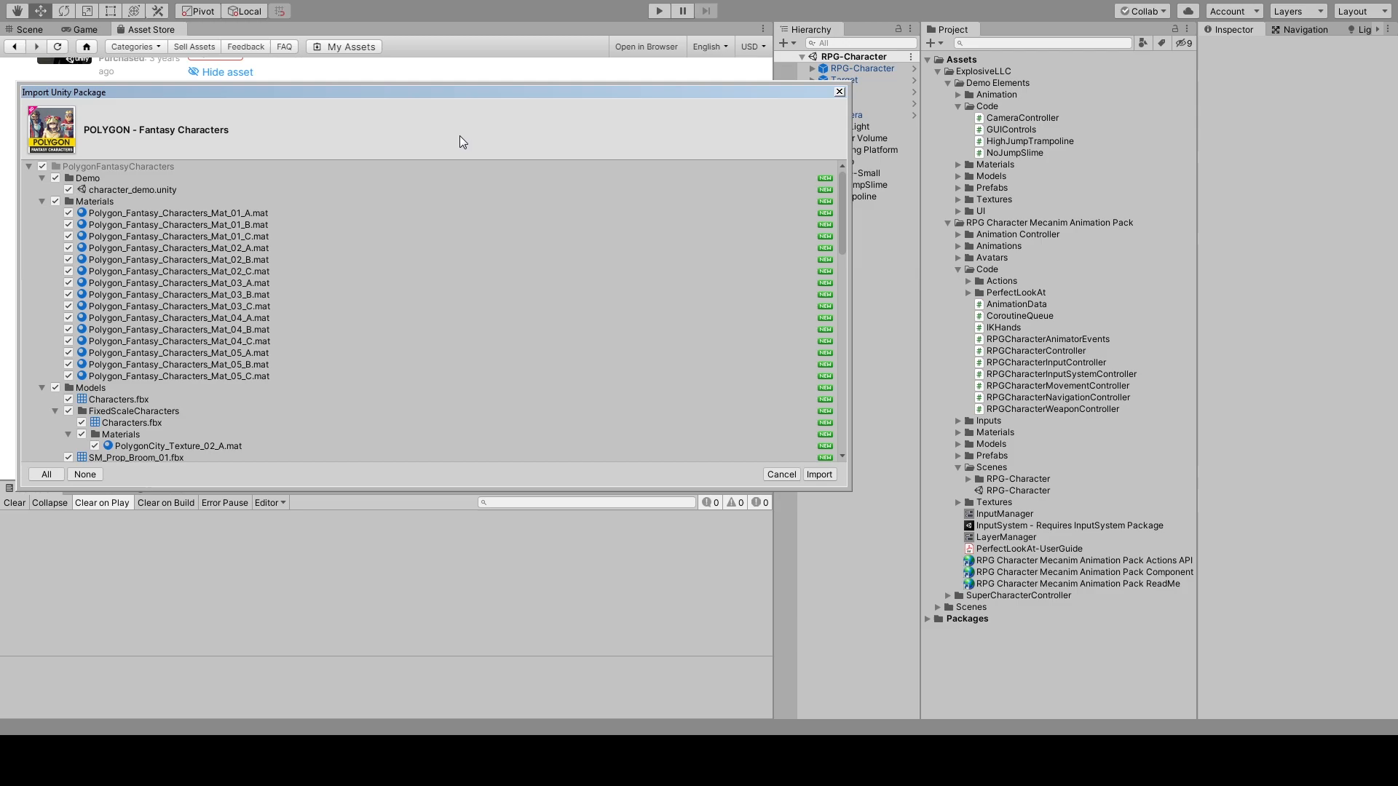
click(817, 474)
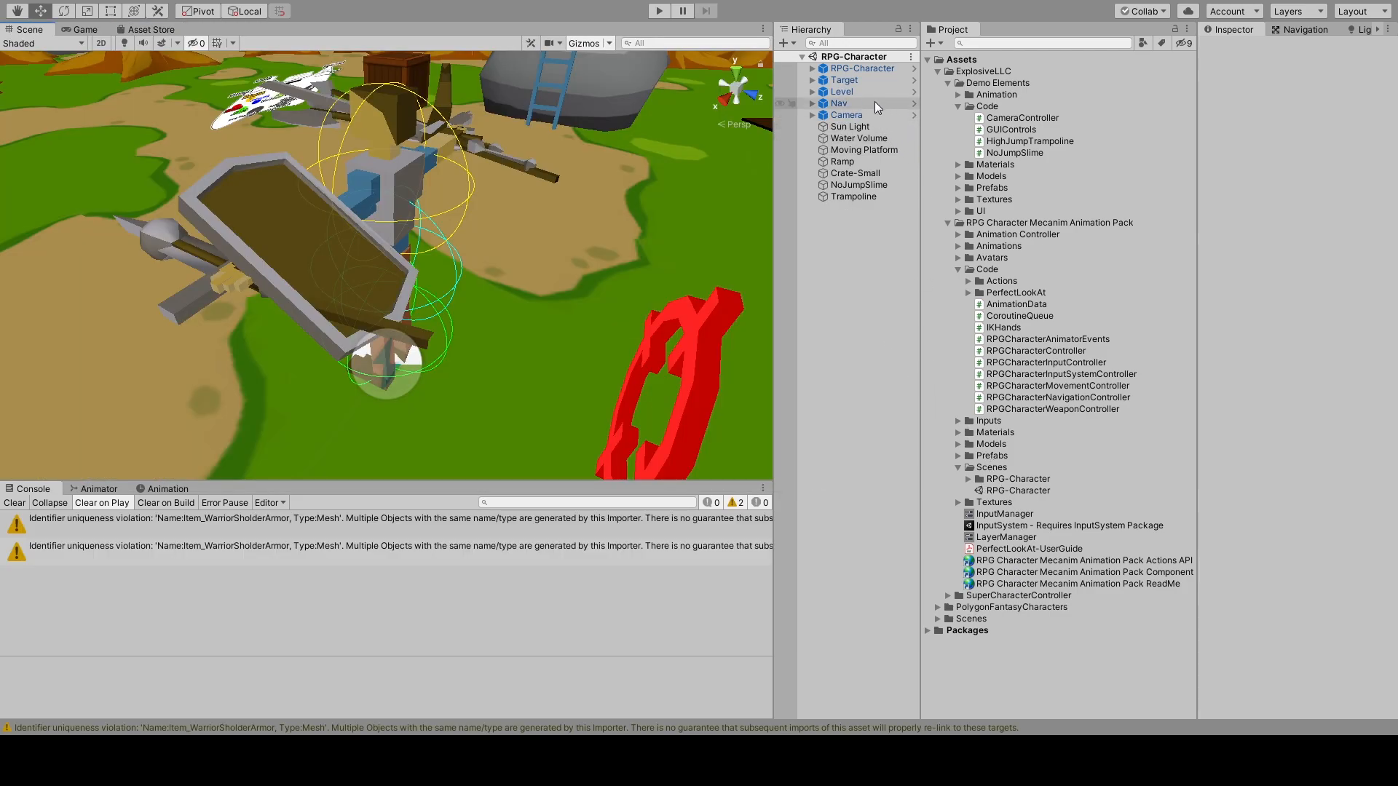
Step: Place the POLYGON Characters model under the RPG-Character prefab and select it
right_click(859, 69)
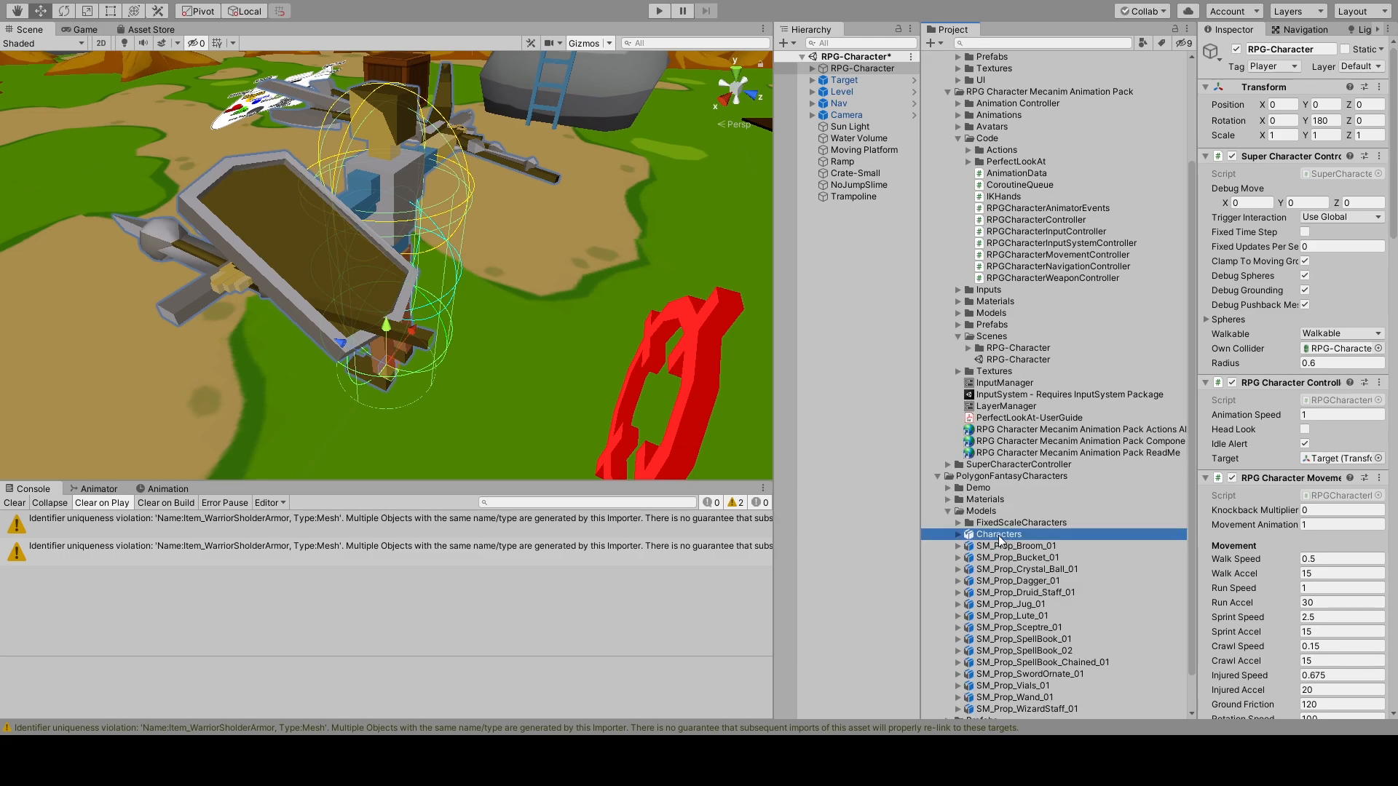
click(861, 68)
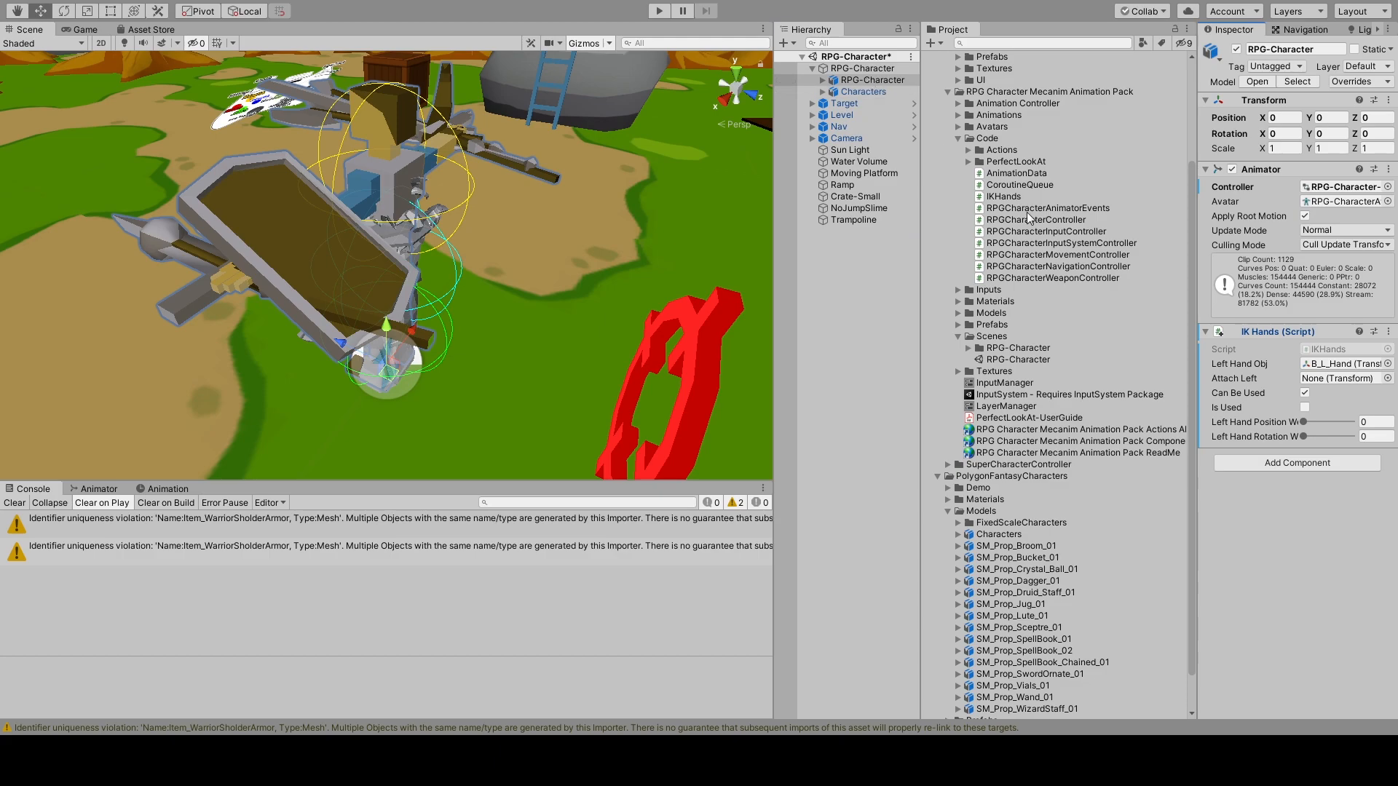
click(873, 79)
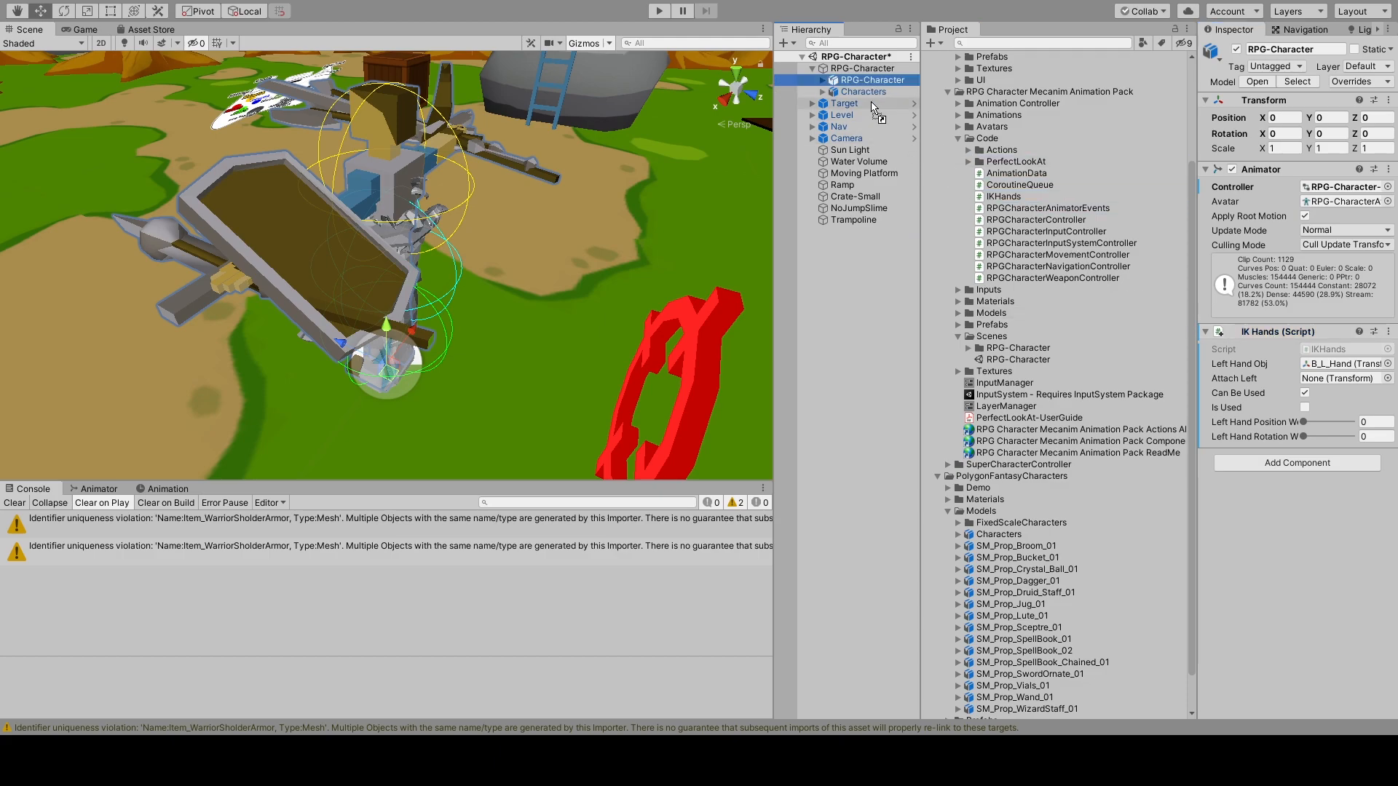
click(862, 91)
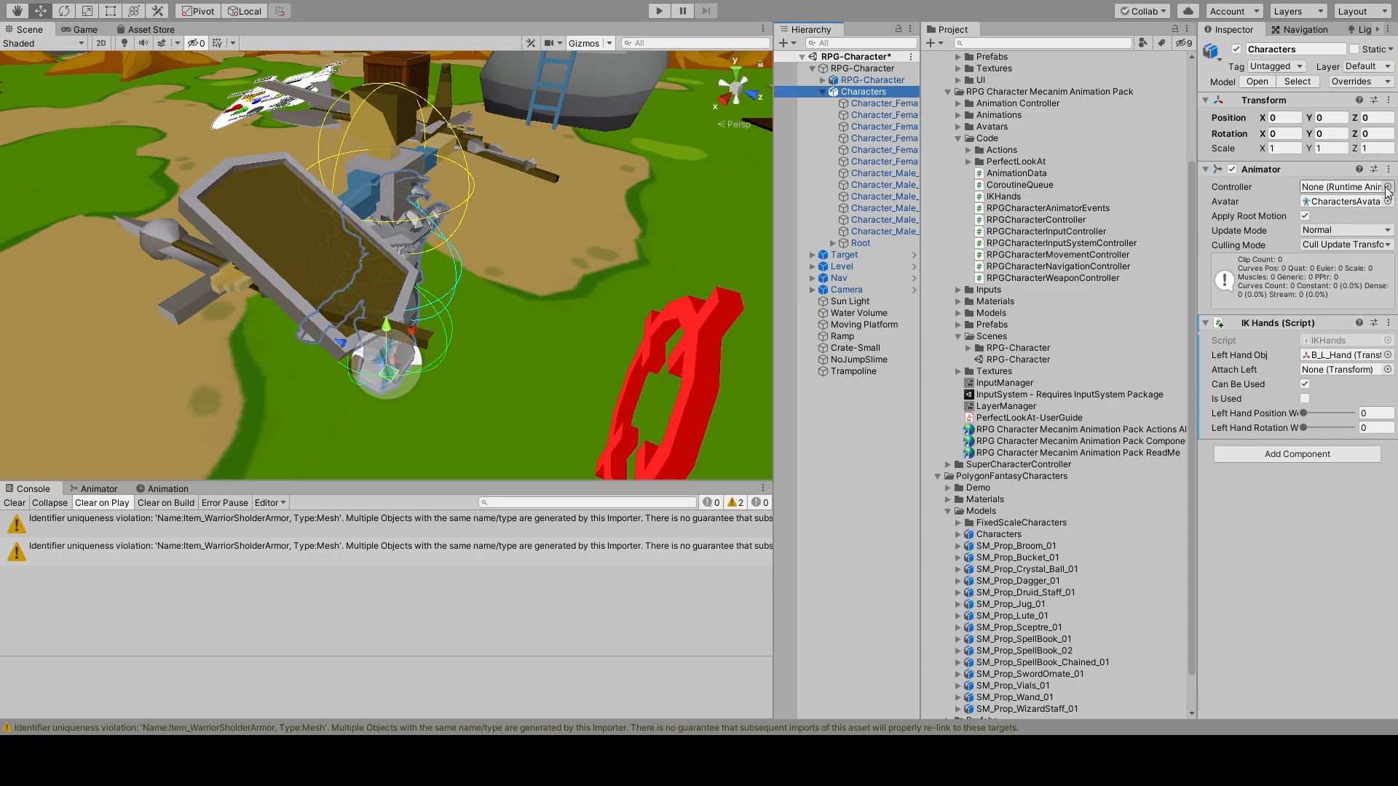
Step: Assign RPG-Character-Animation-Controller as the Characters model's Animator Controller
click(1388, 186)
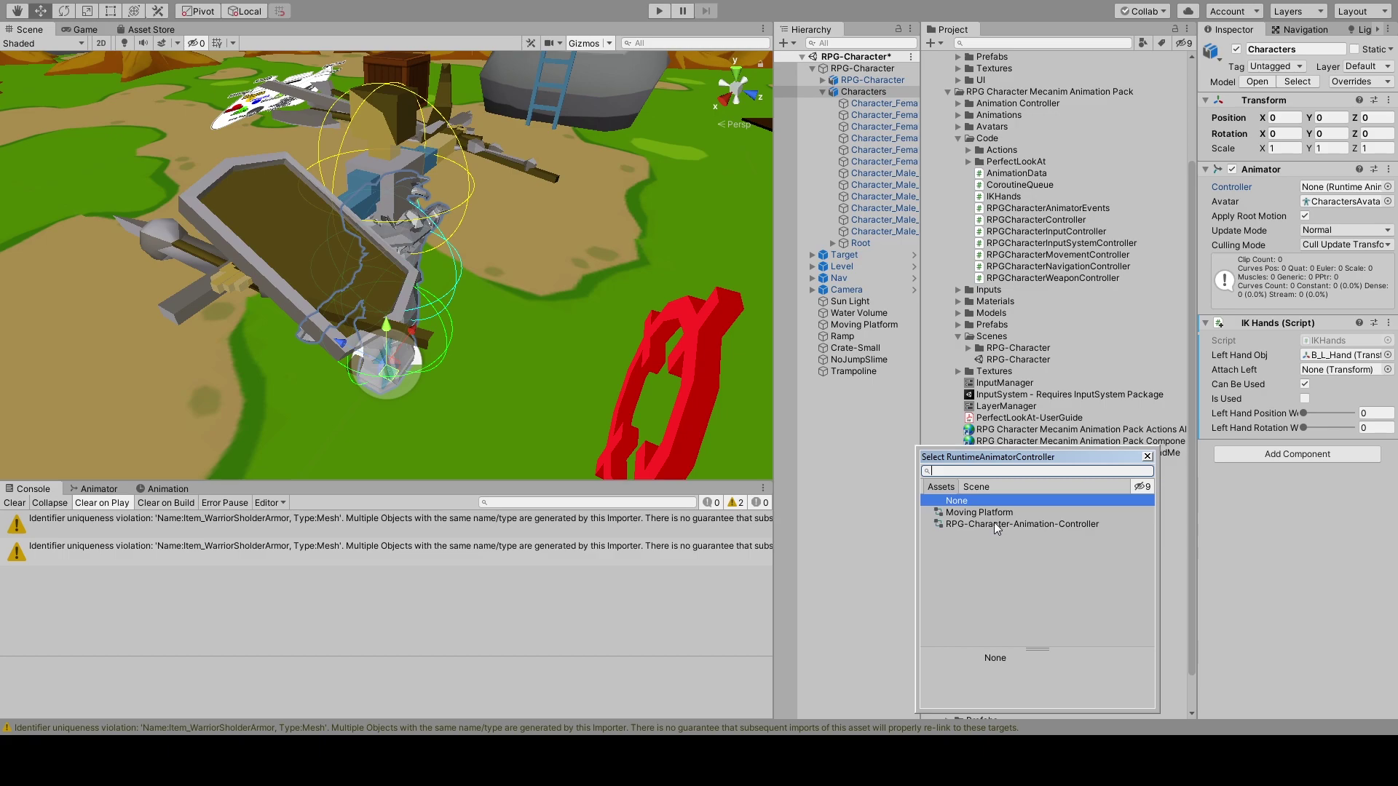
click(1020, 523)
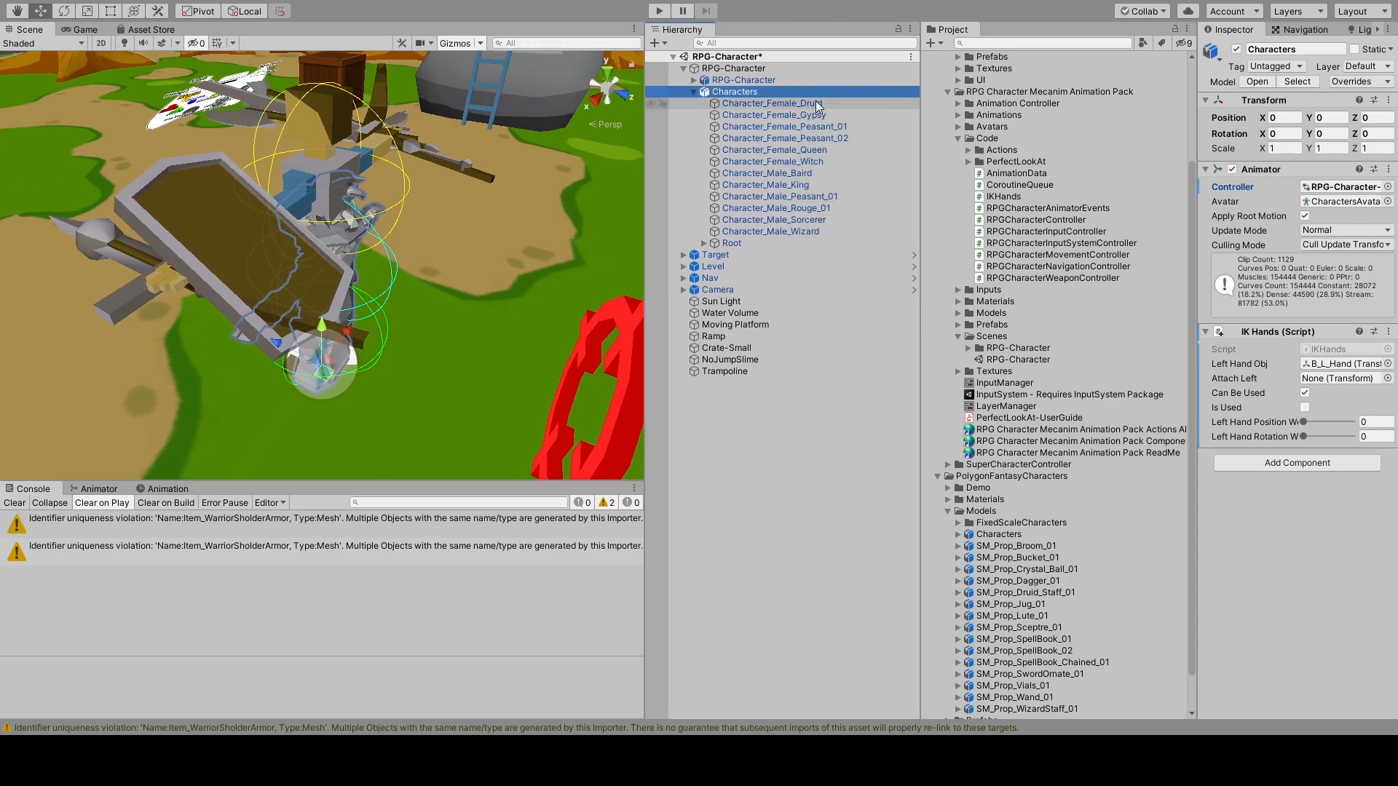
Step: Deactivate the models from Character_Female_Druid through Character_Male_King, leaving only Character_Male_Peasant_01 active
click(772, 102)
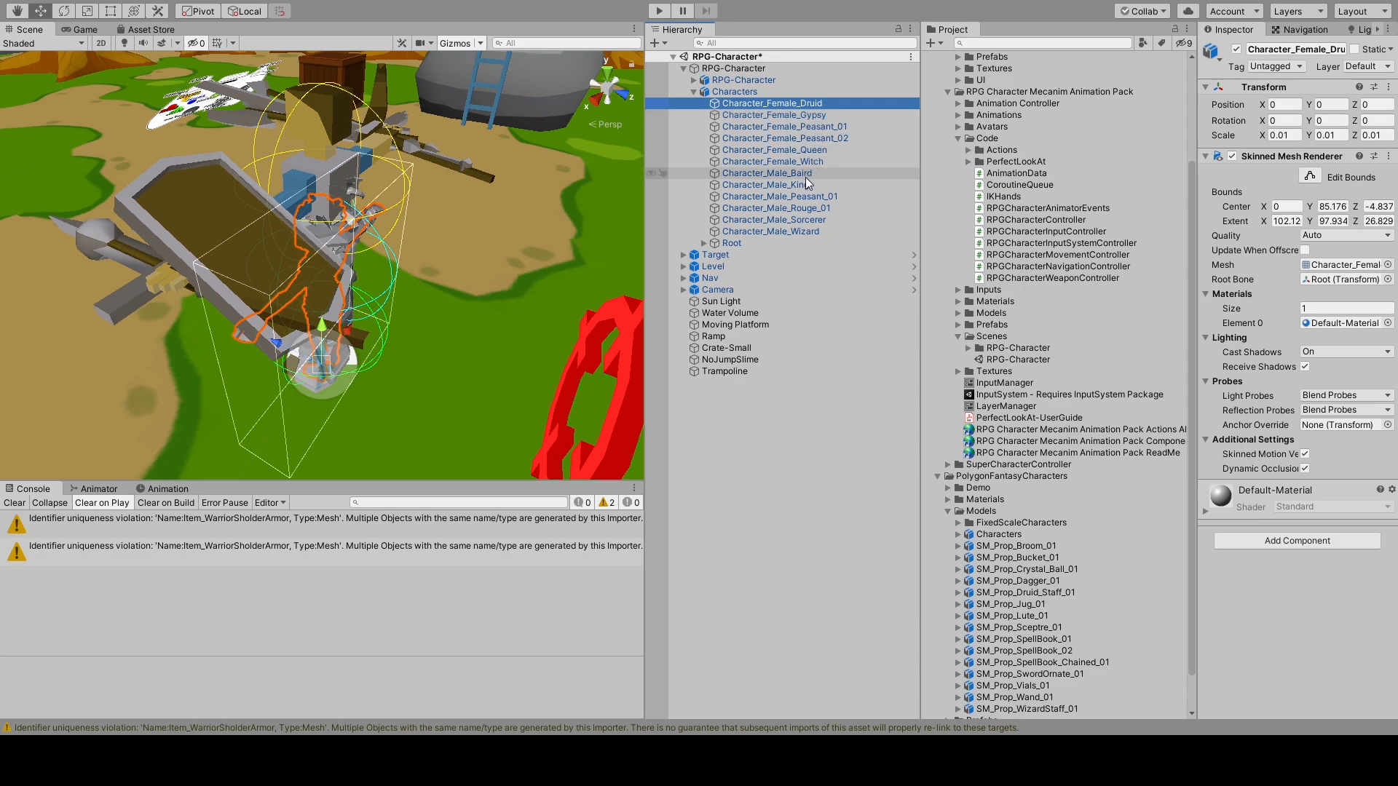
click(764, 185)
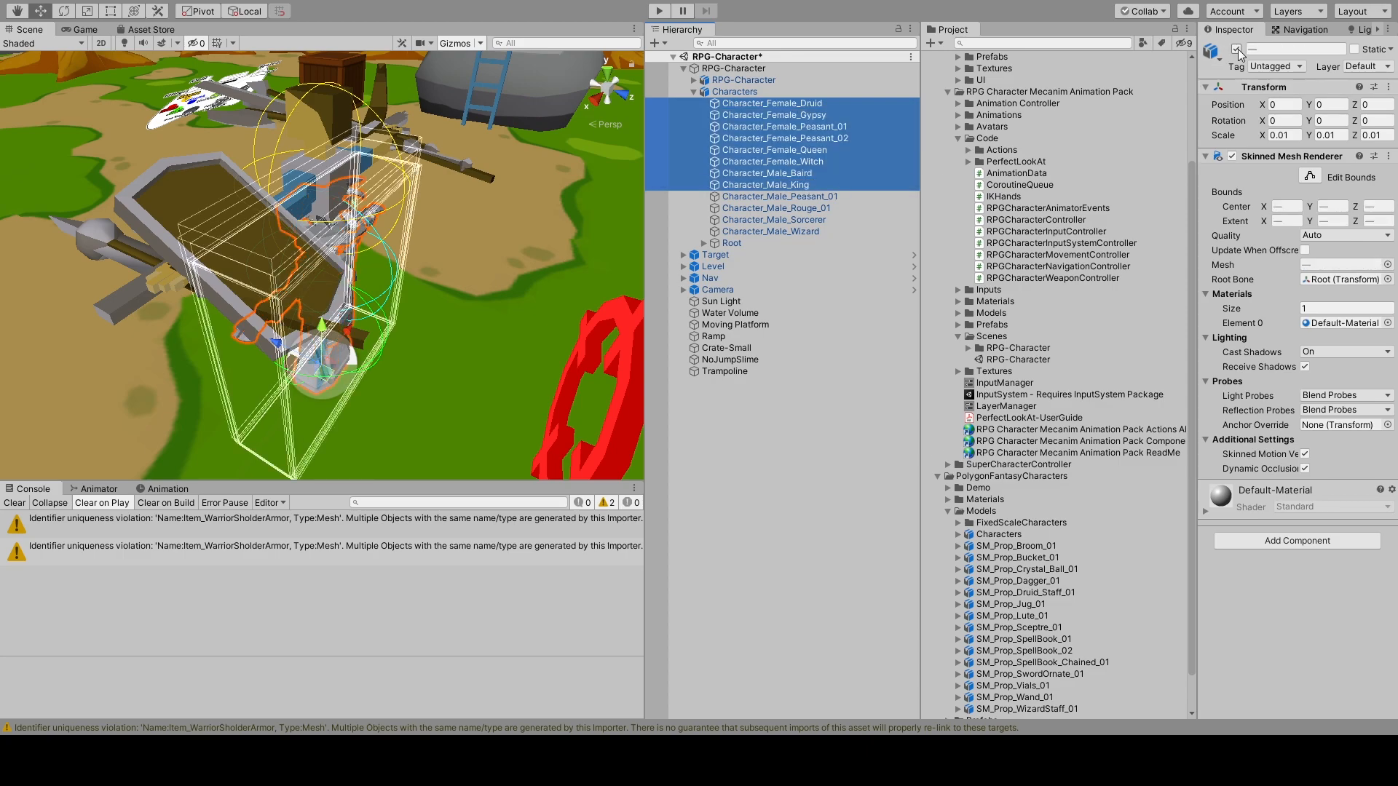
click(771, 231)
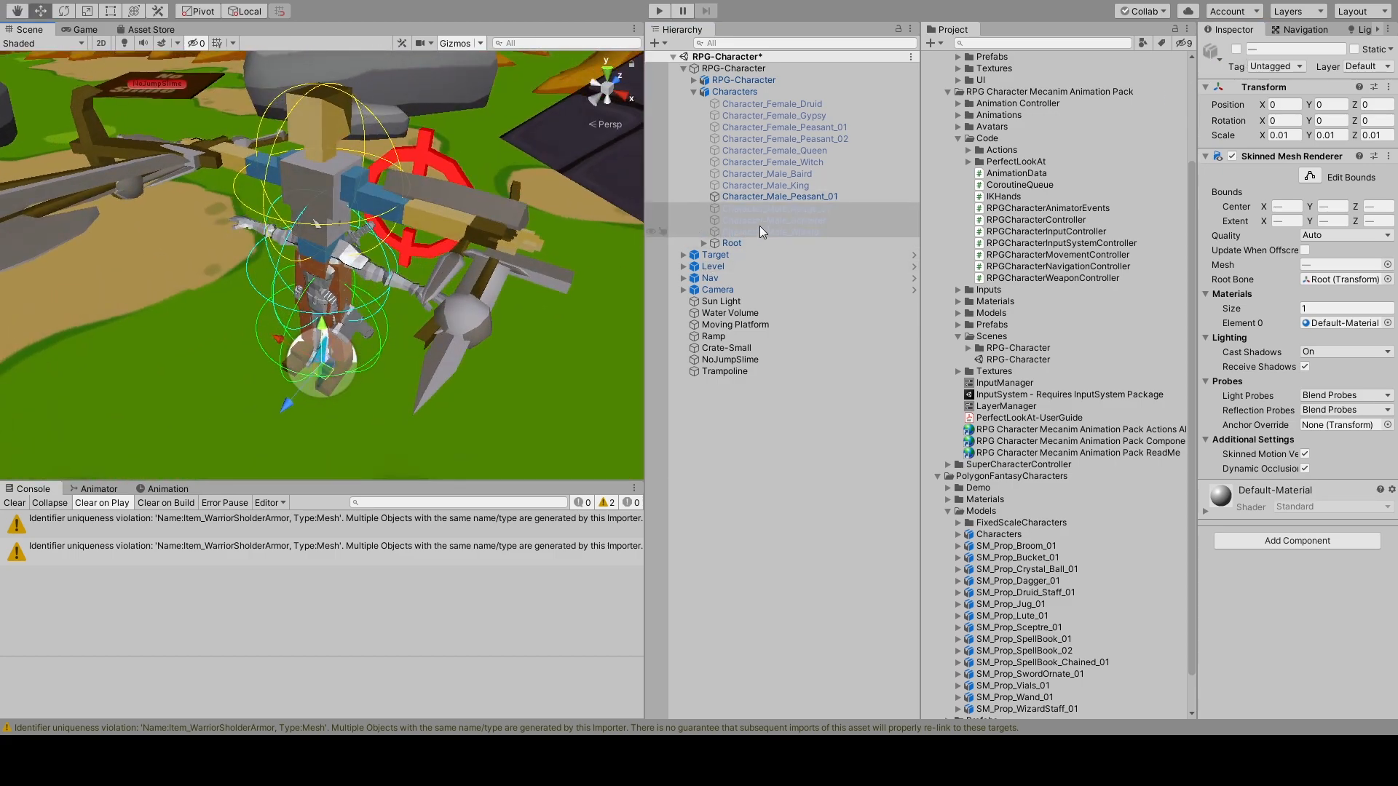
click(734, 90)
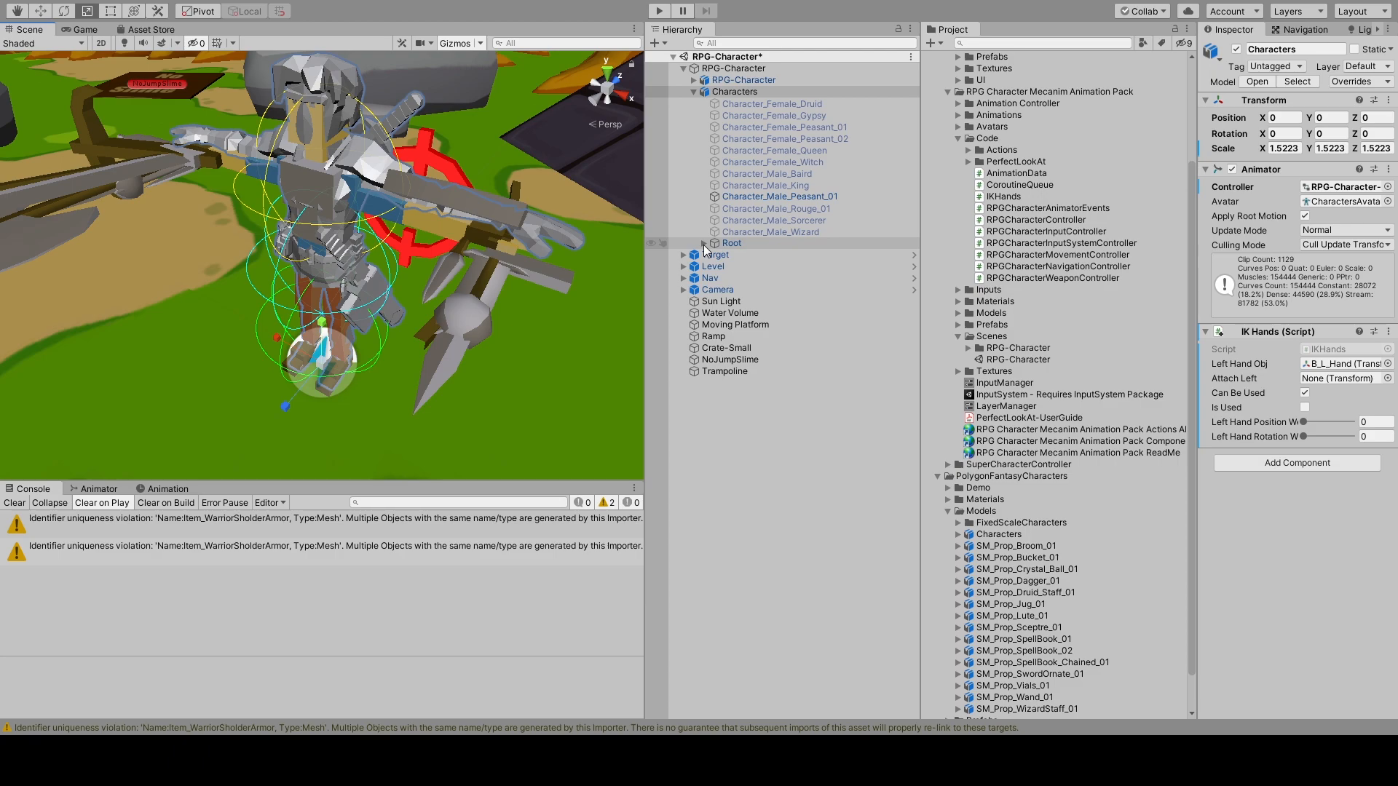
Step: Expand RPG-Character and Root and select the left-hand weapon props from Dagger through 2Hand-Bow
click(706, 243)
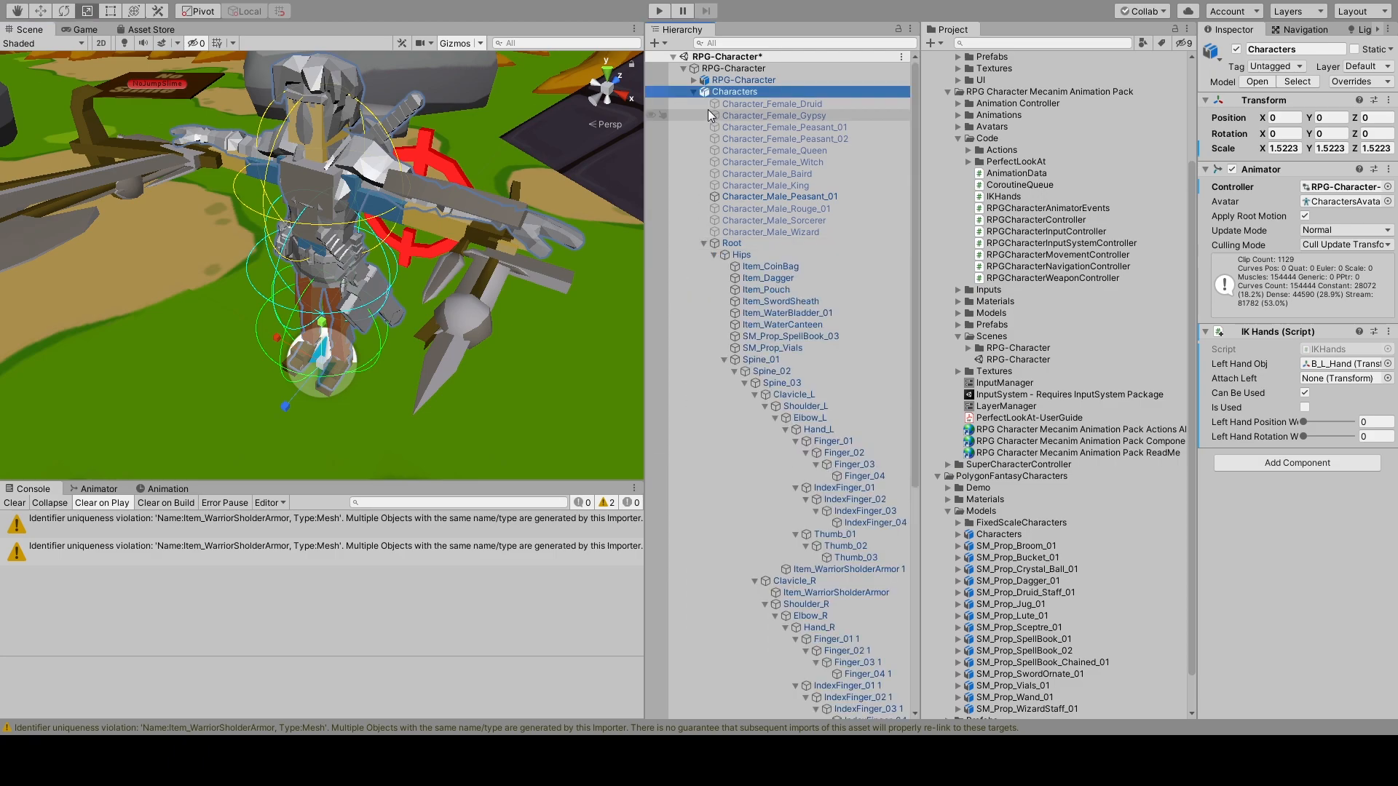
click(693, 79)
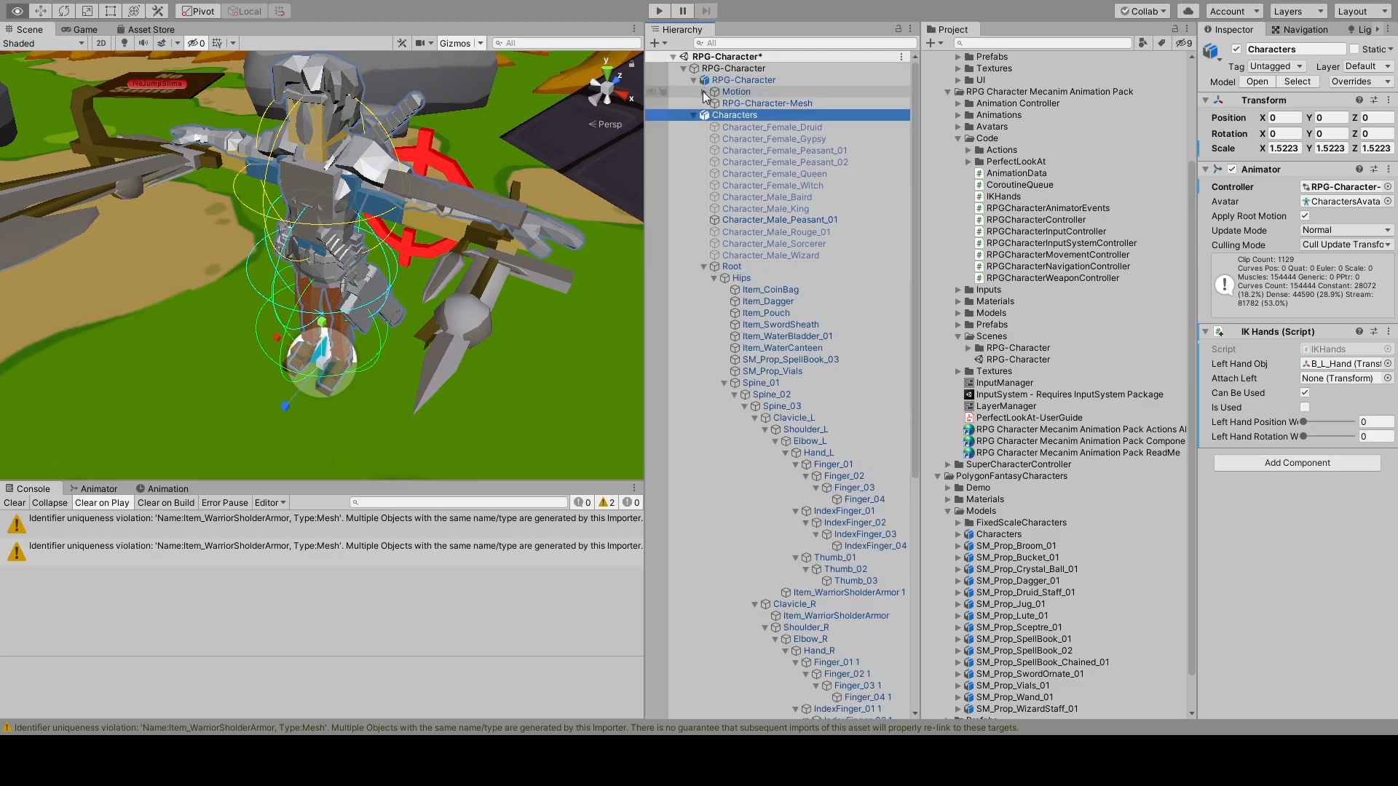
scroll(down, 3)
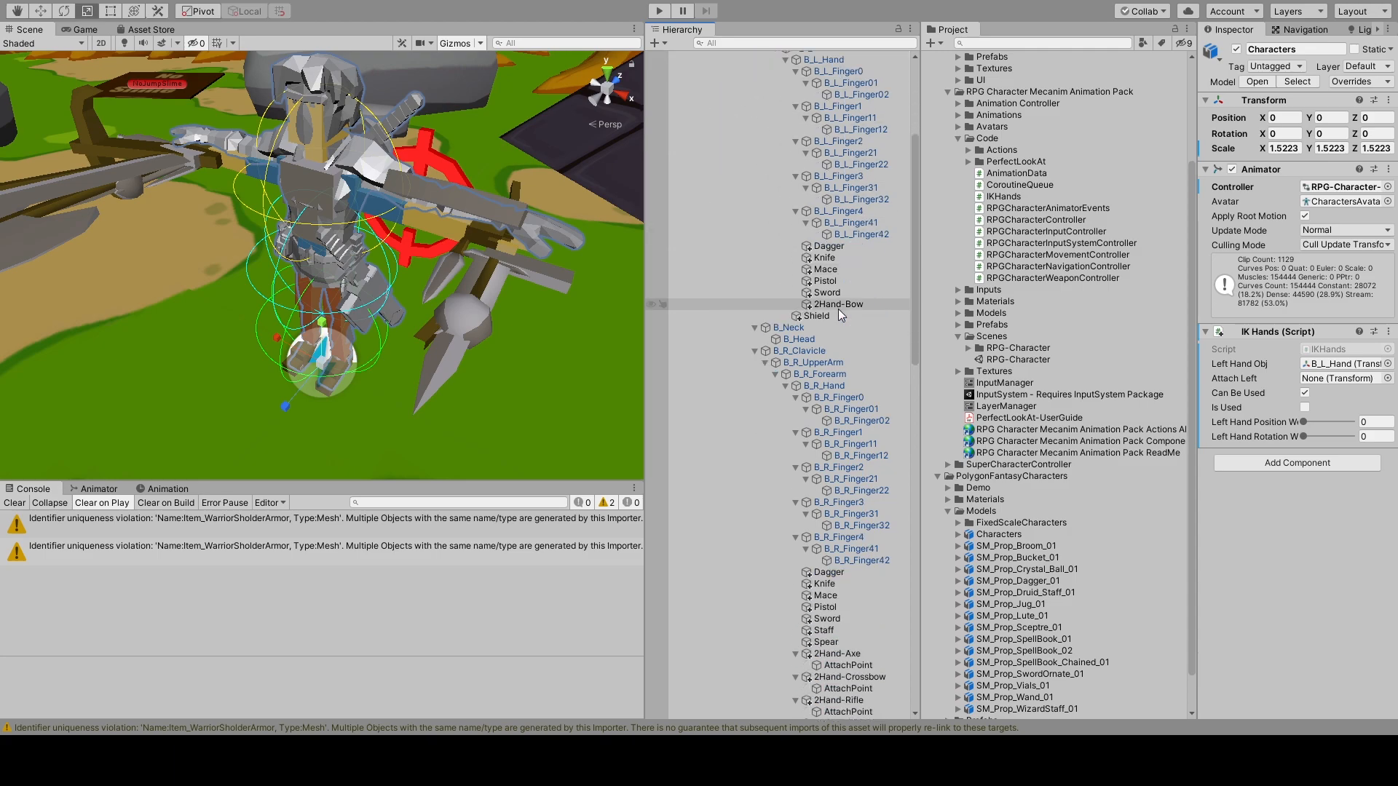
click(828, 244)
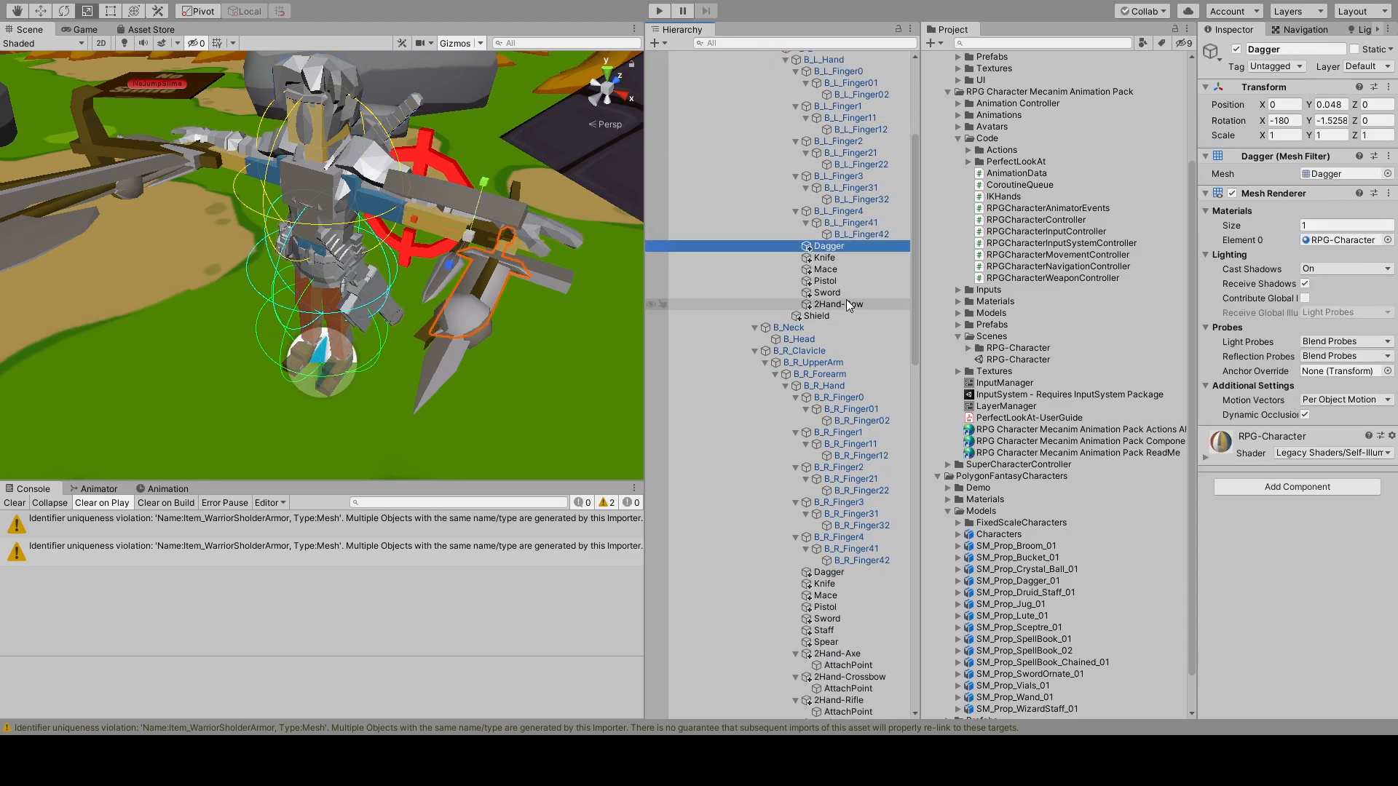
click(838, 305)
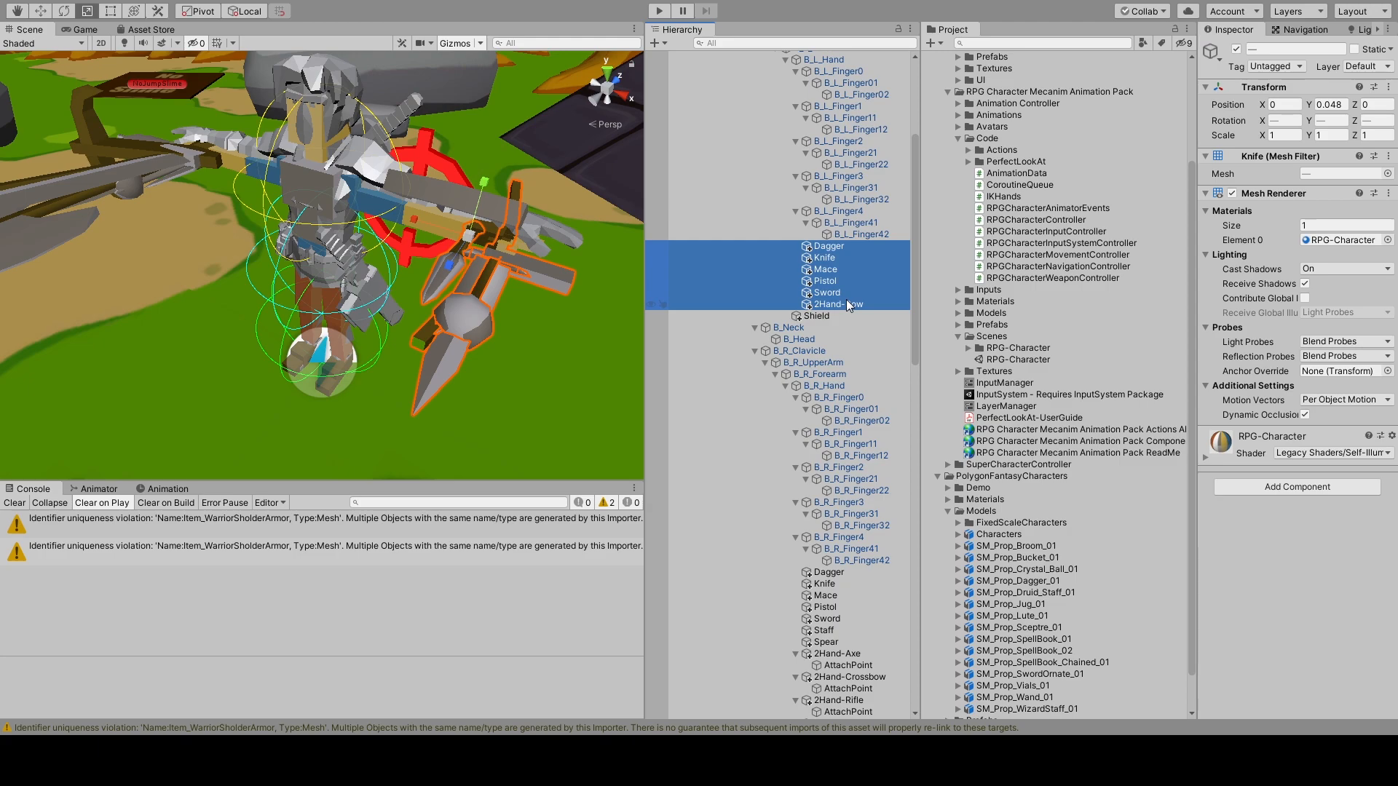
Step: Add the Shield and right-hand weapon props to the selection and move them out from under the hand bones
scroll(down, 3)
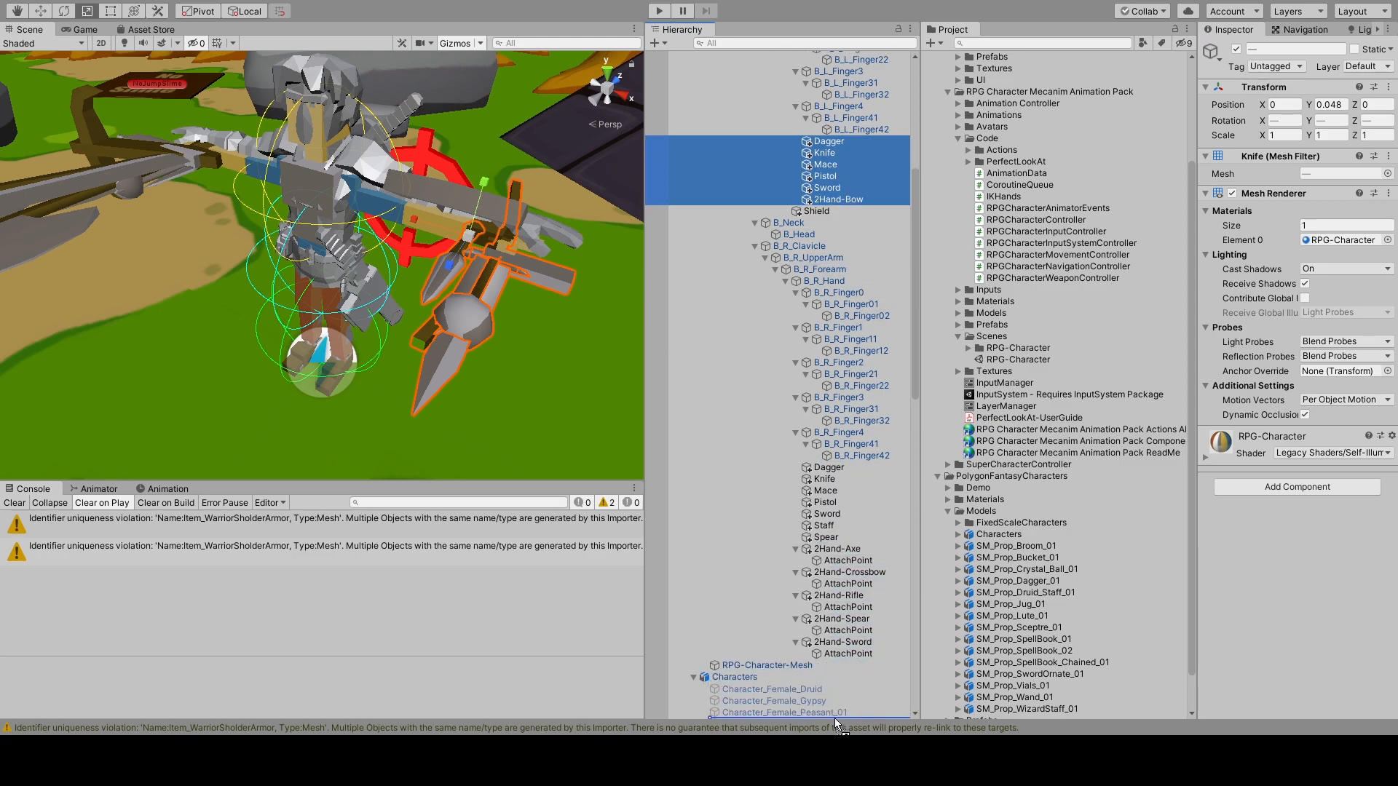
scroll(down, 3)
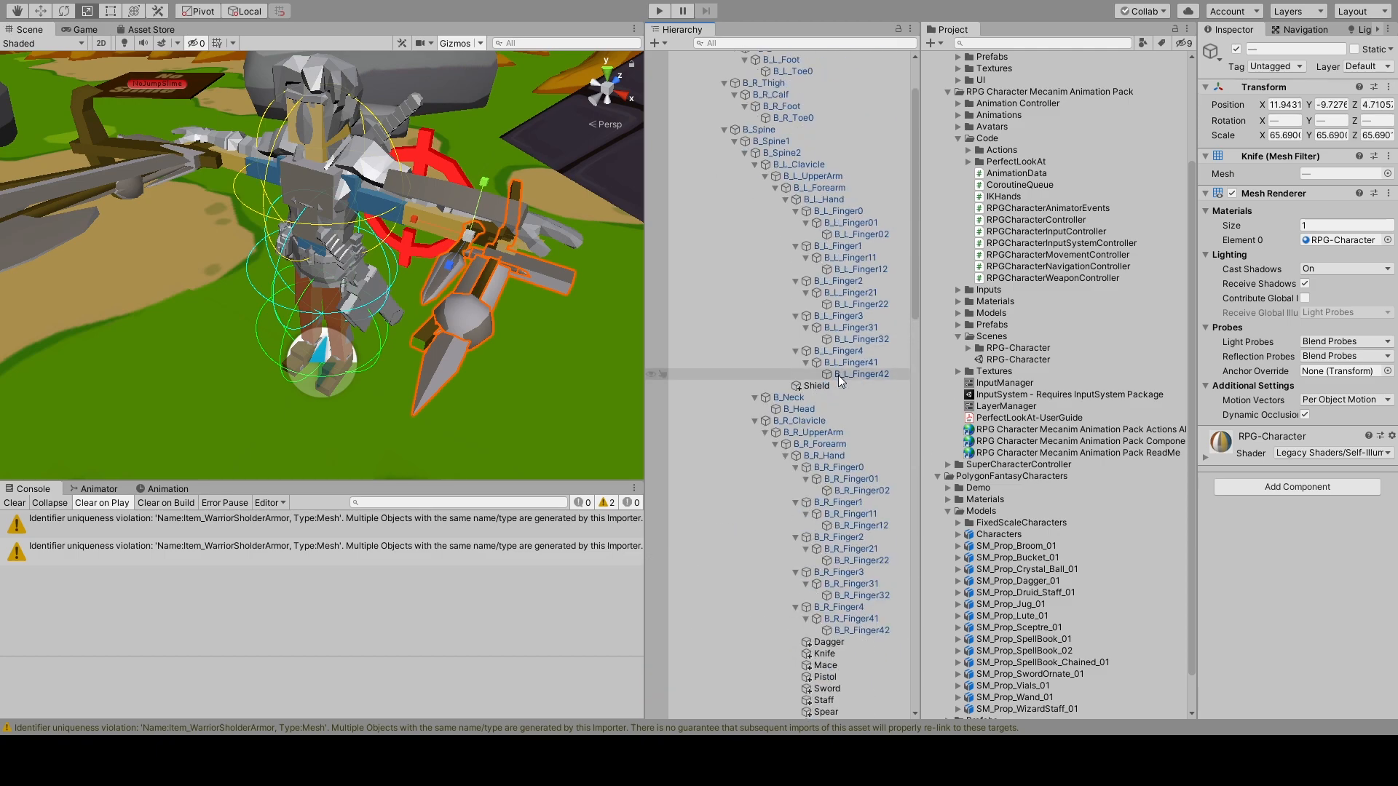
click(816, 385)
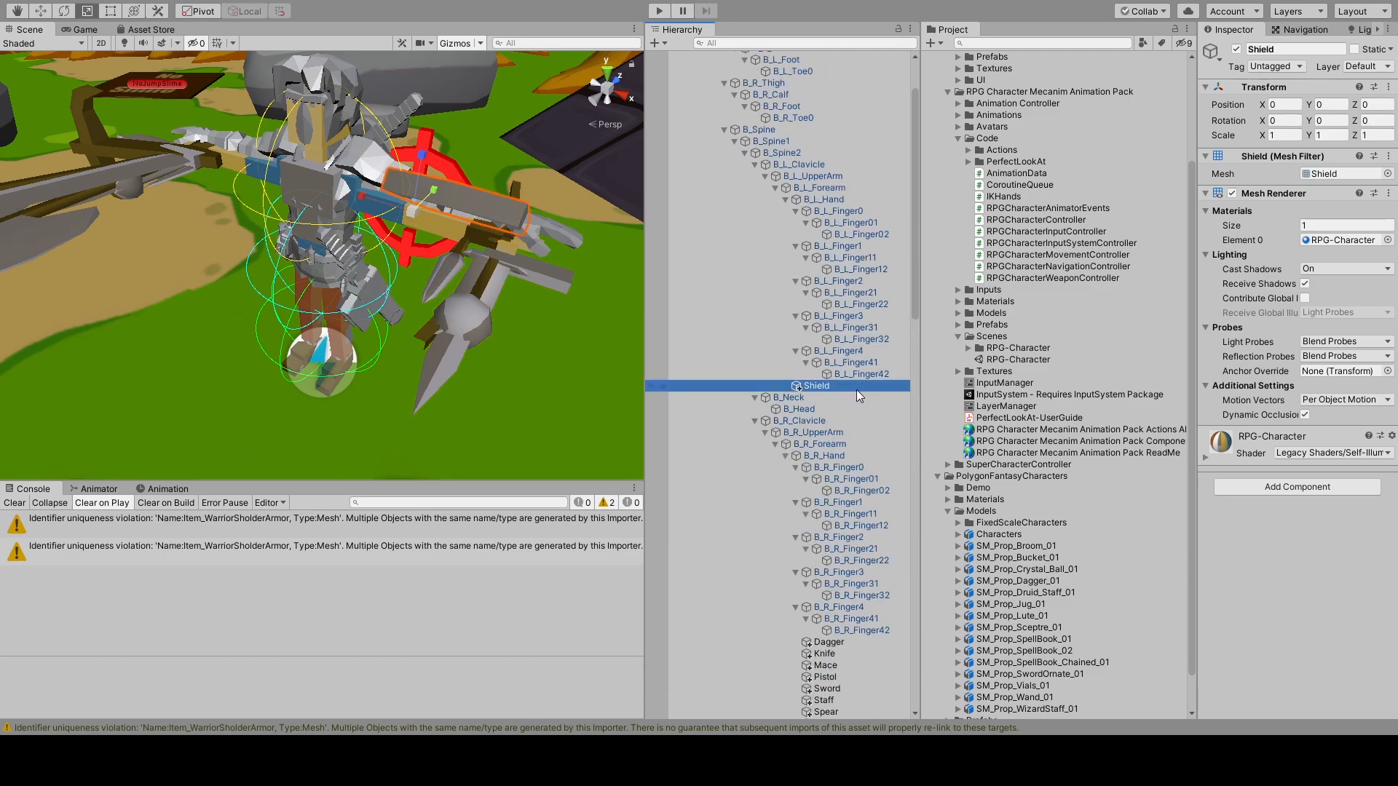
scroll(down, 3)
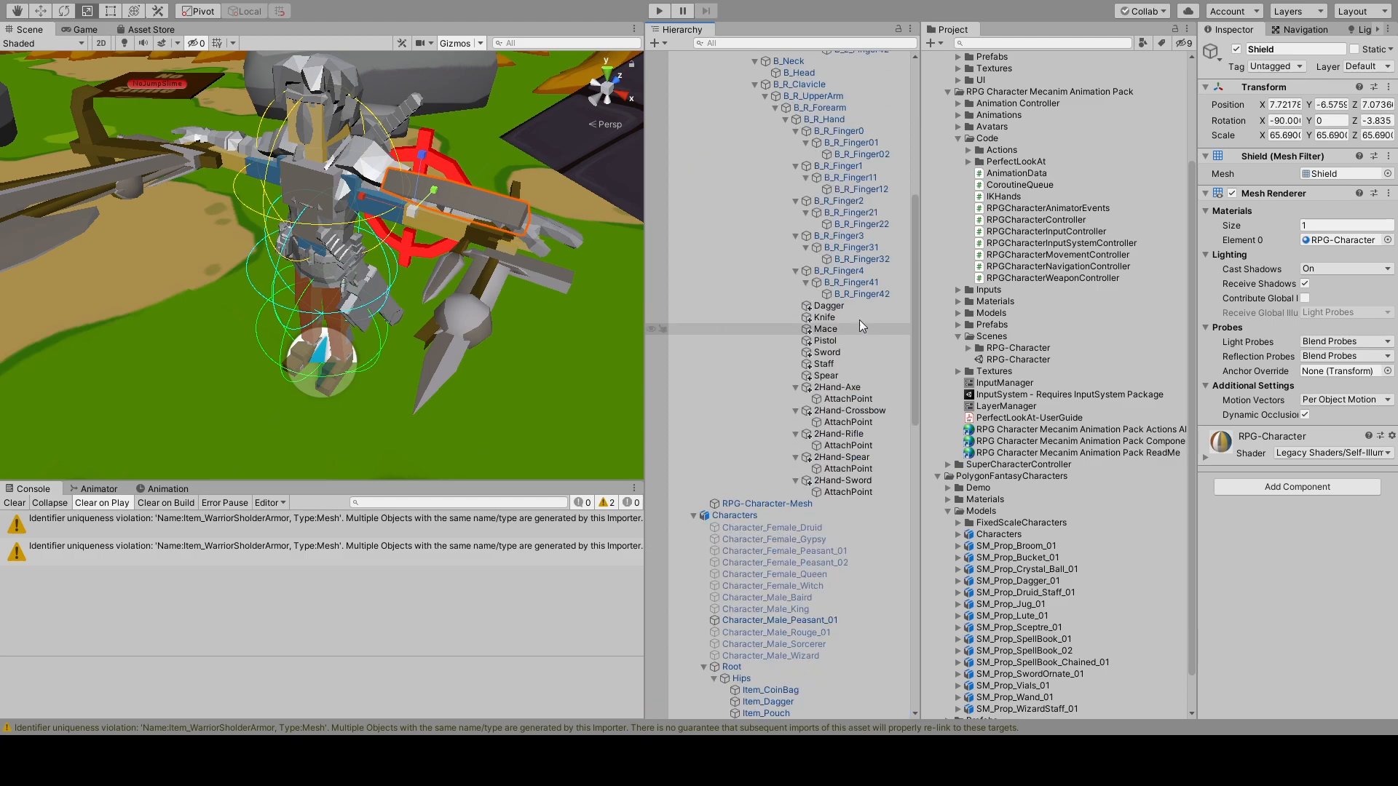
click(827, 305)
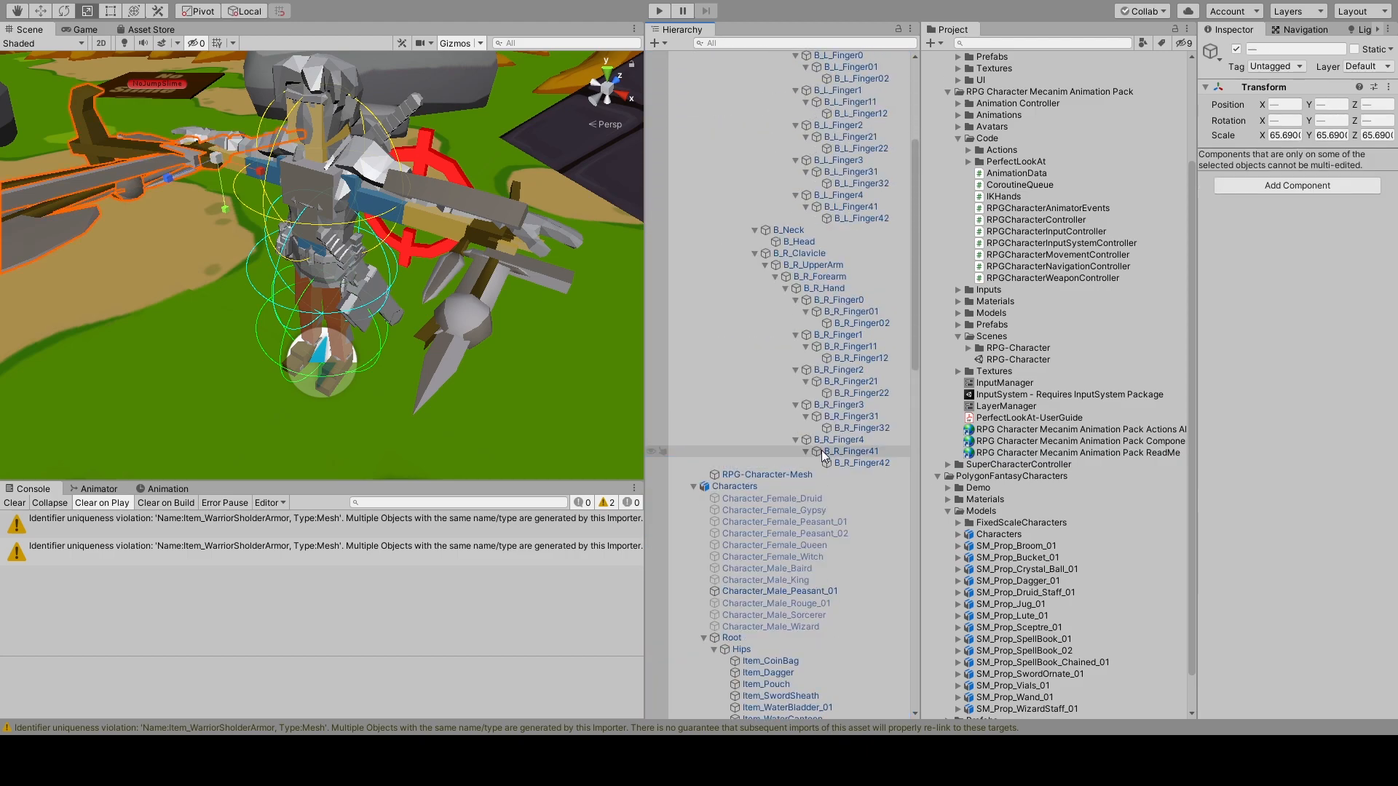
click(744, 78)
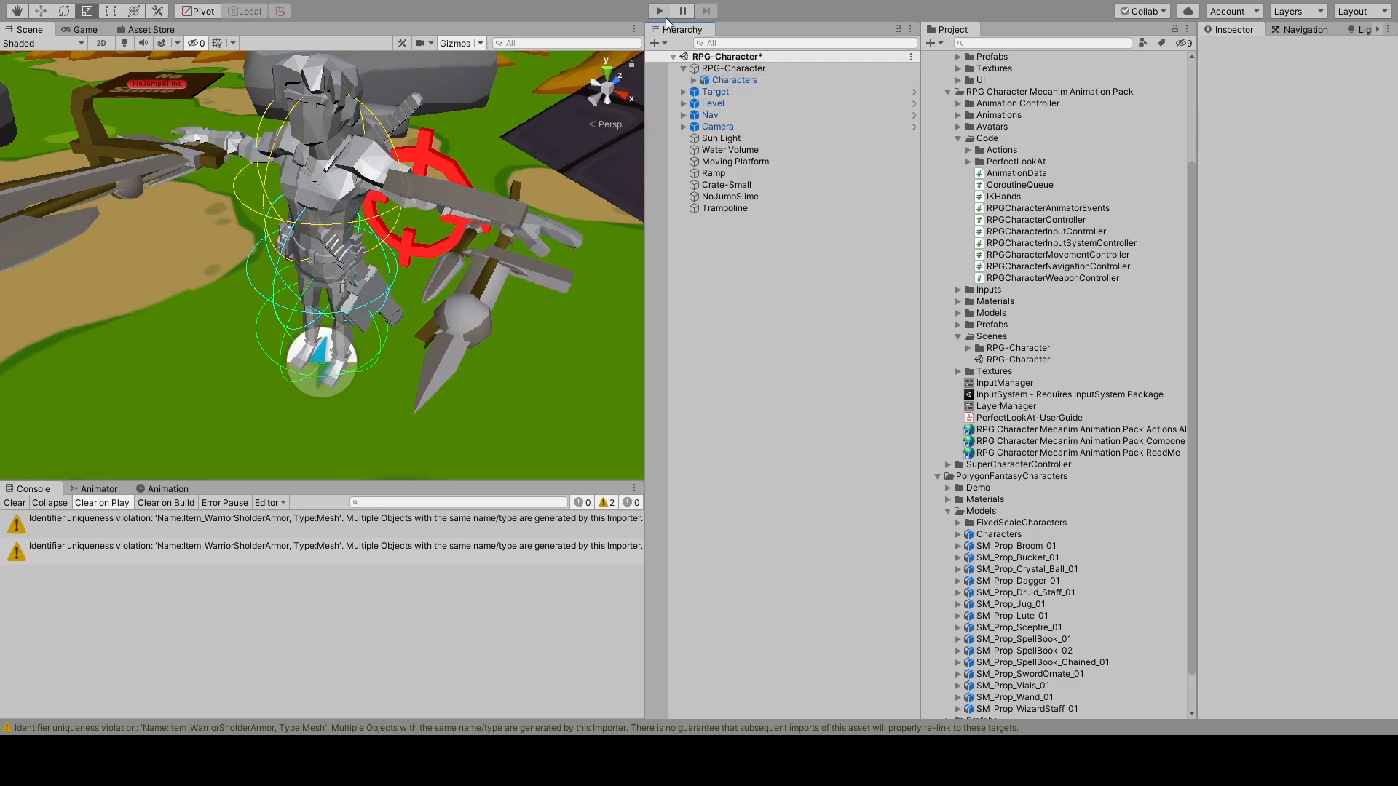
Step: Test-run the scene to see the PerfectLookAt missing-bones errors, stop it, and select RPG-Character
click(659, 10)
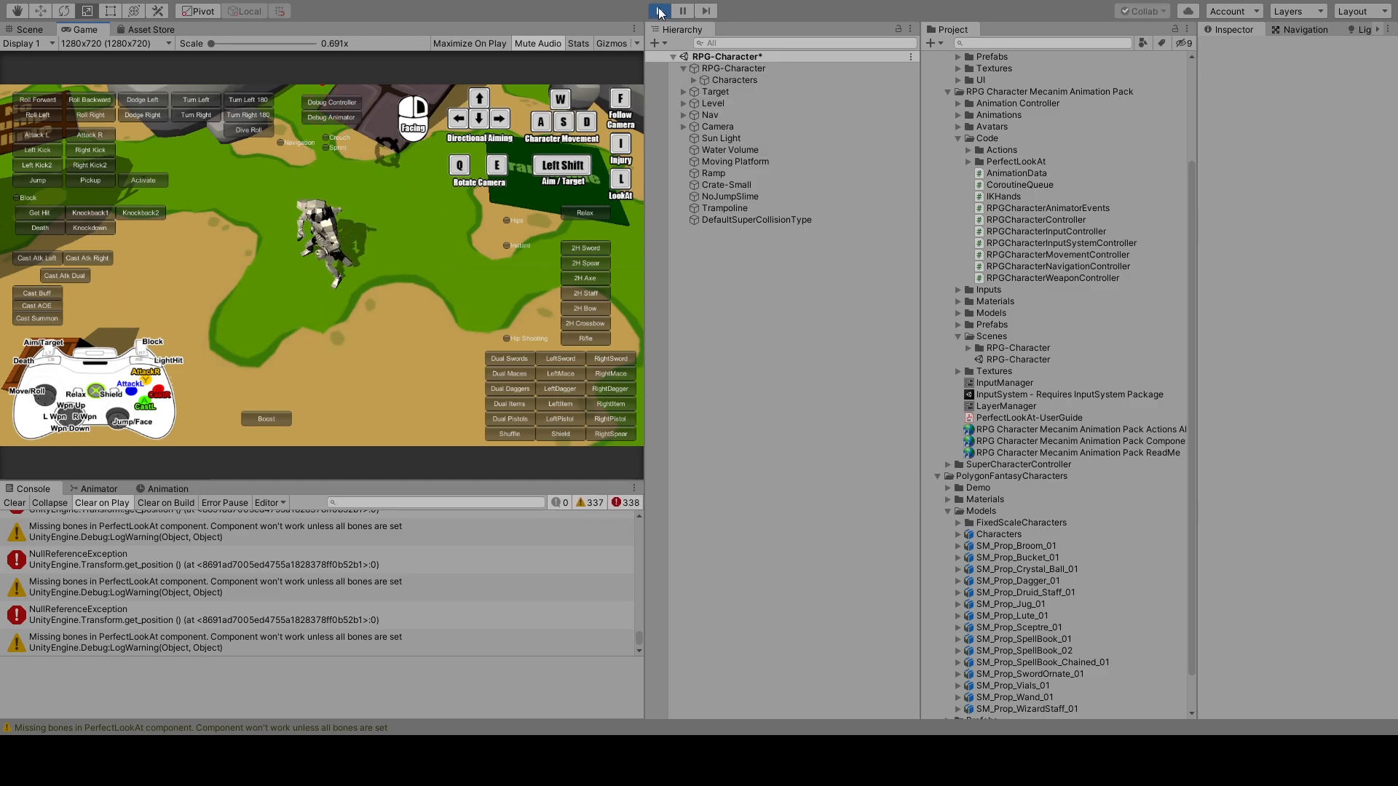
click(658, 10)
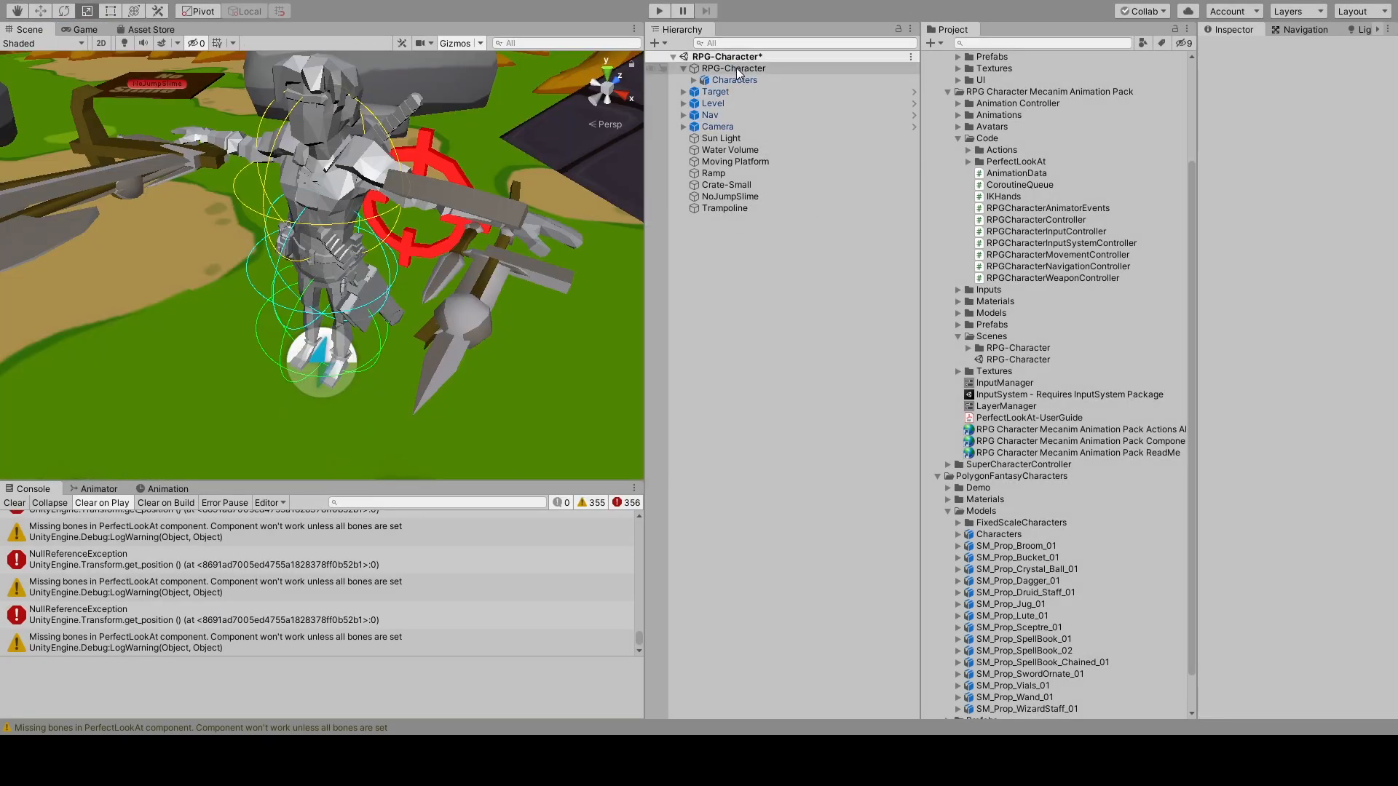
click(733, 68)
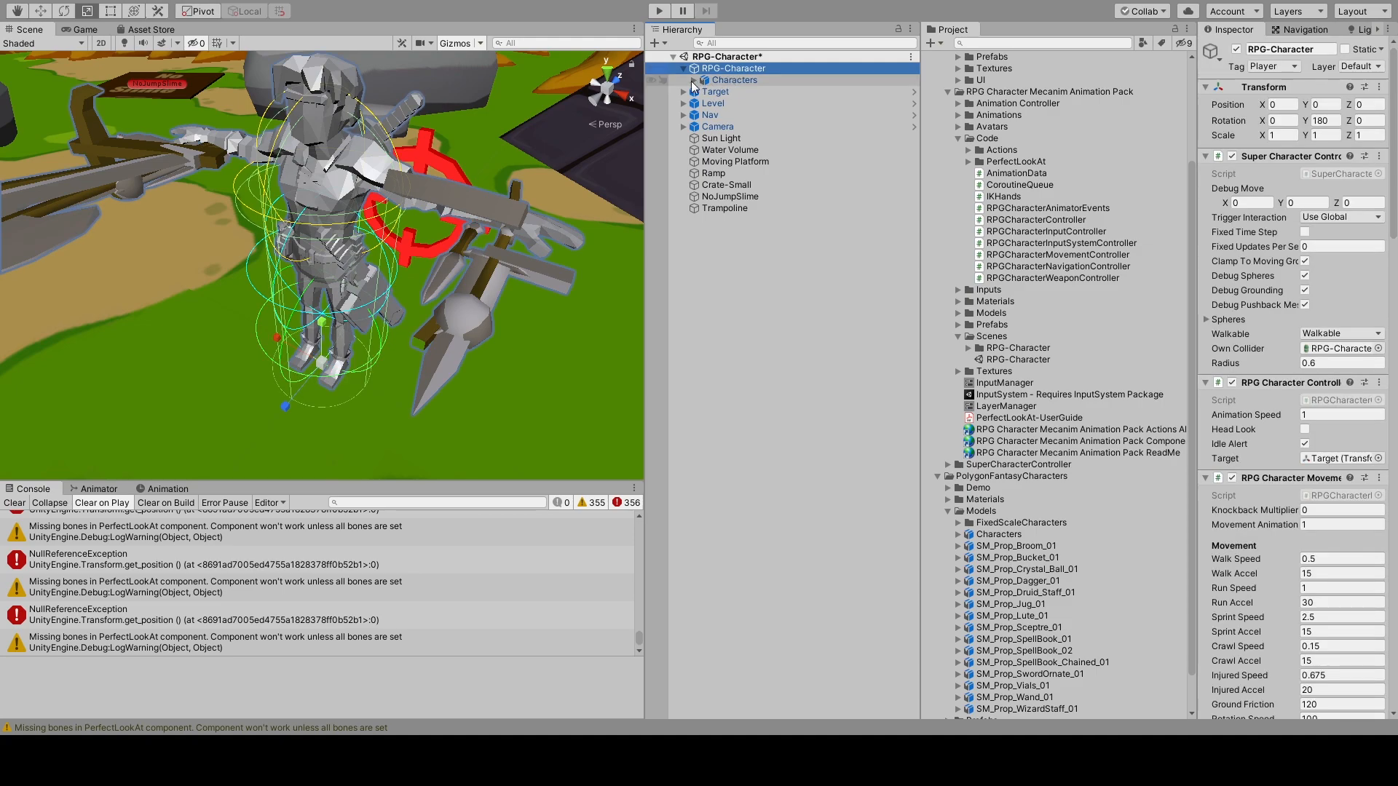
Step: Expand the Perfect Look At bone entries and set the Neck bone's forward axis to MINUS_Y_AXIS
click(693, 78)
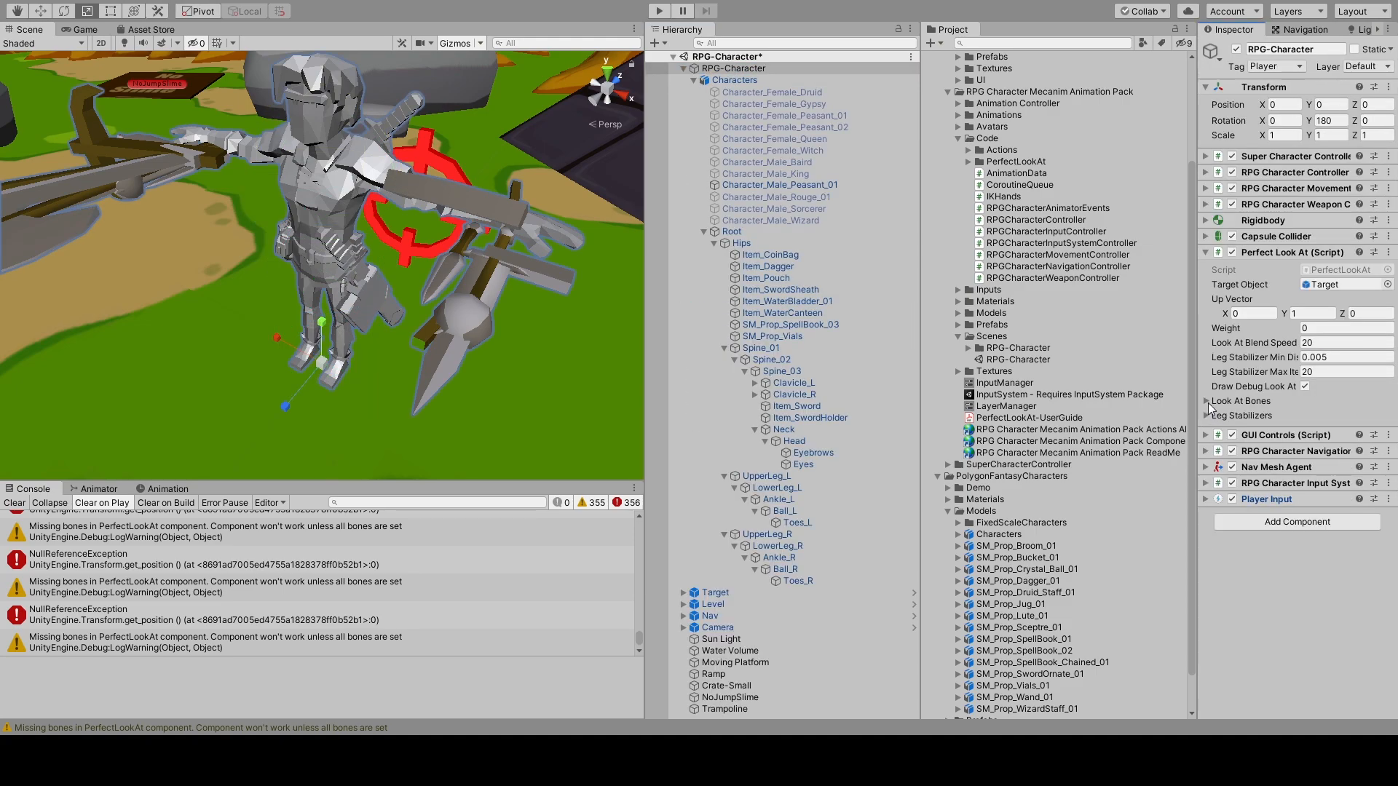
click(1208, 401)
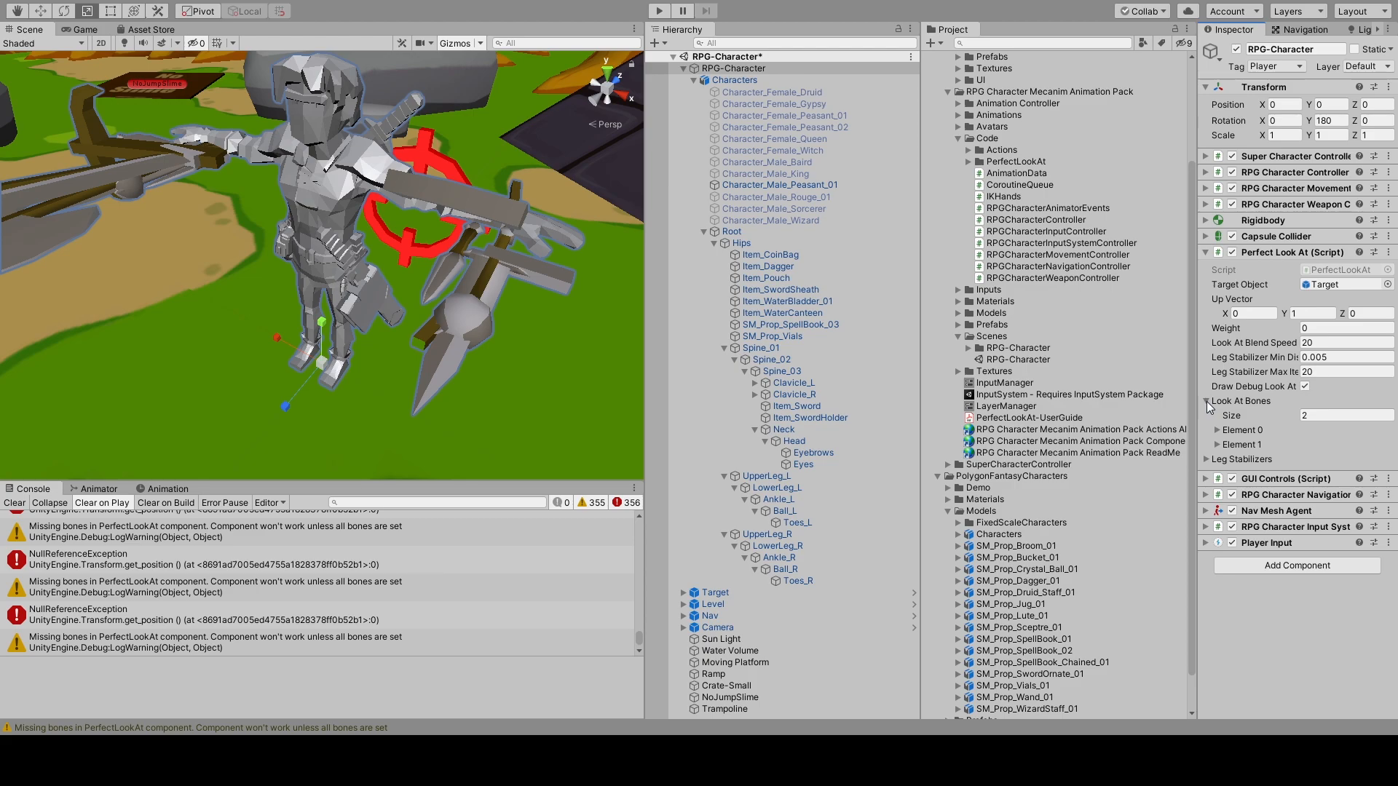
click(1219, 430)
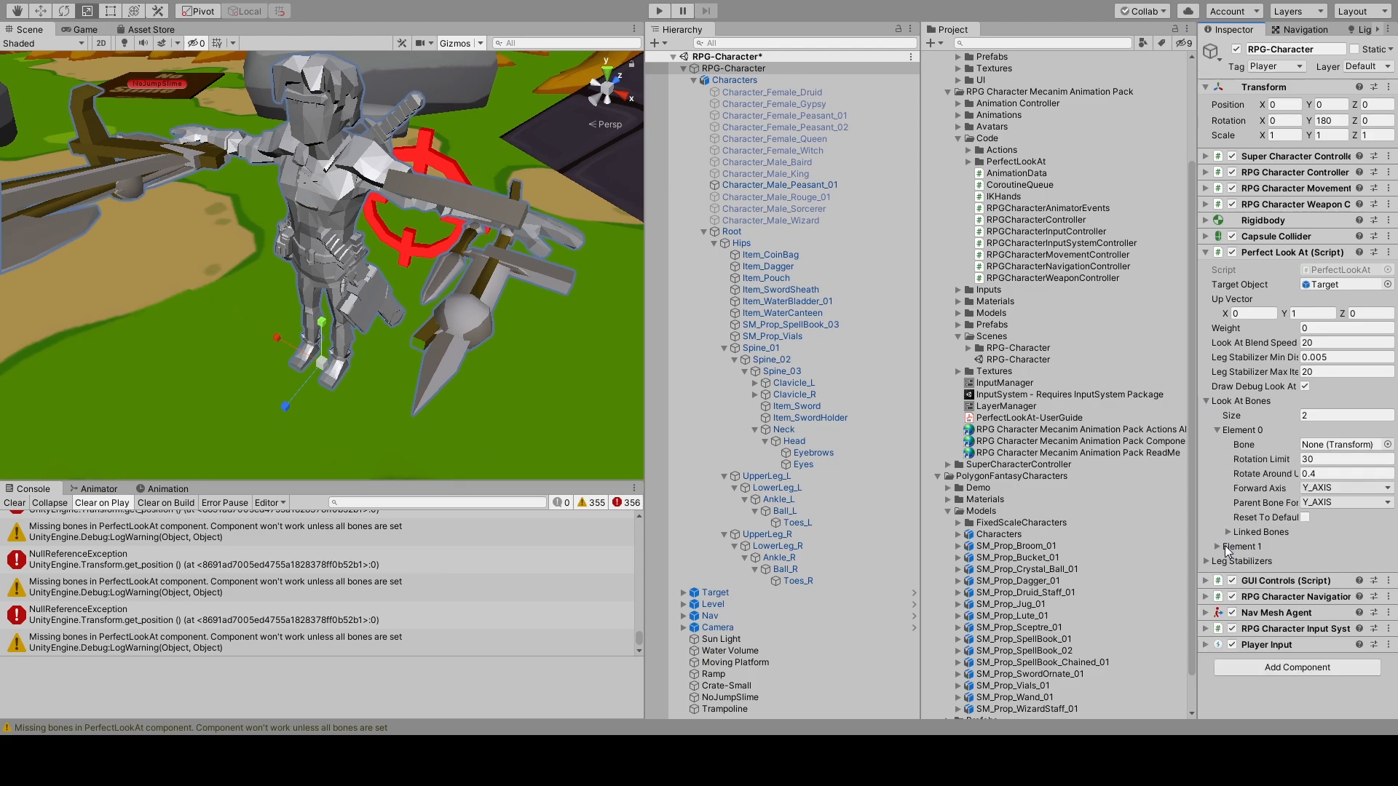
click(1217, 546)
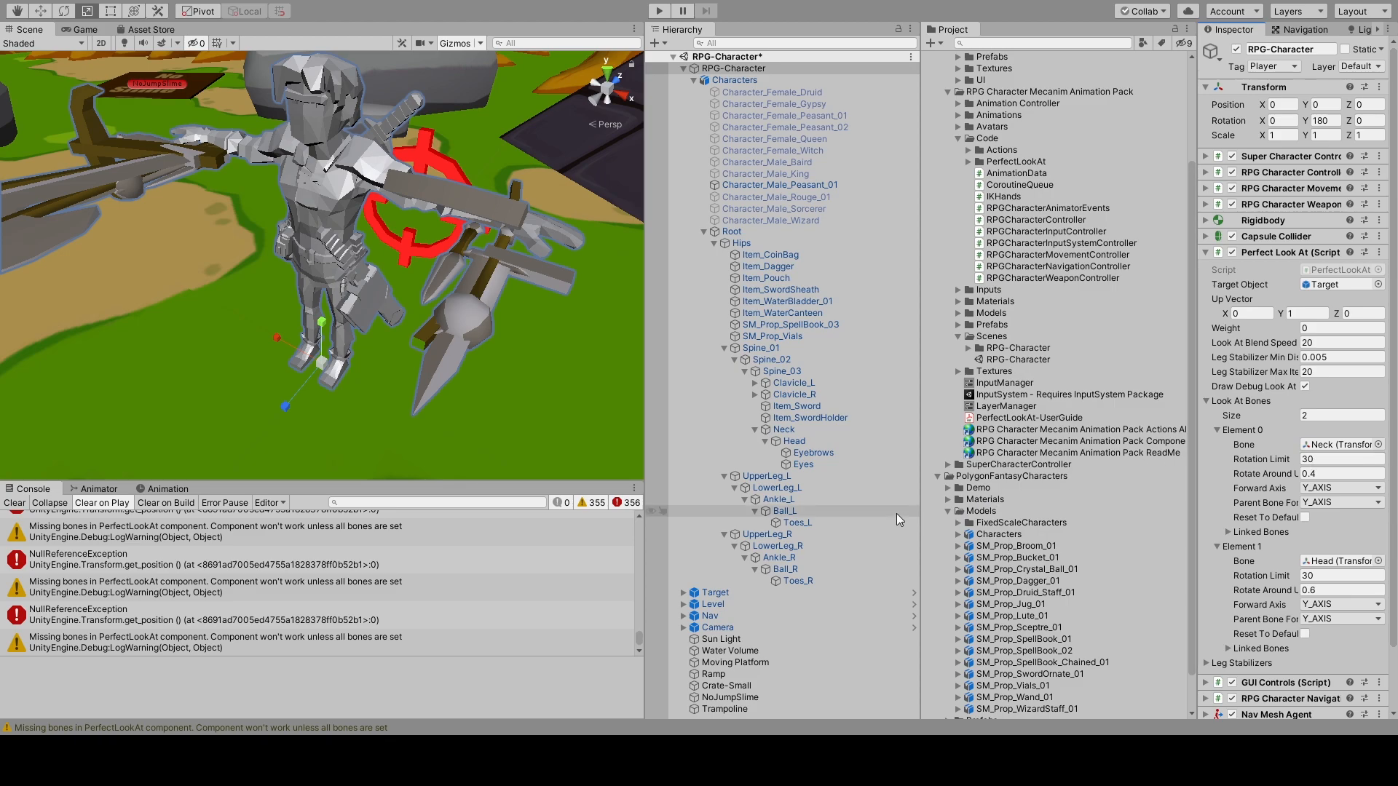
click(783, 428)
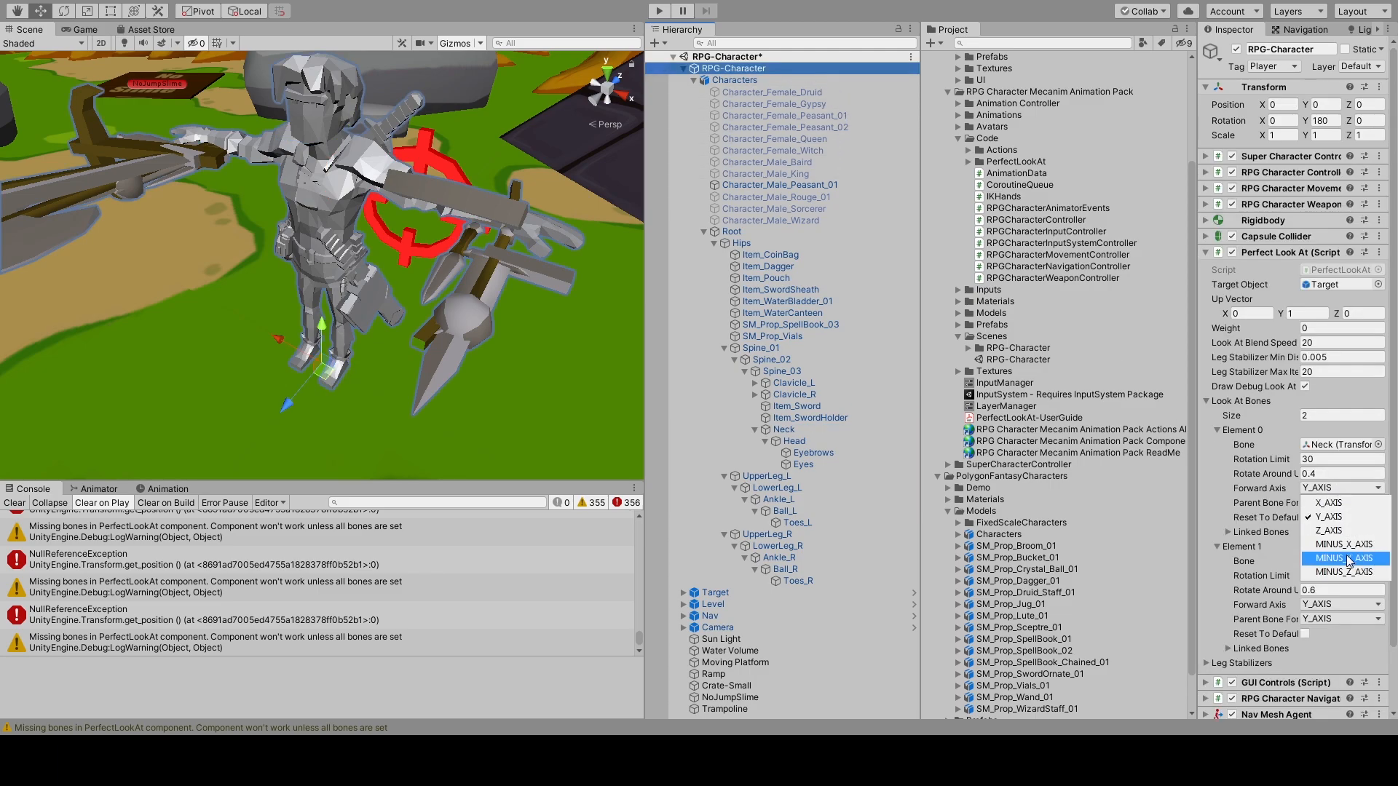
click(1342, 558)
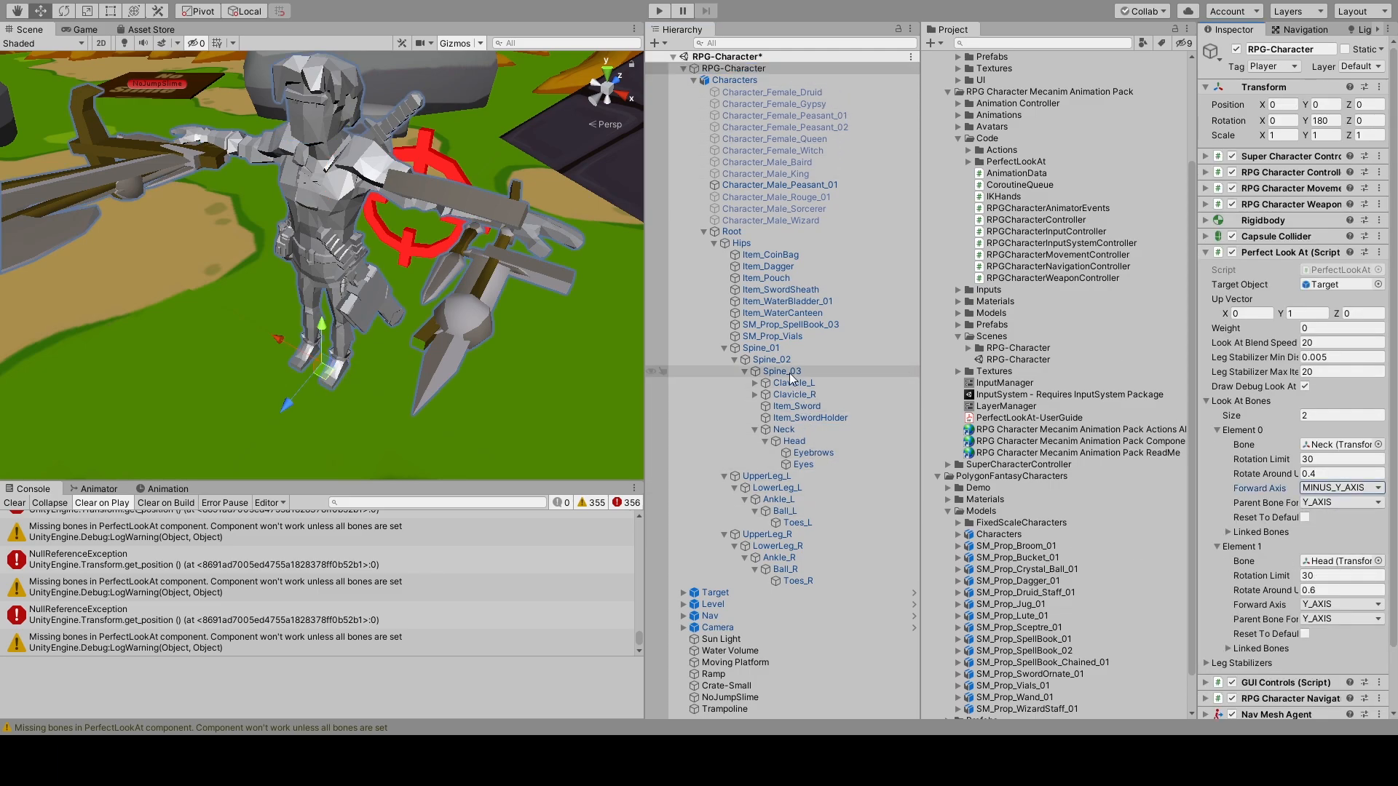
click(782, 371)
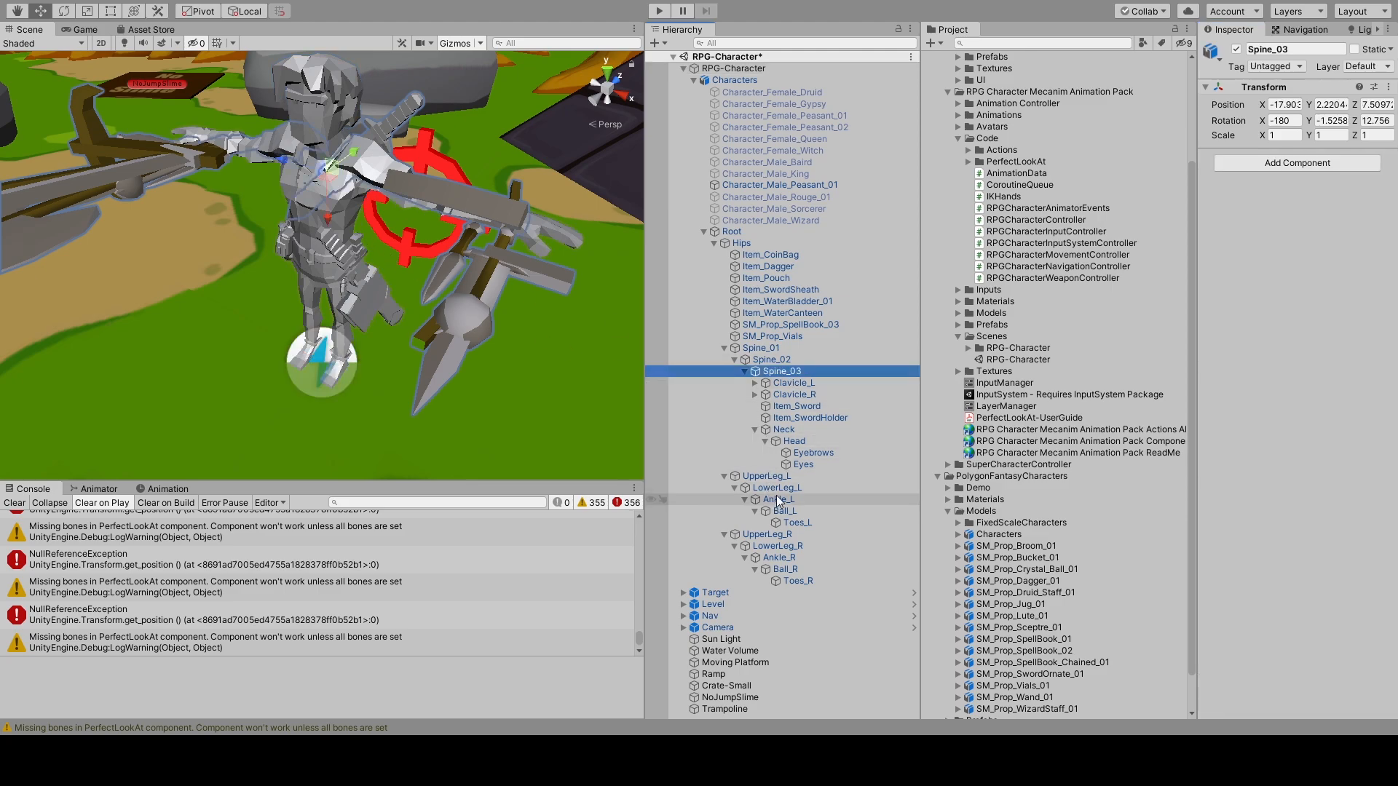
Step: Set the Head bone to forward Z_AXIS with MINUS_Y_AXIS parent forward, enable Reset To Default, and test-run
click(733, 69)
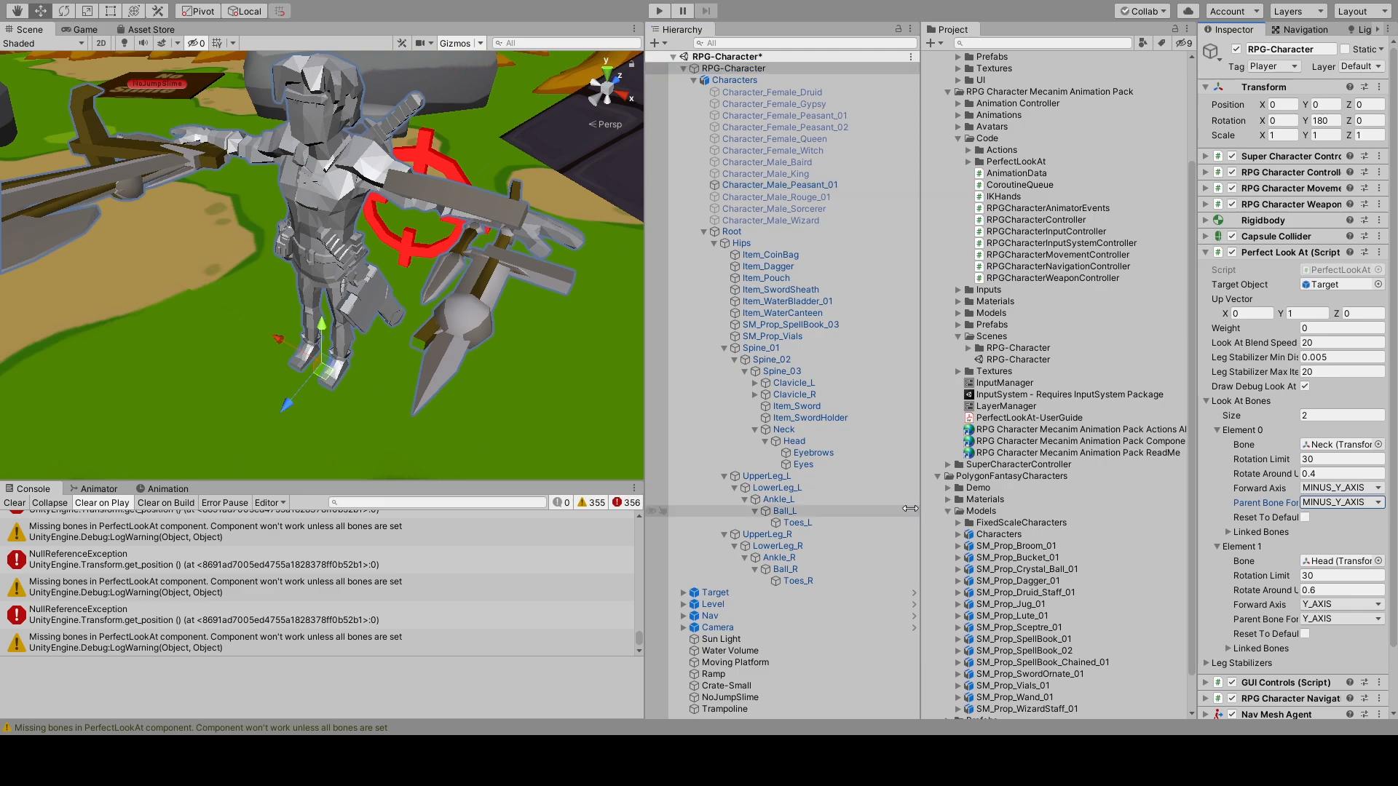
click(793, 441)
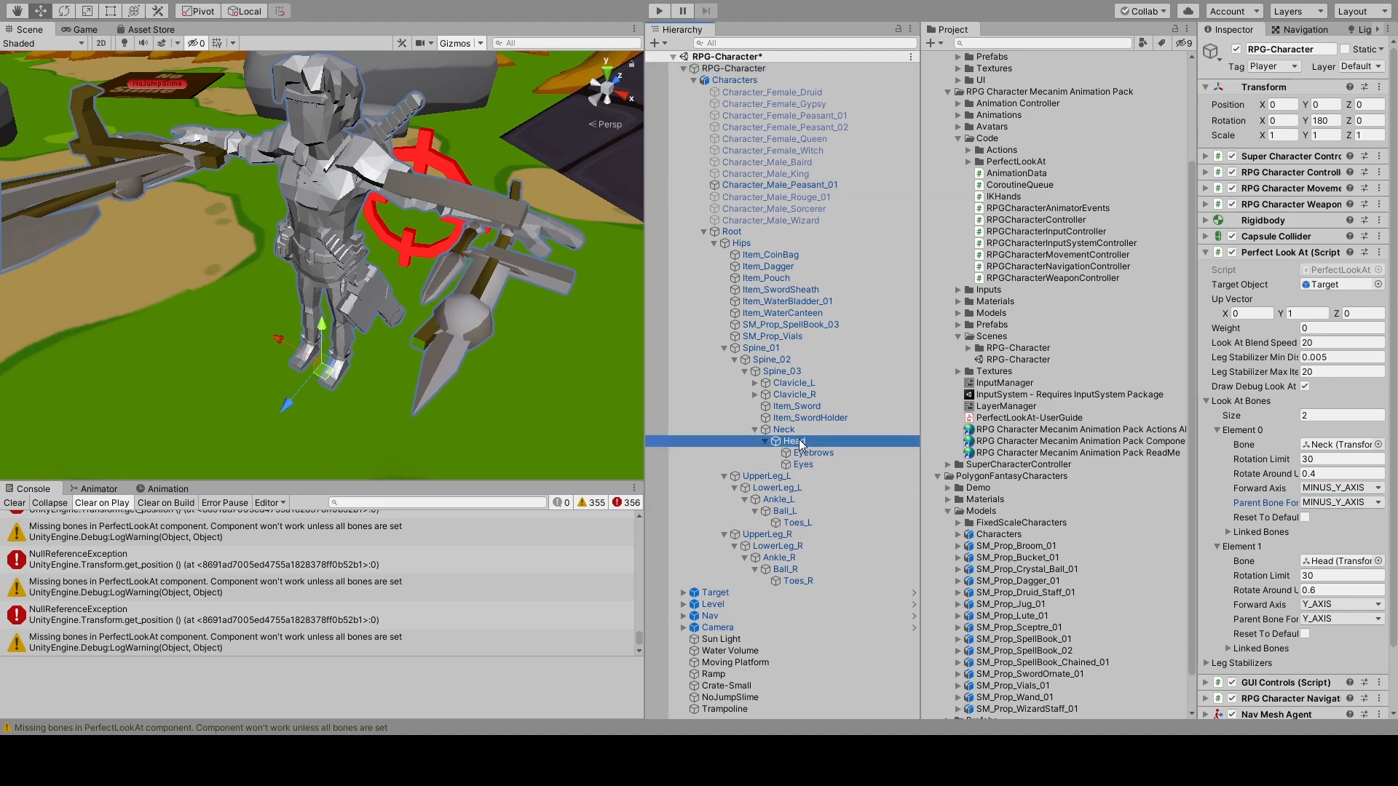
click(792, 439)
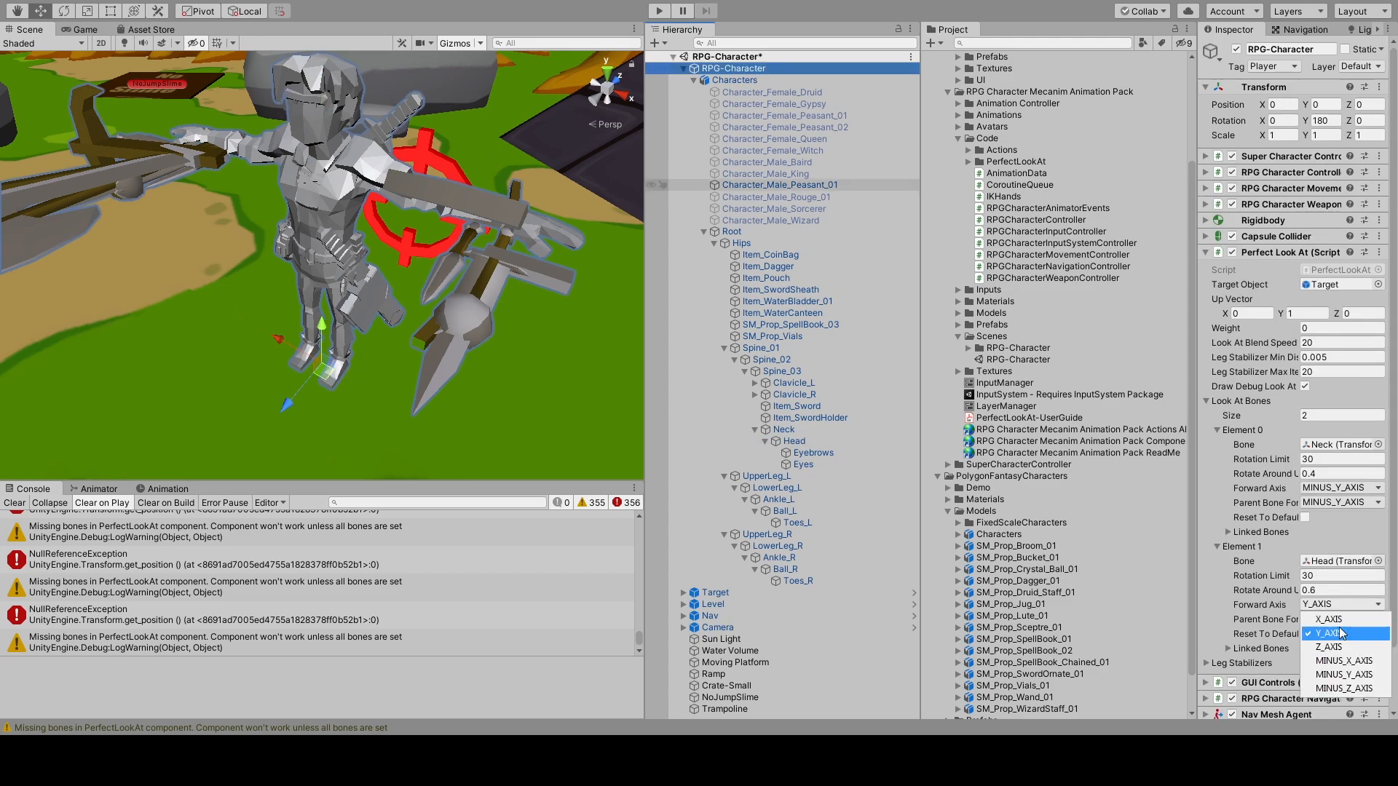
click(1328, 646)
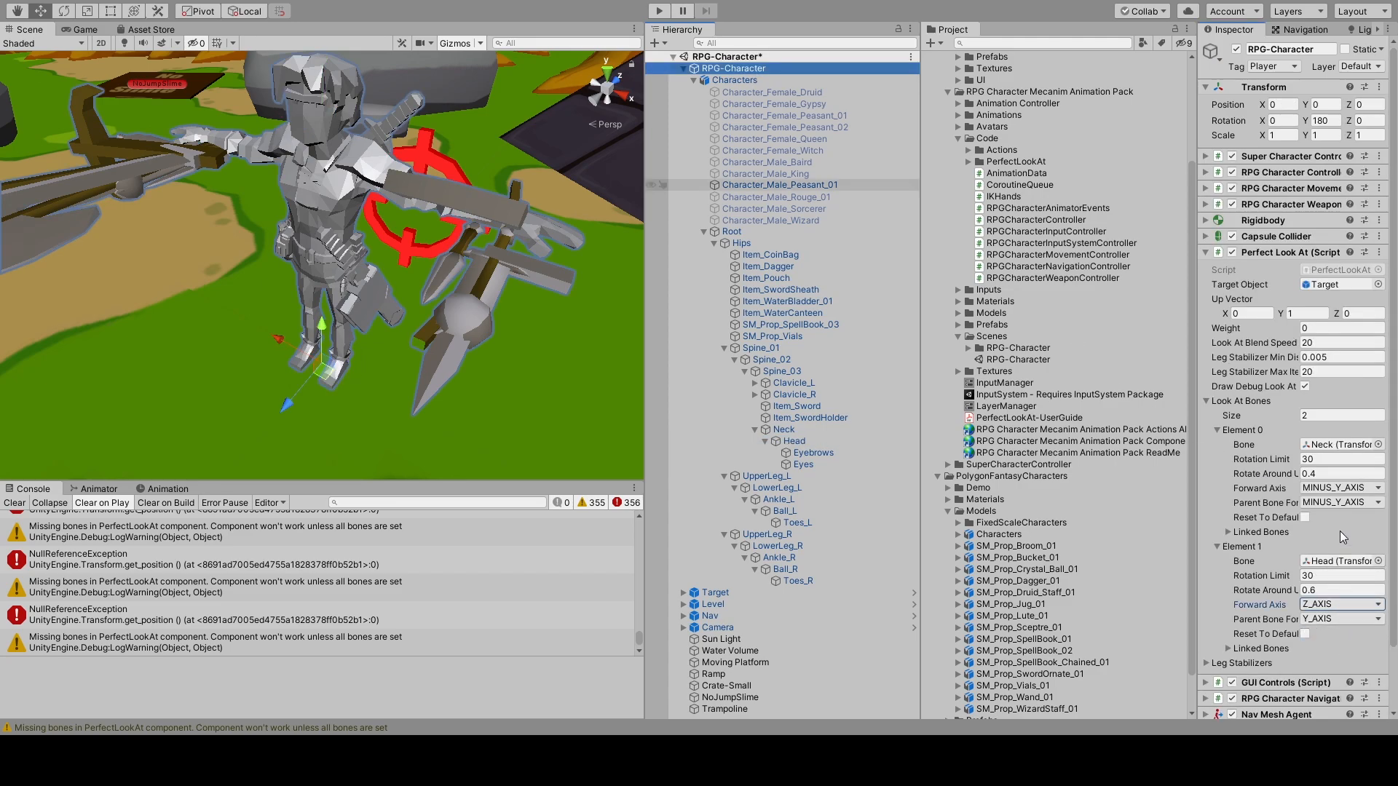
click(1341, 603)
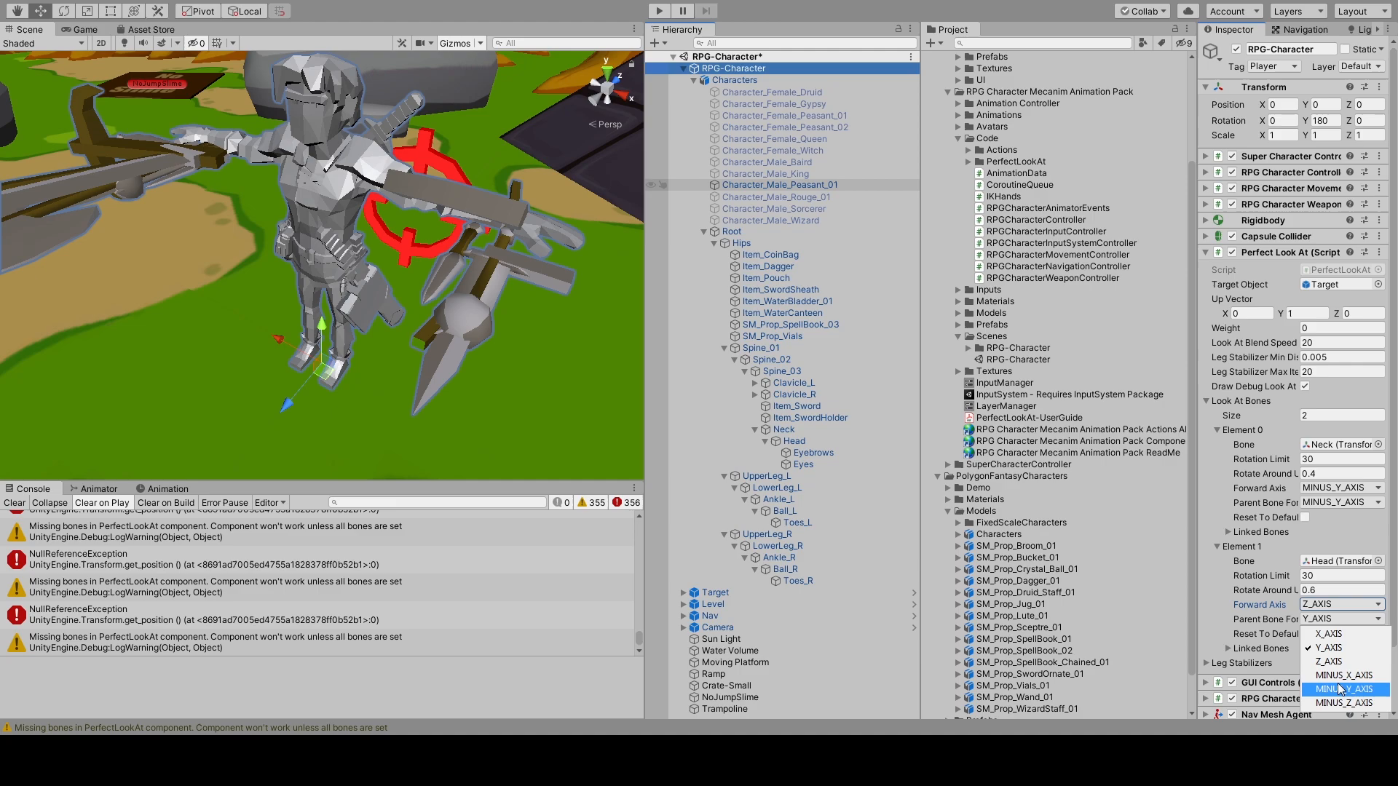
click(1342, 689)
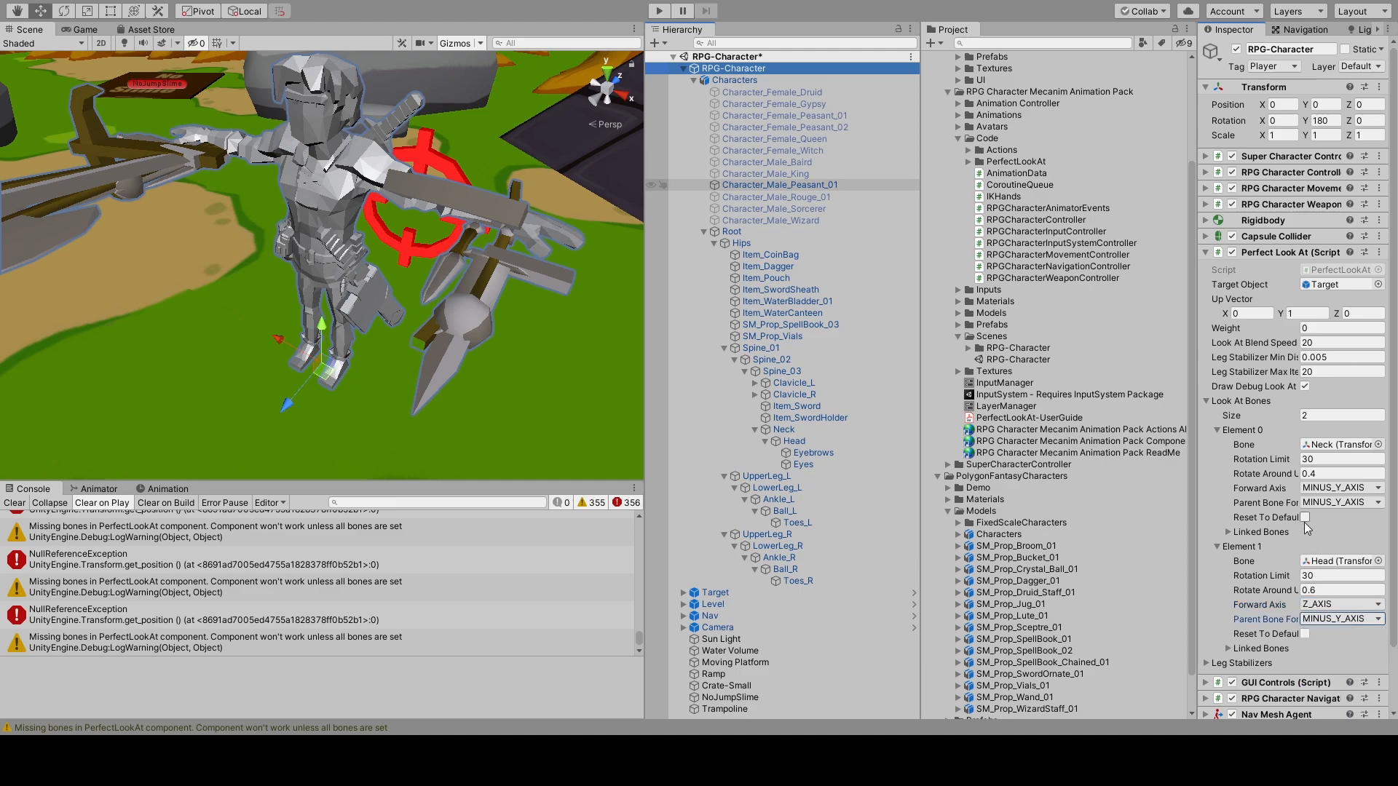
click(1305, 517)
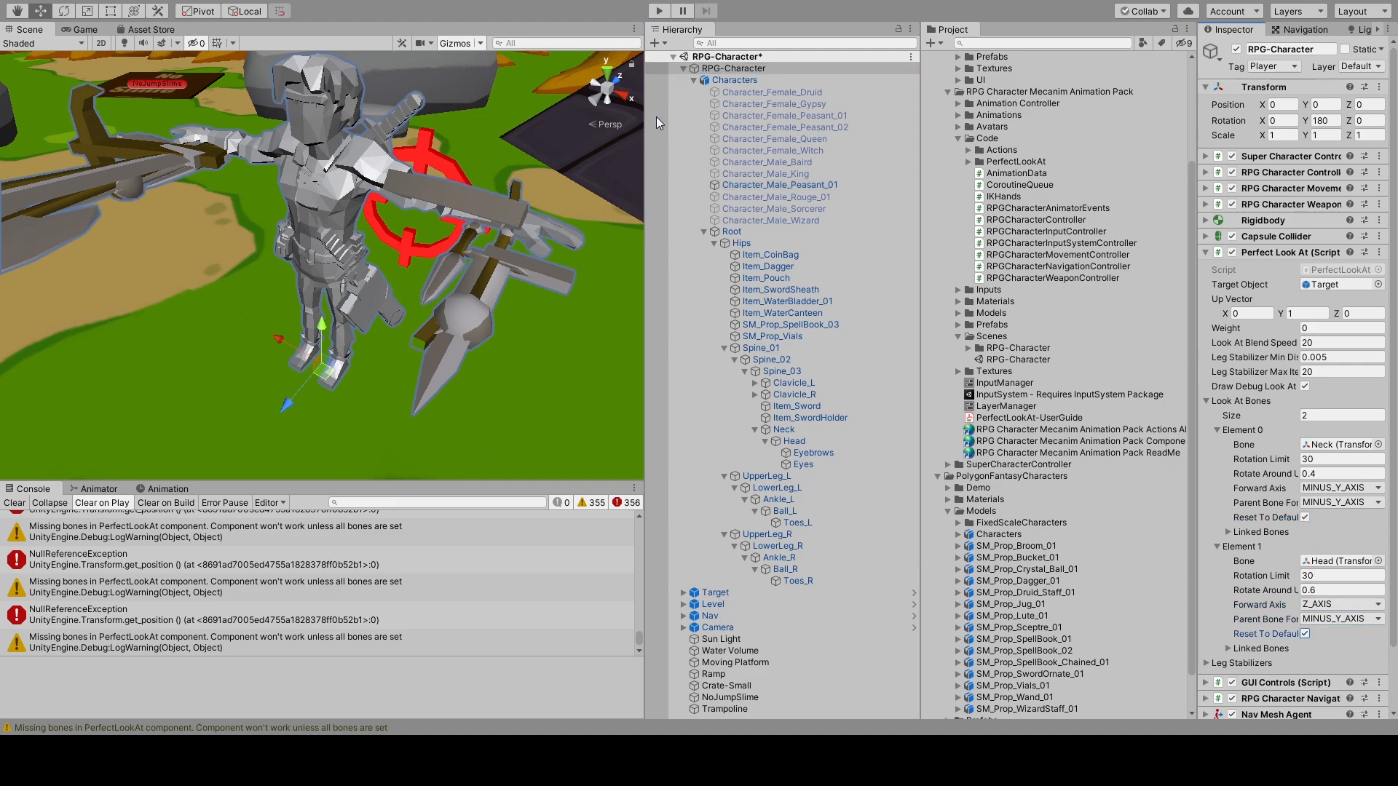
click(658, 10)
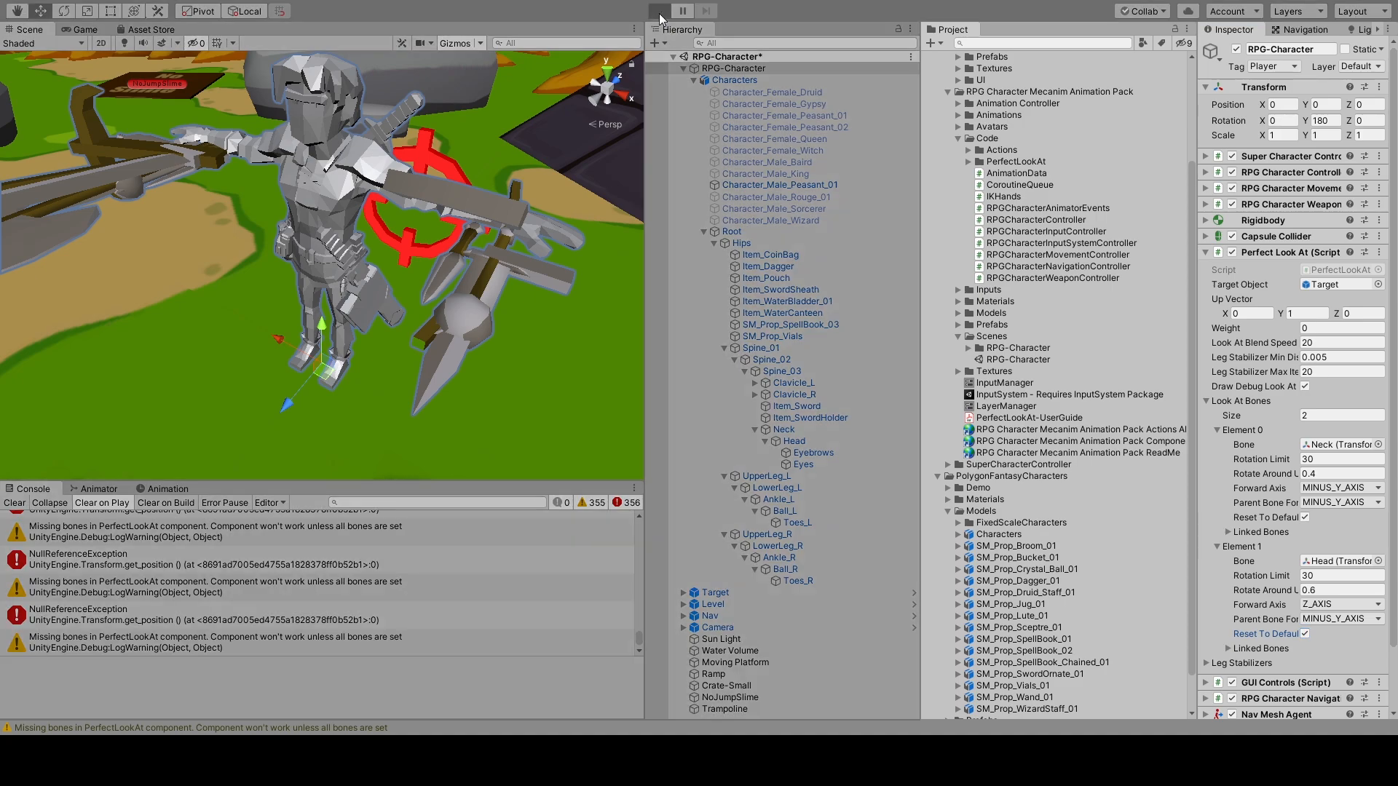
click(658, 10)
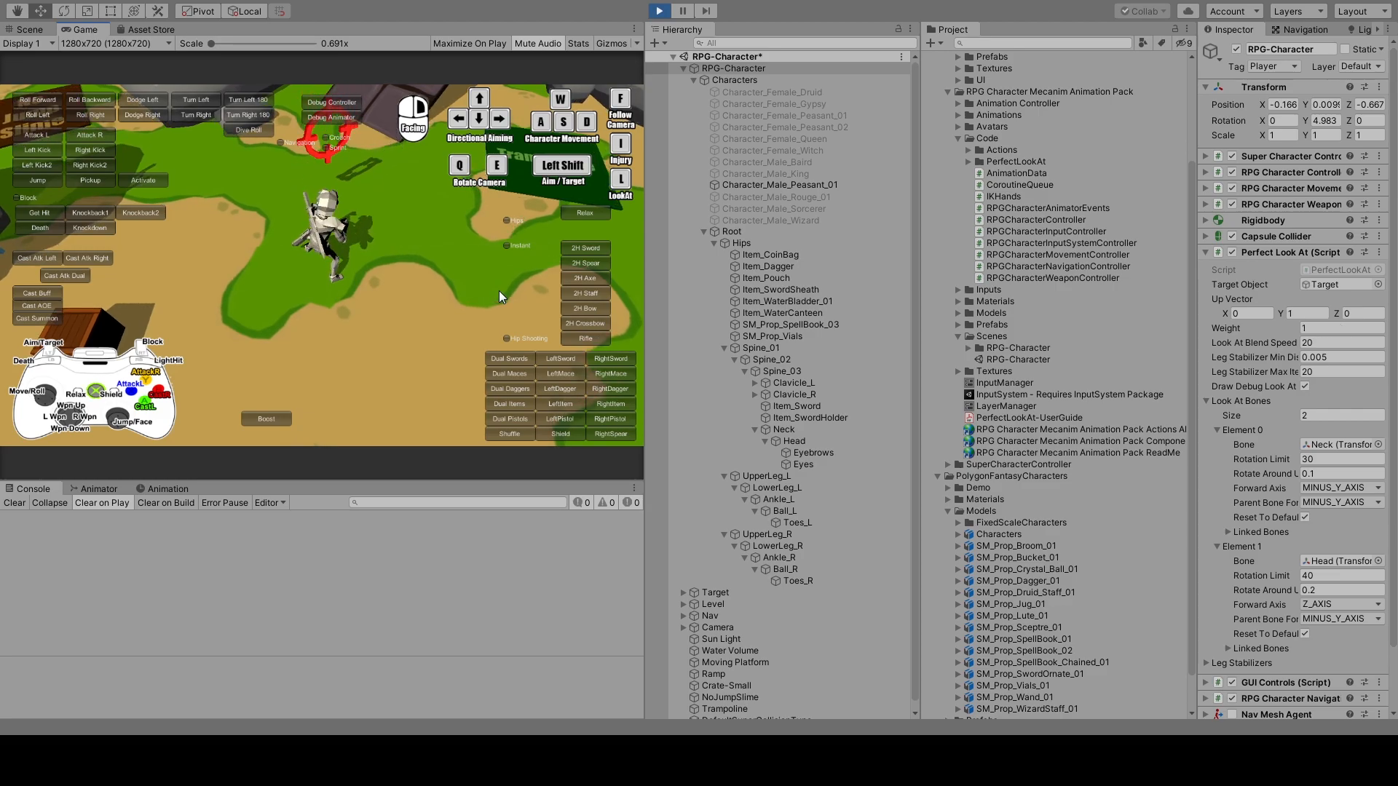
click(28, 29)
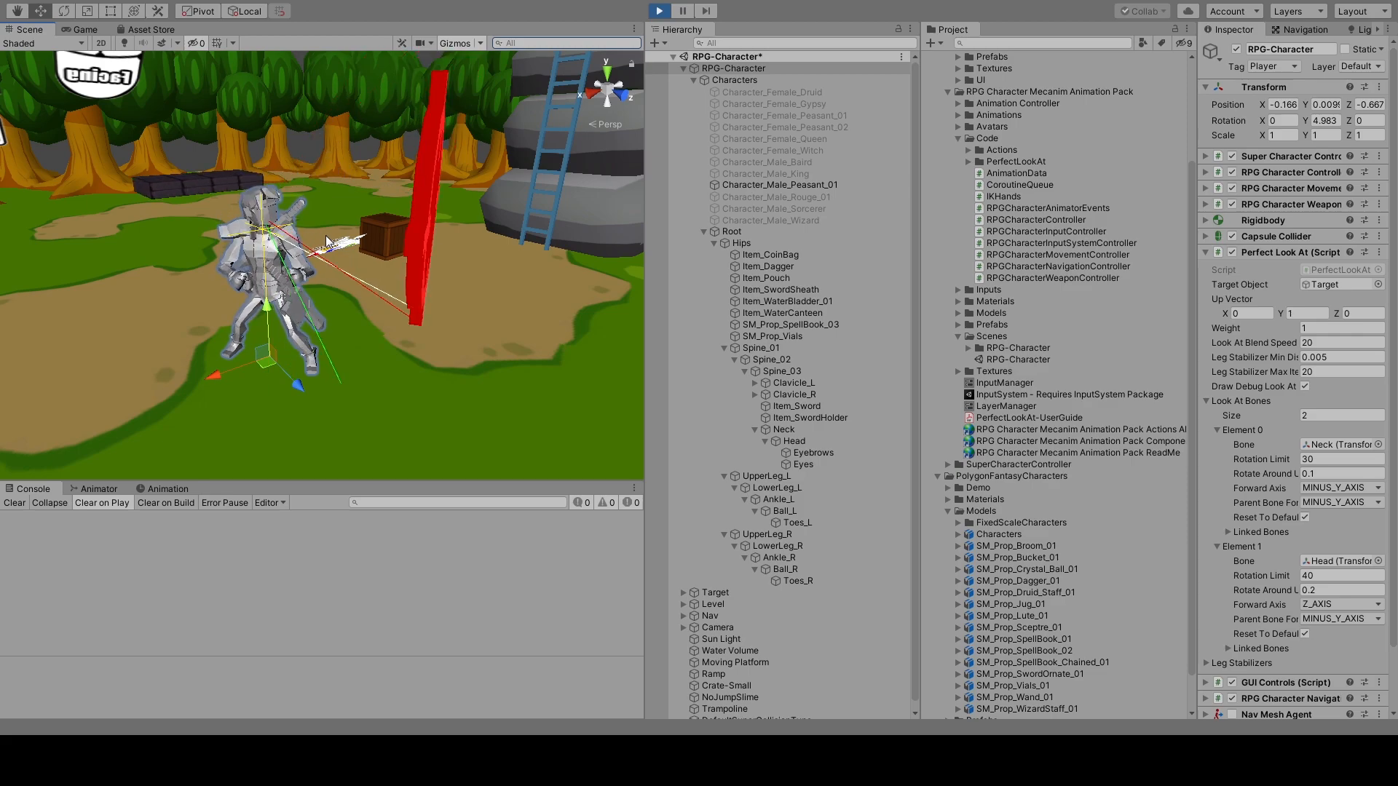
click(659, 10)
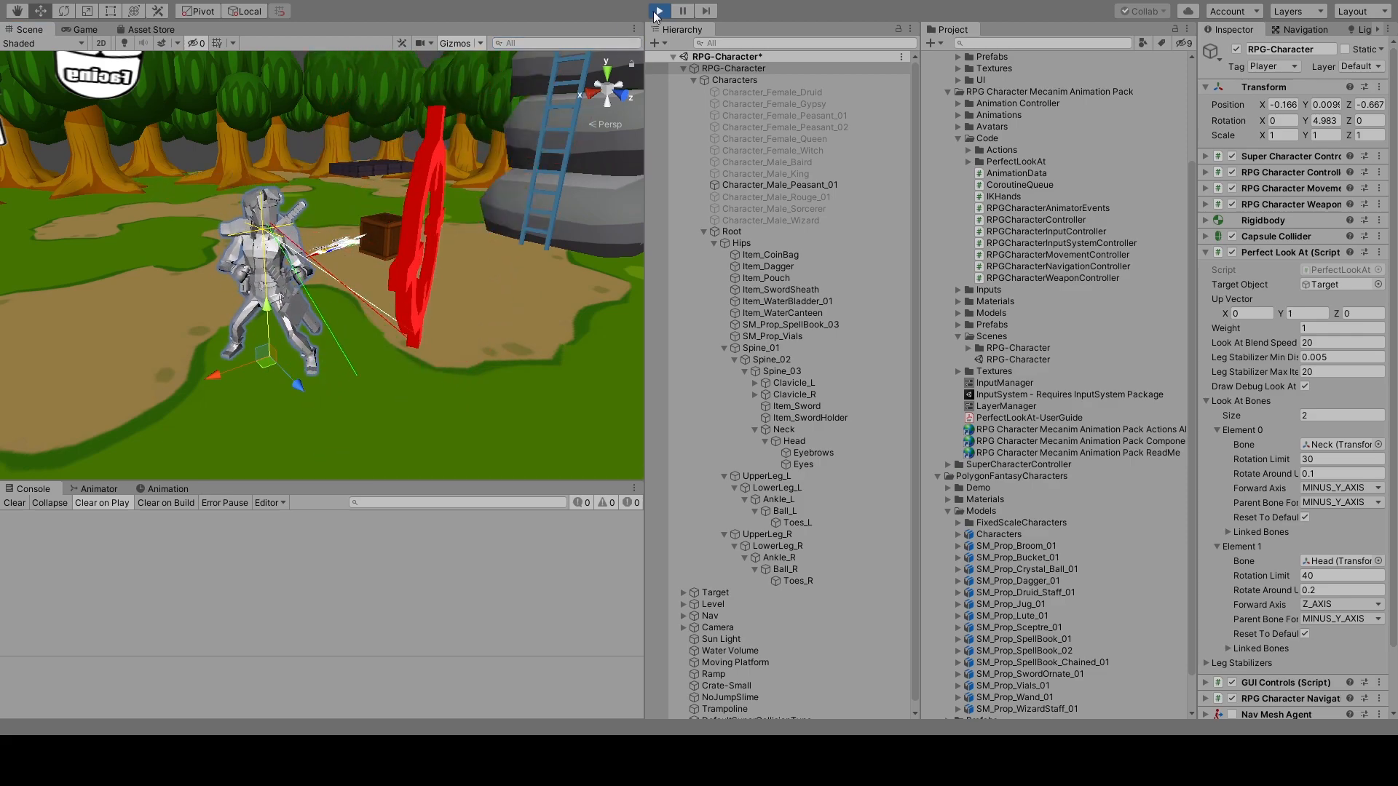
click(660, 10)
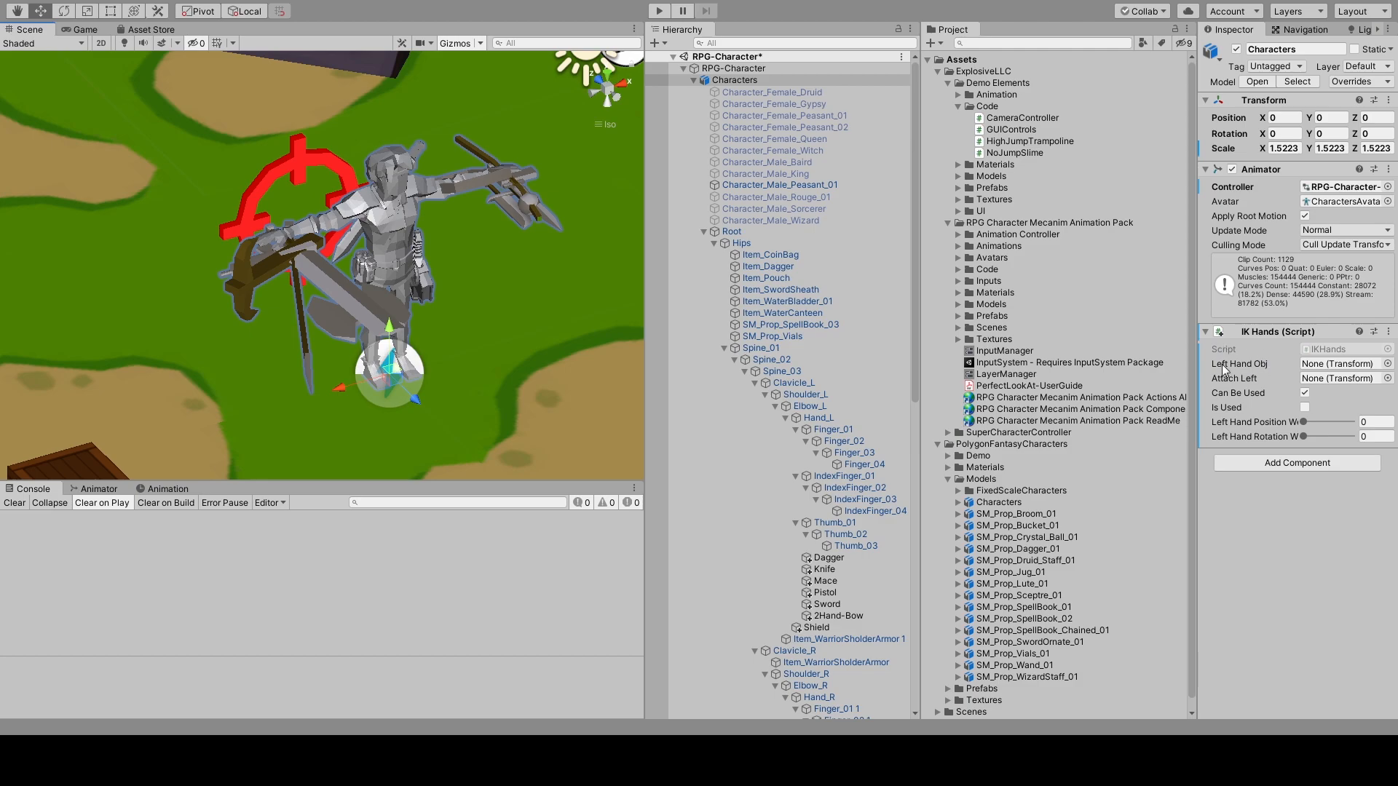
mouse_move(1282, 371)
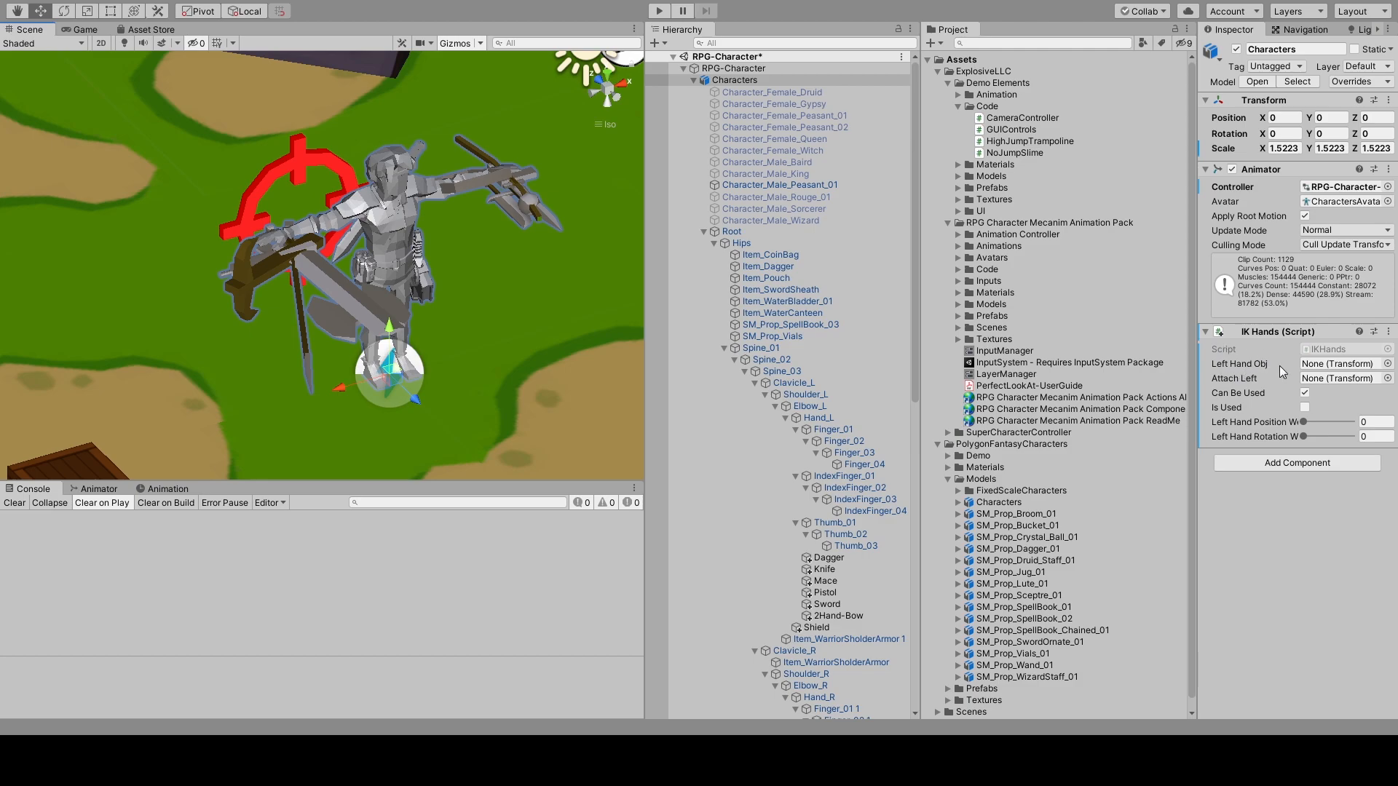
Step: Assign Hand_L as the IK Hands Left Hand Obj and start a test run
click(817, 418)
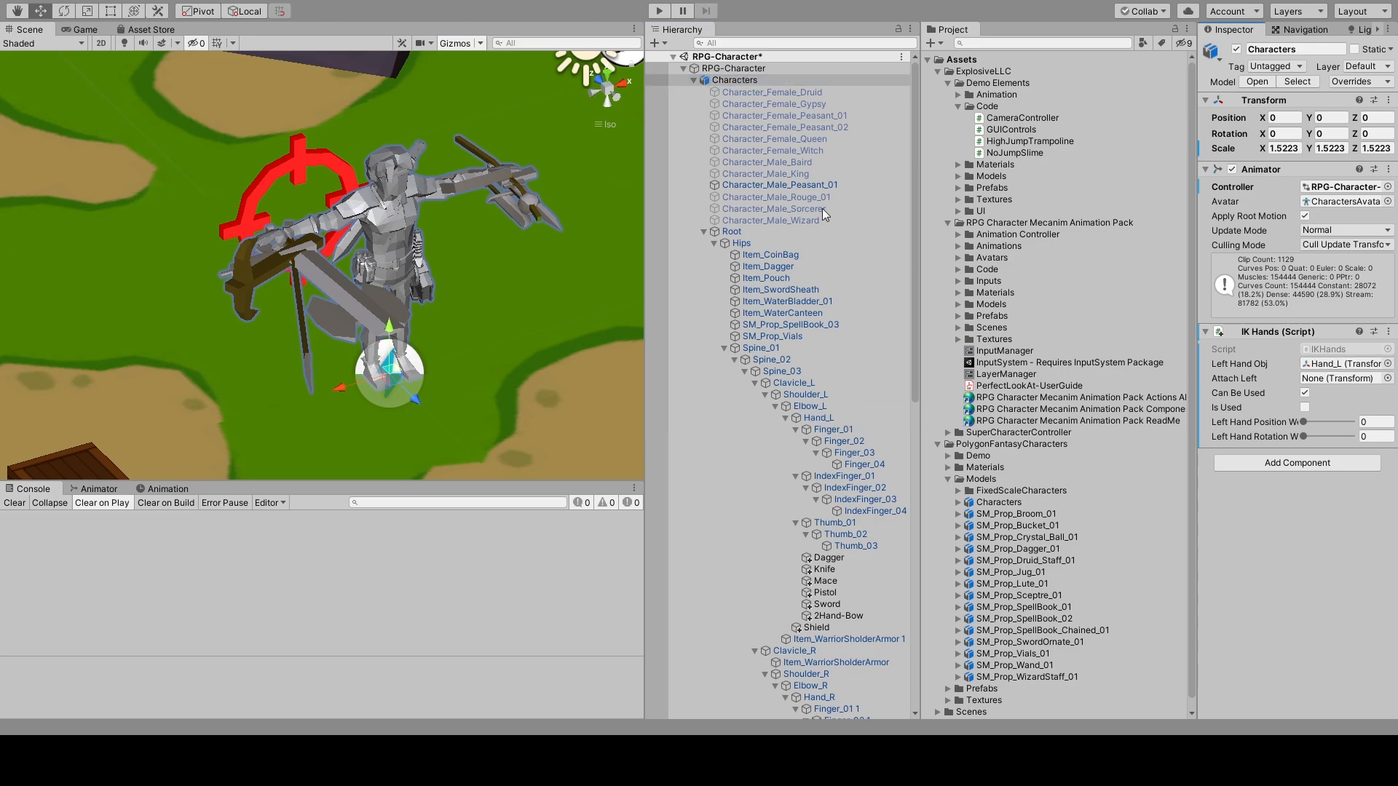
click(658, 11)
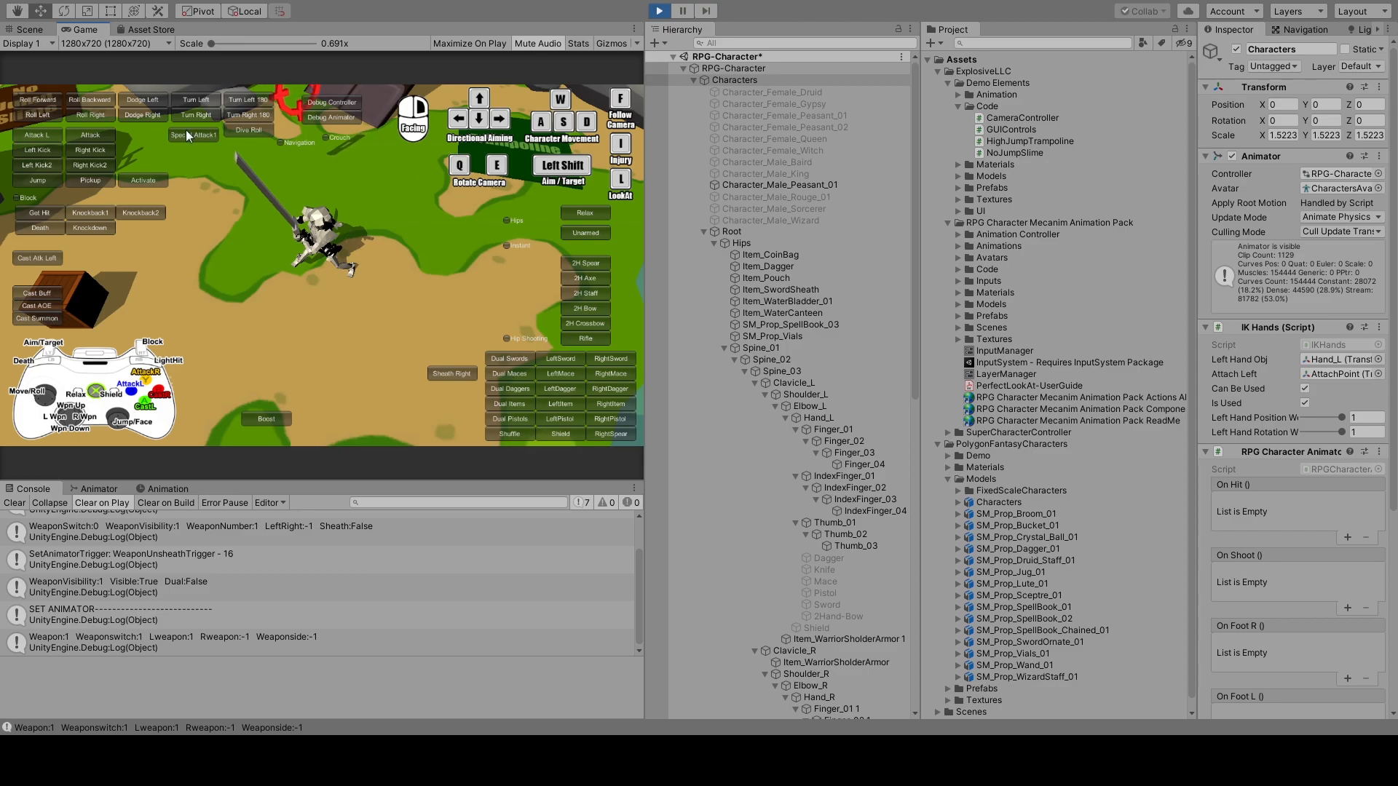
Step: Run the game, draw the 2H Sword, and inspect how 2Hand-Sword sits in the hand in the Scene view
click(26, 29)
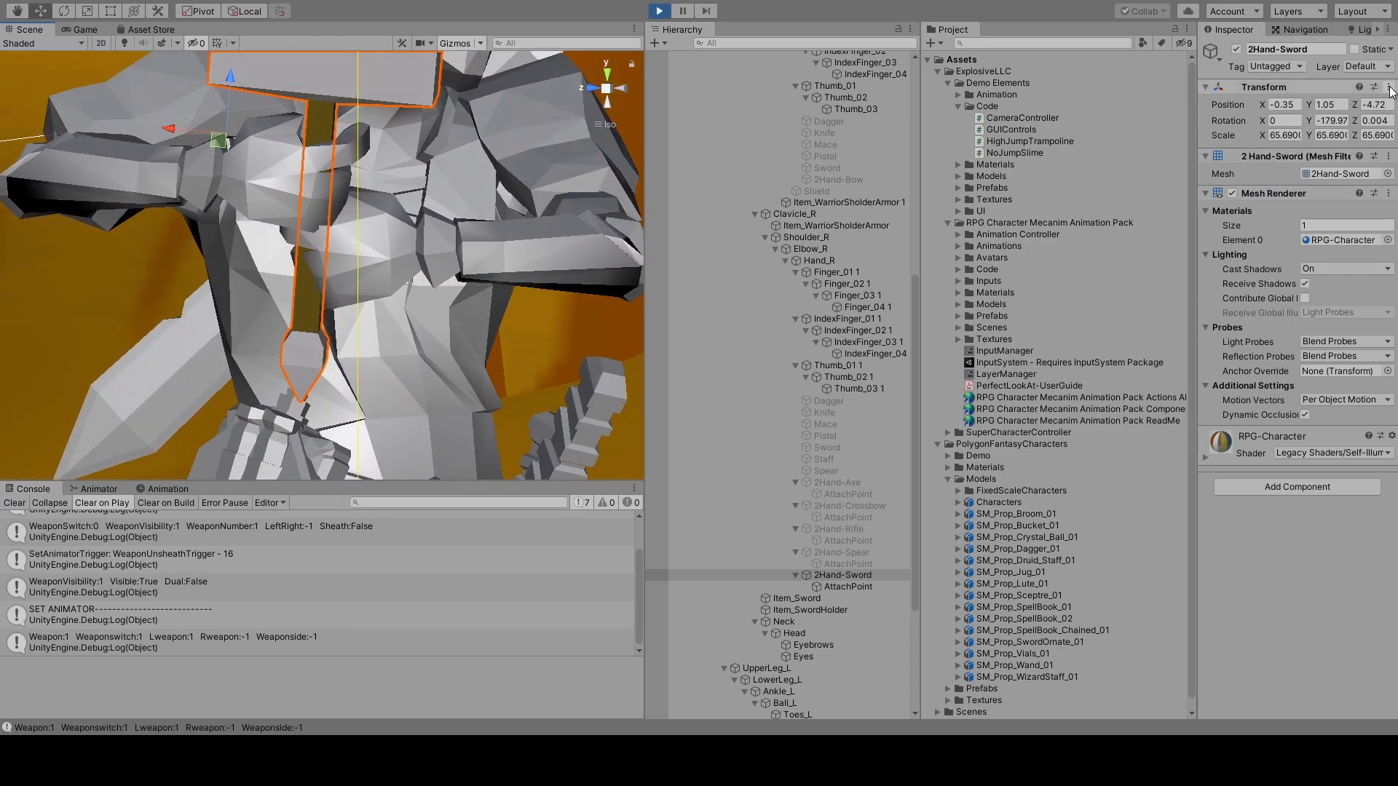
click(1388, 86)
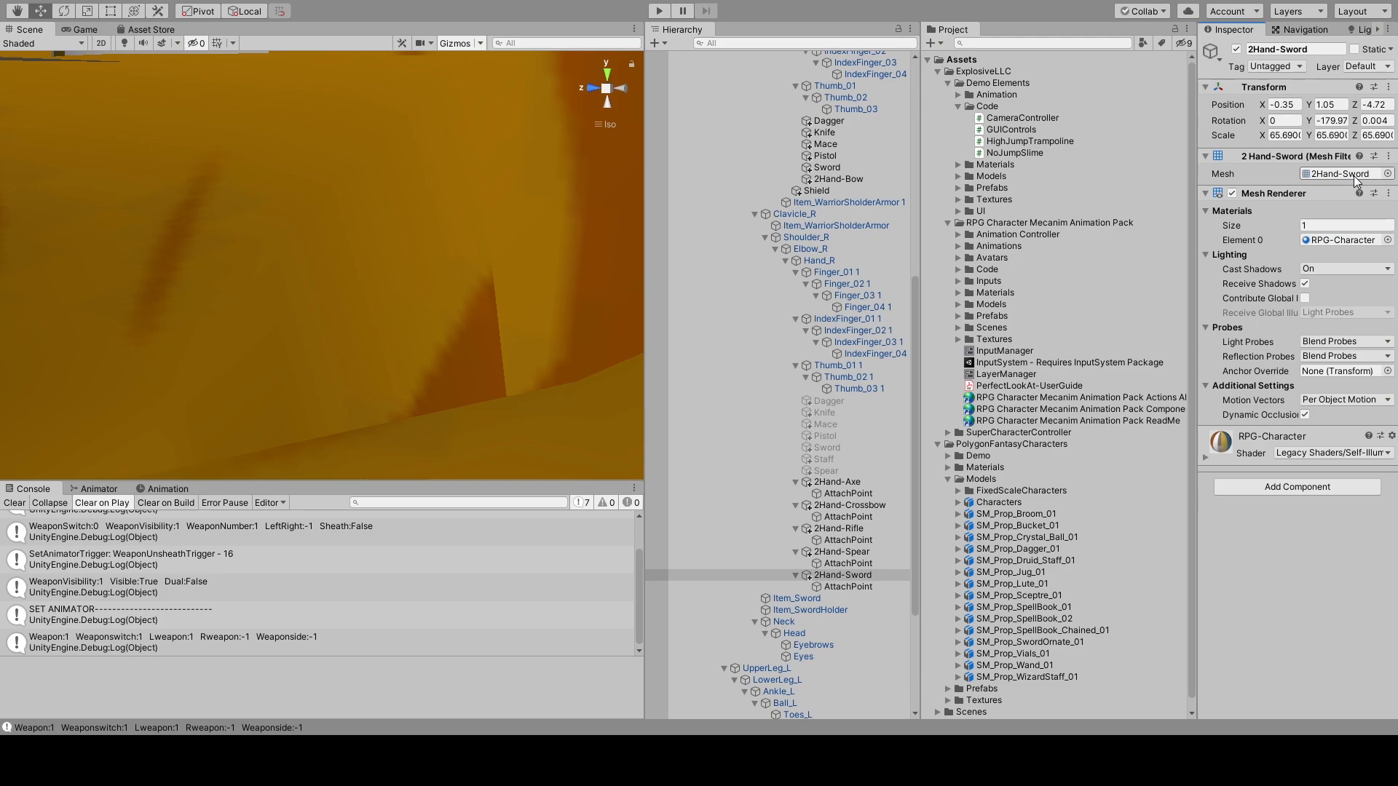
click(658, 10)
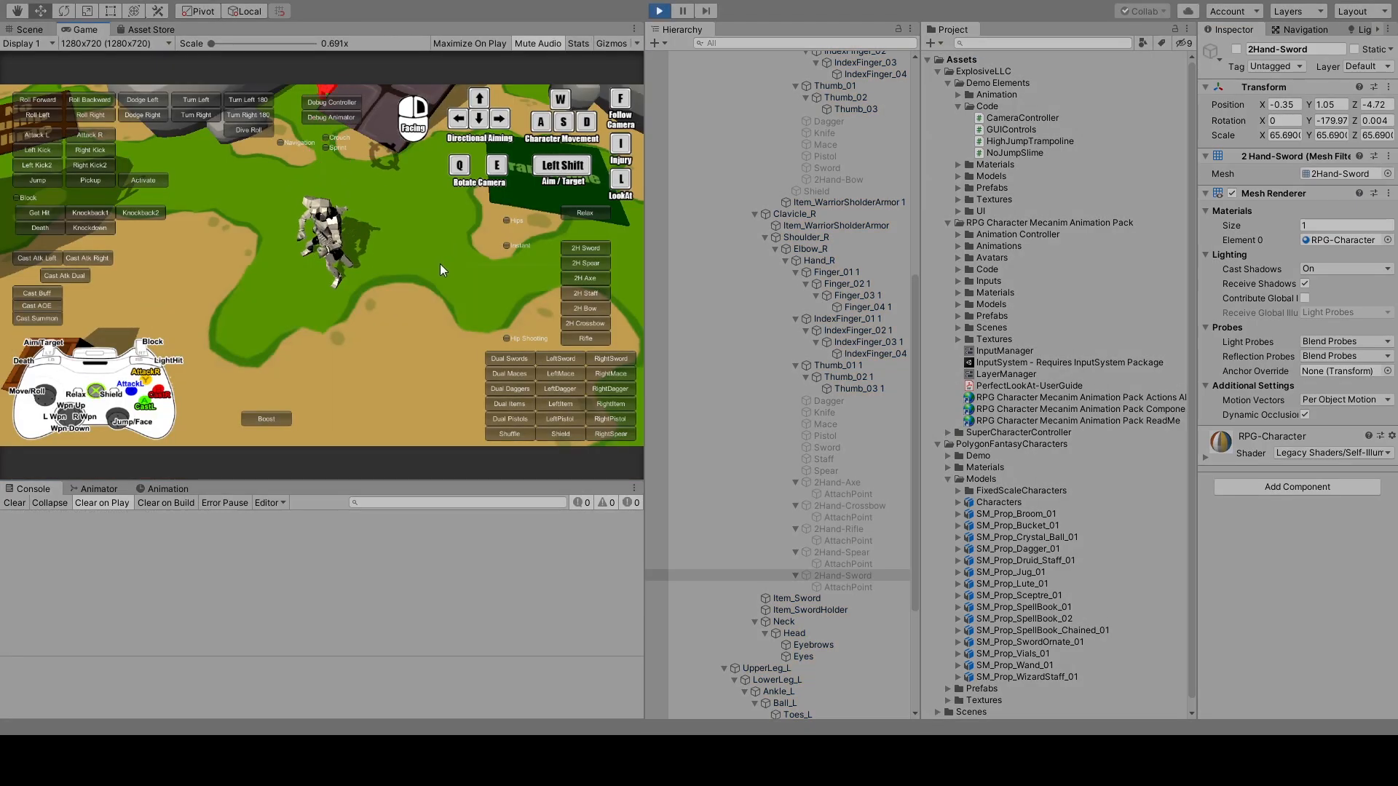
click(585, 248)
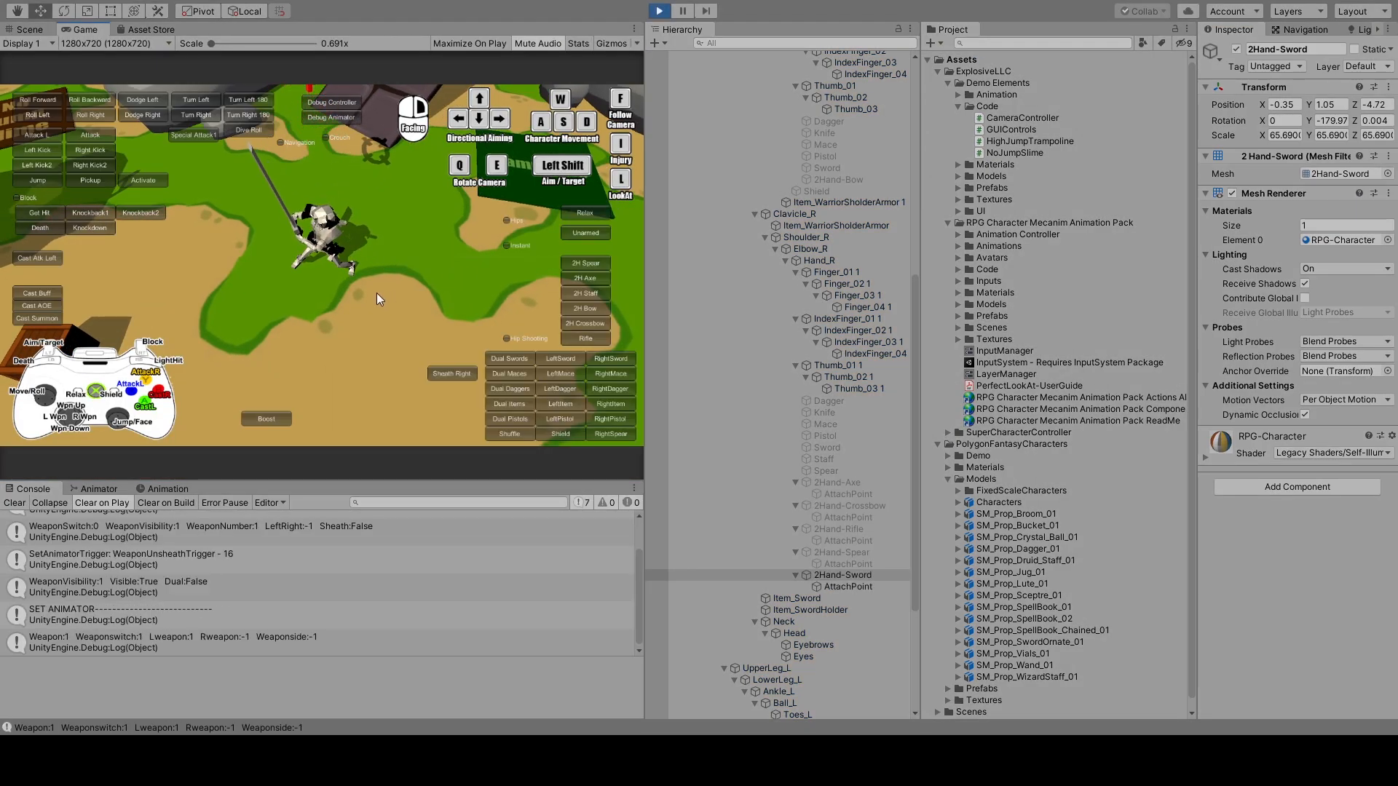
click(26, 29)
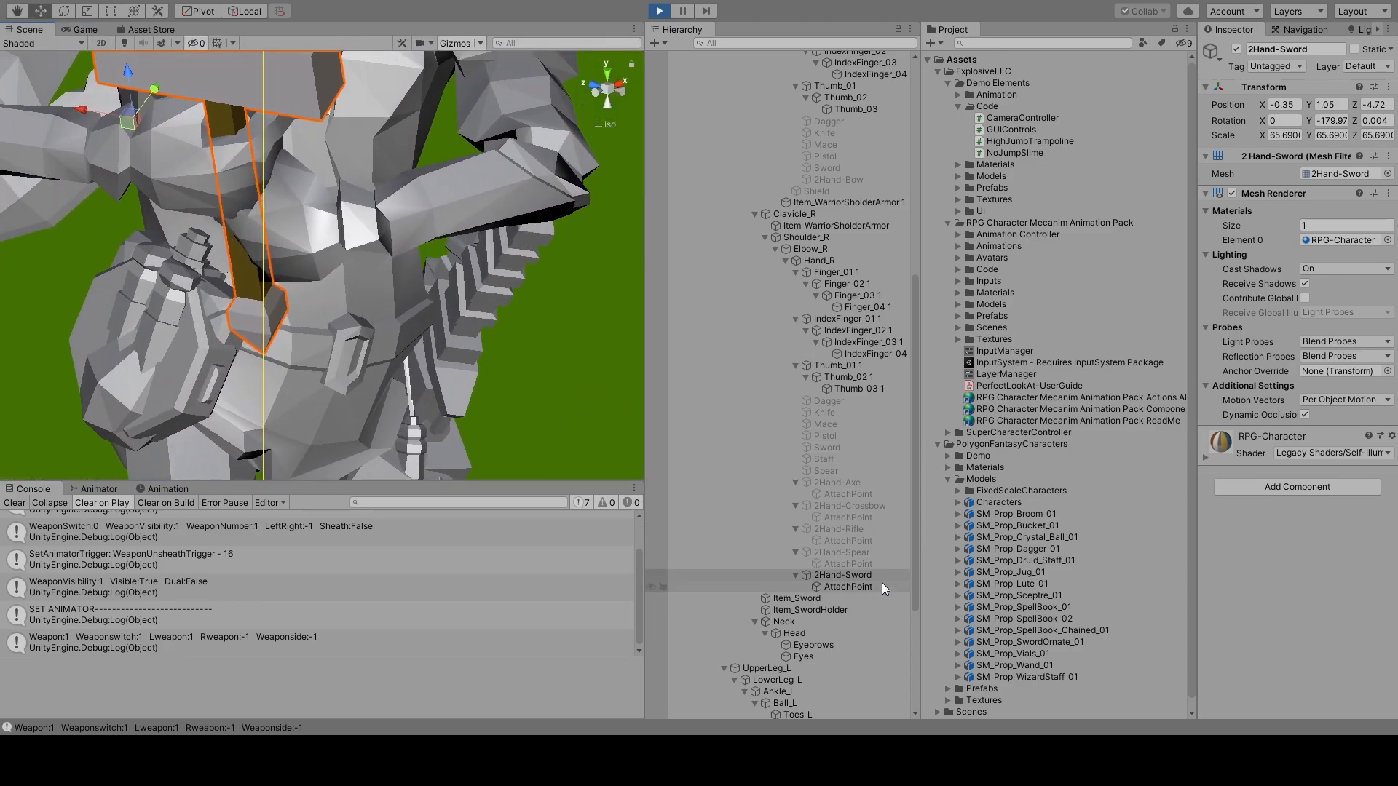
Step: Rotate the 2Hand-Sword AttachPoint with the gizmo to fit the grip, then replay and equip the 2H Sword
click(846, 587)
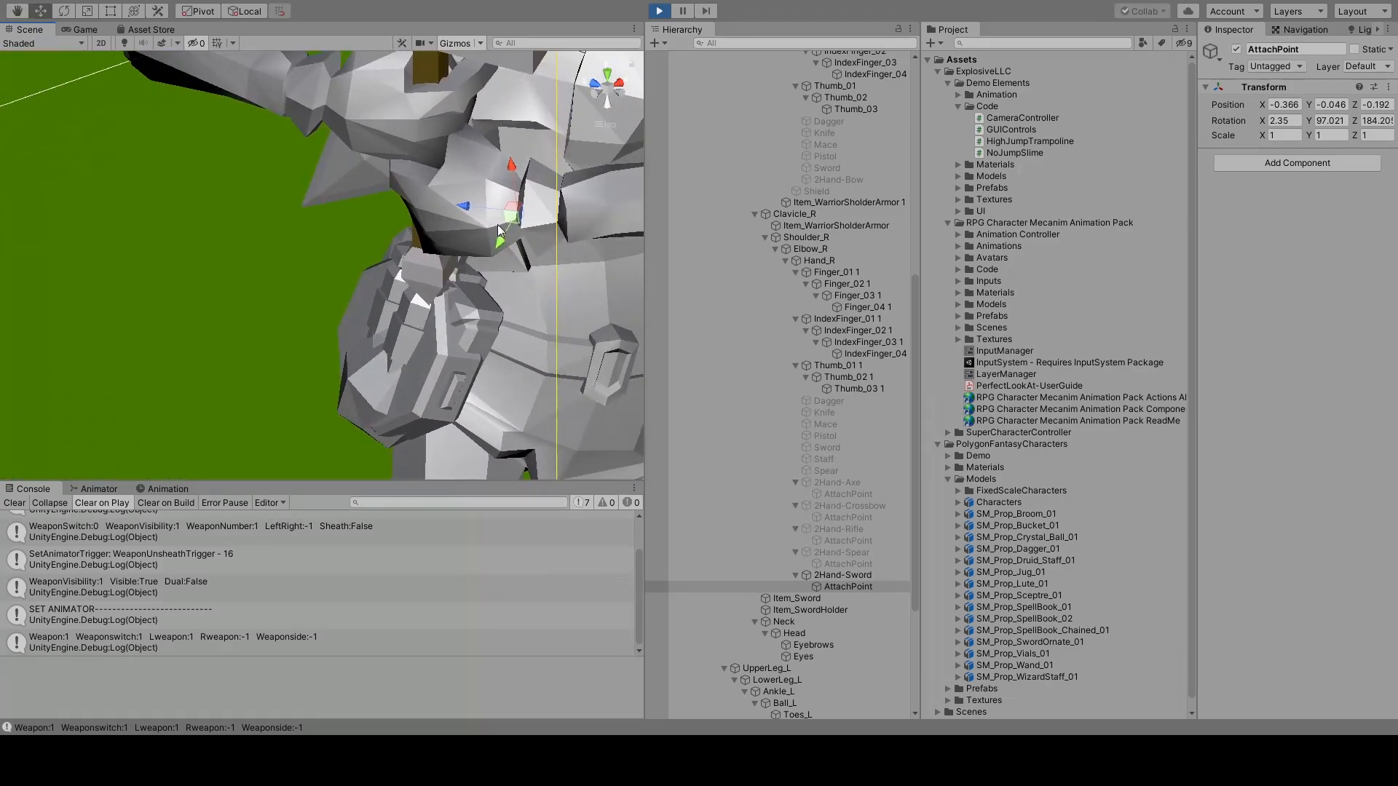
drag(499, 231, 432, 231)
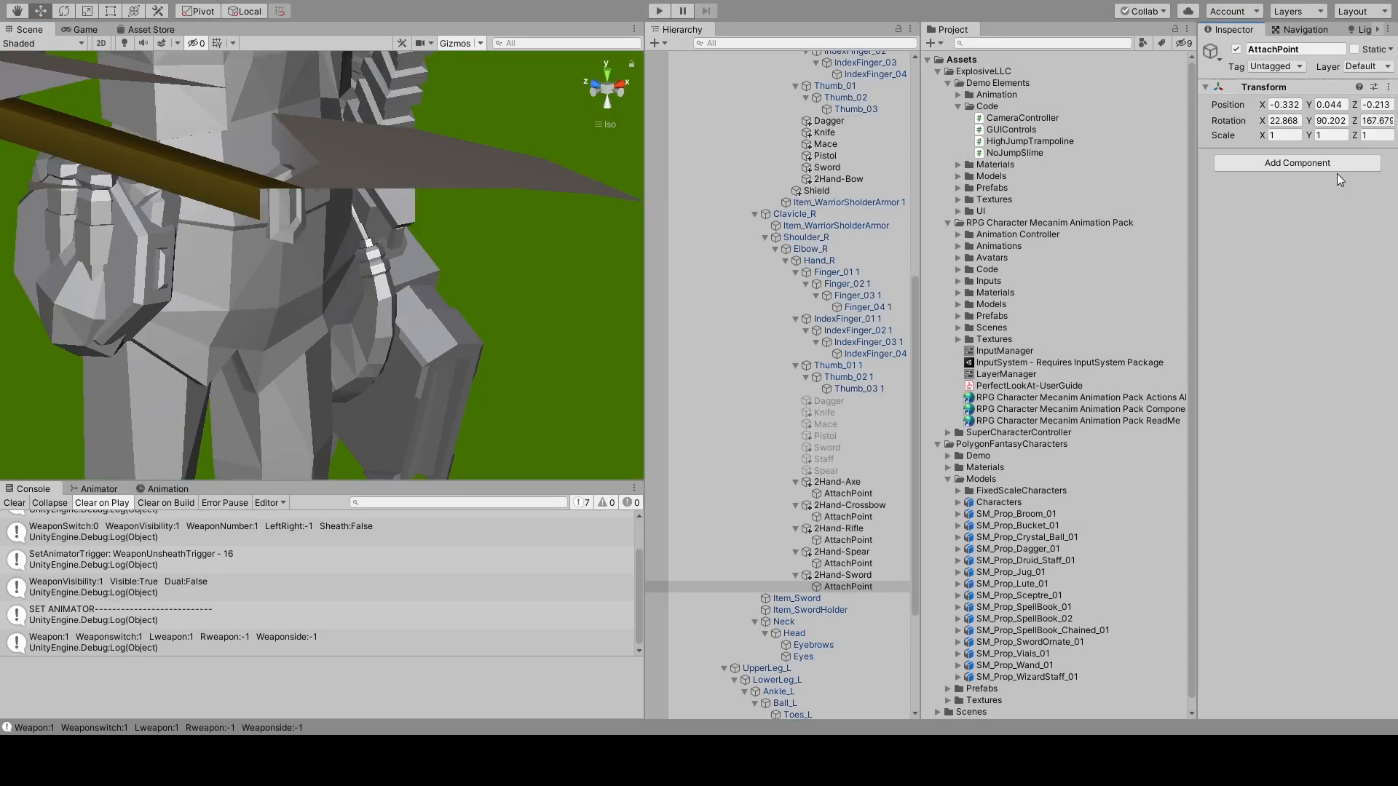
click(665, 10)
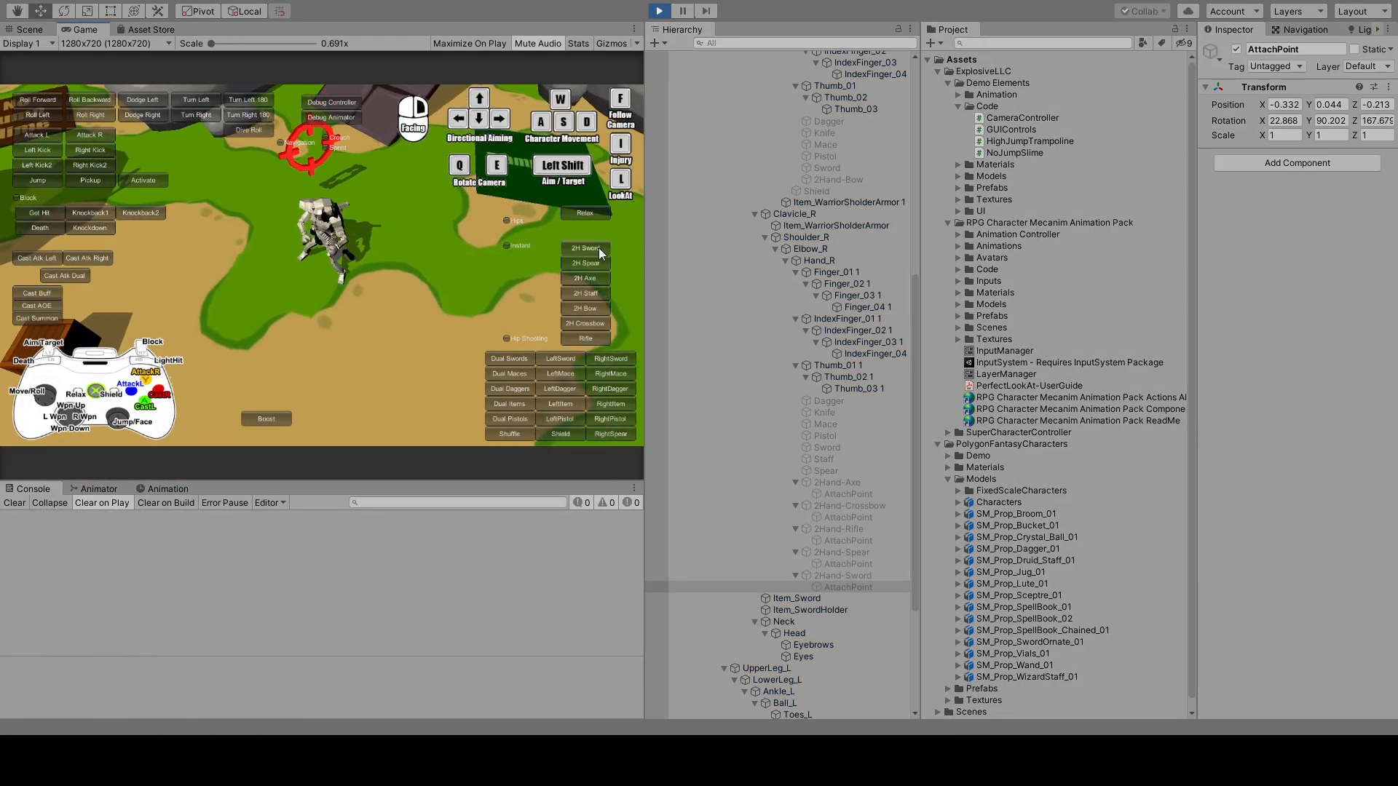
click(28, 29)
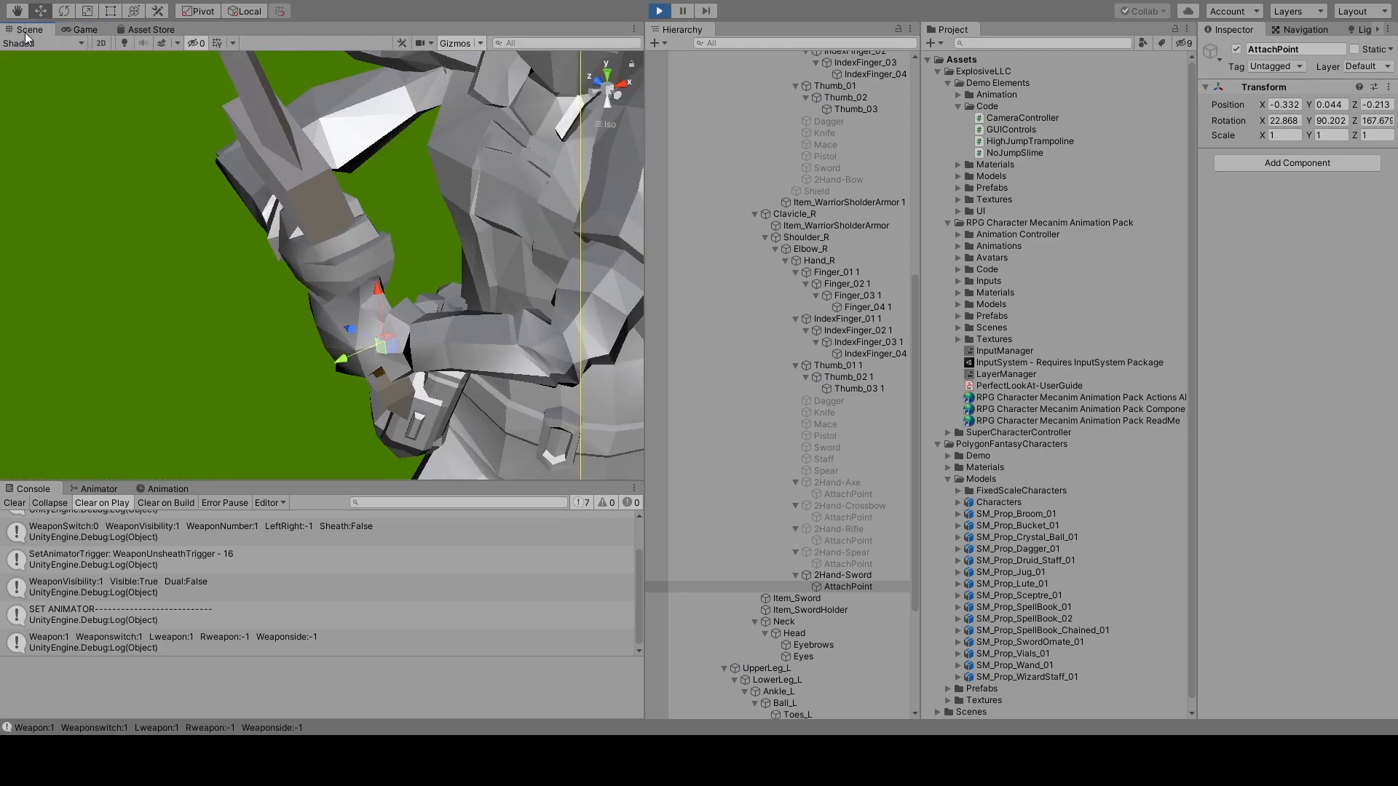